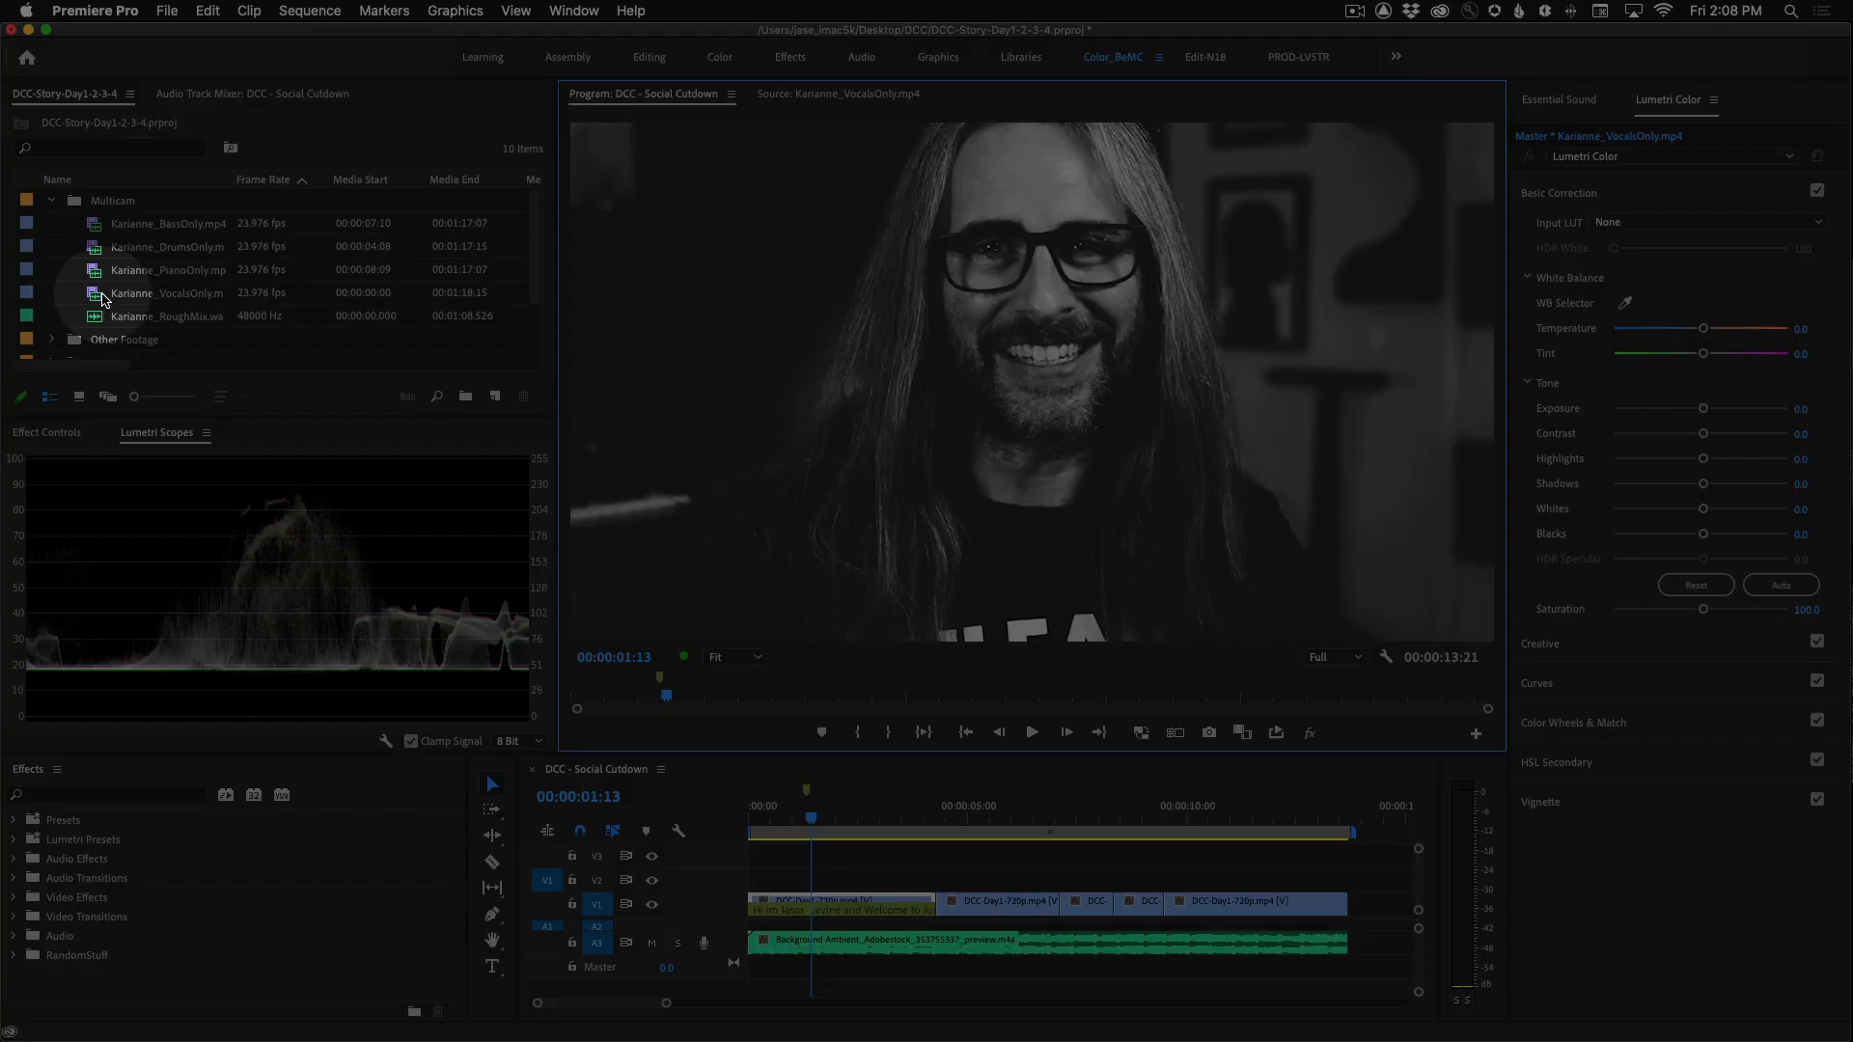
- Load Karianne_VocalsOnly.mp4 from the Multicam bin into the Source Monitor
left_click(165, 291)
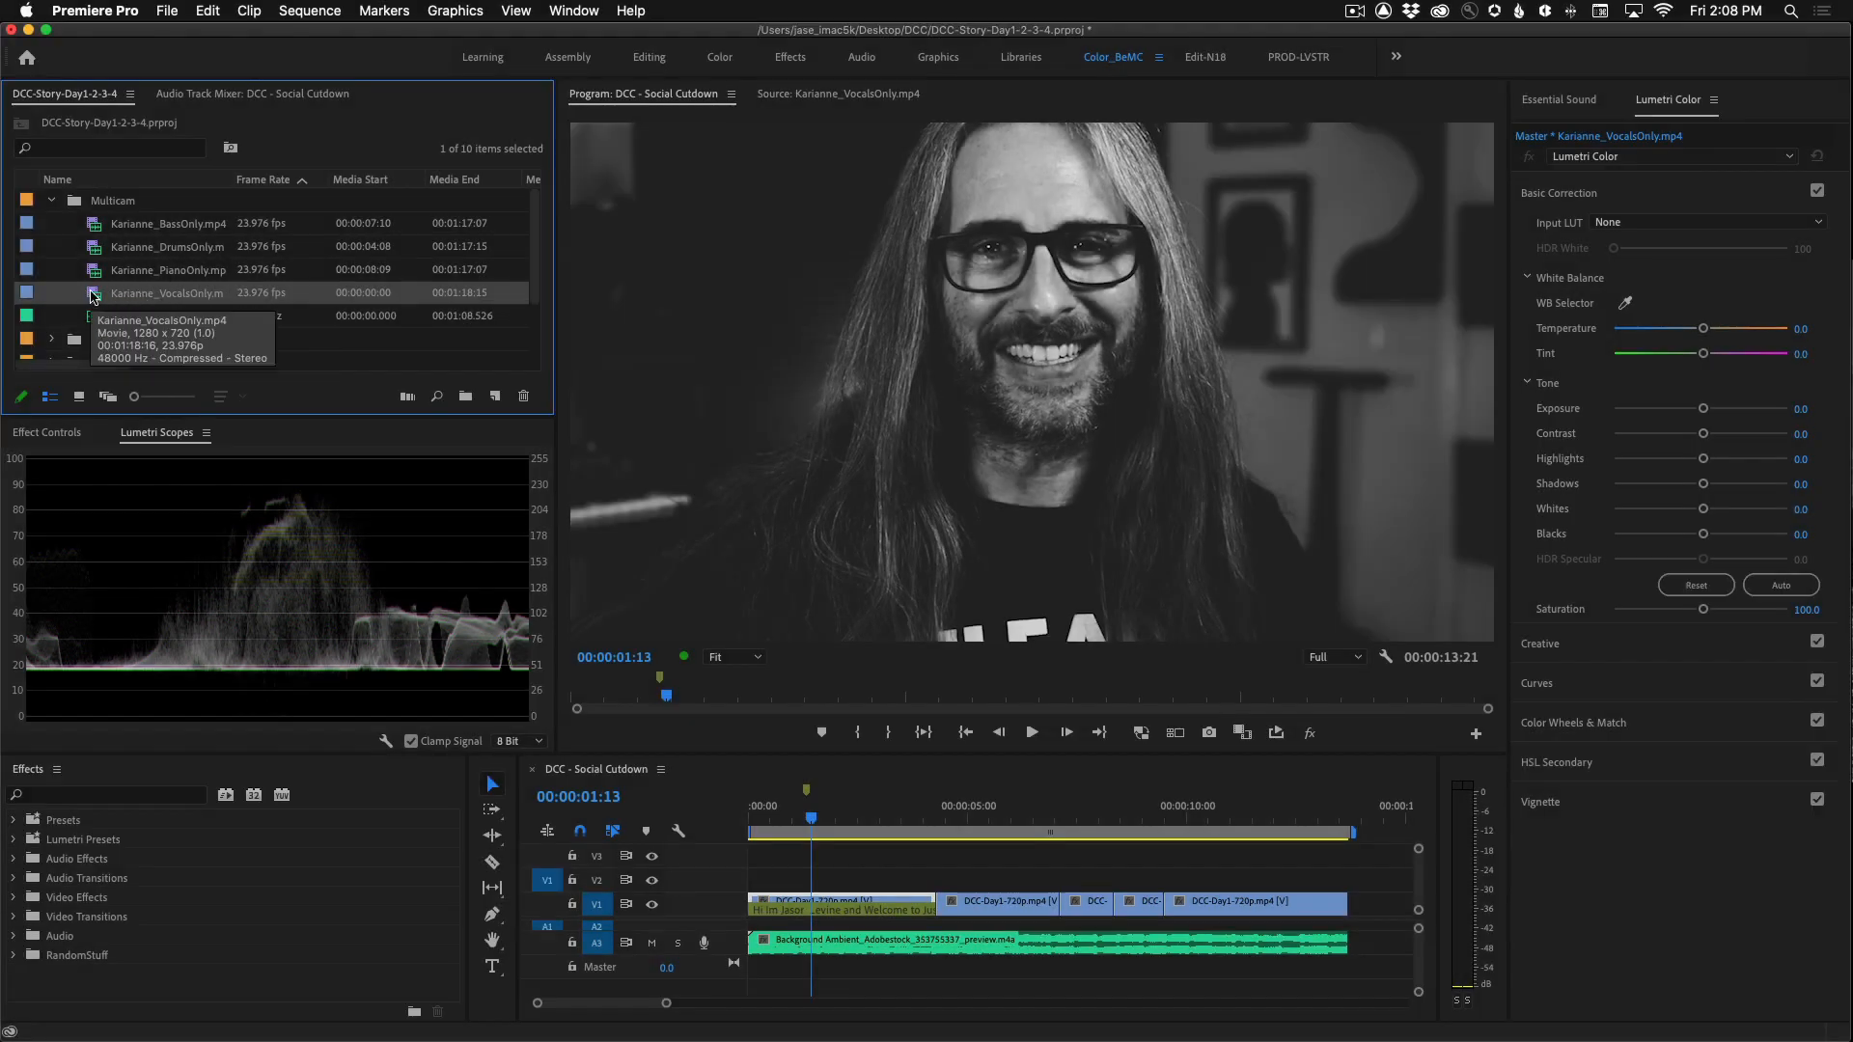
double_click(167, 292)
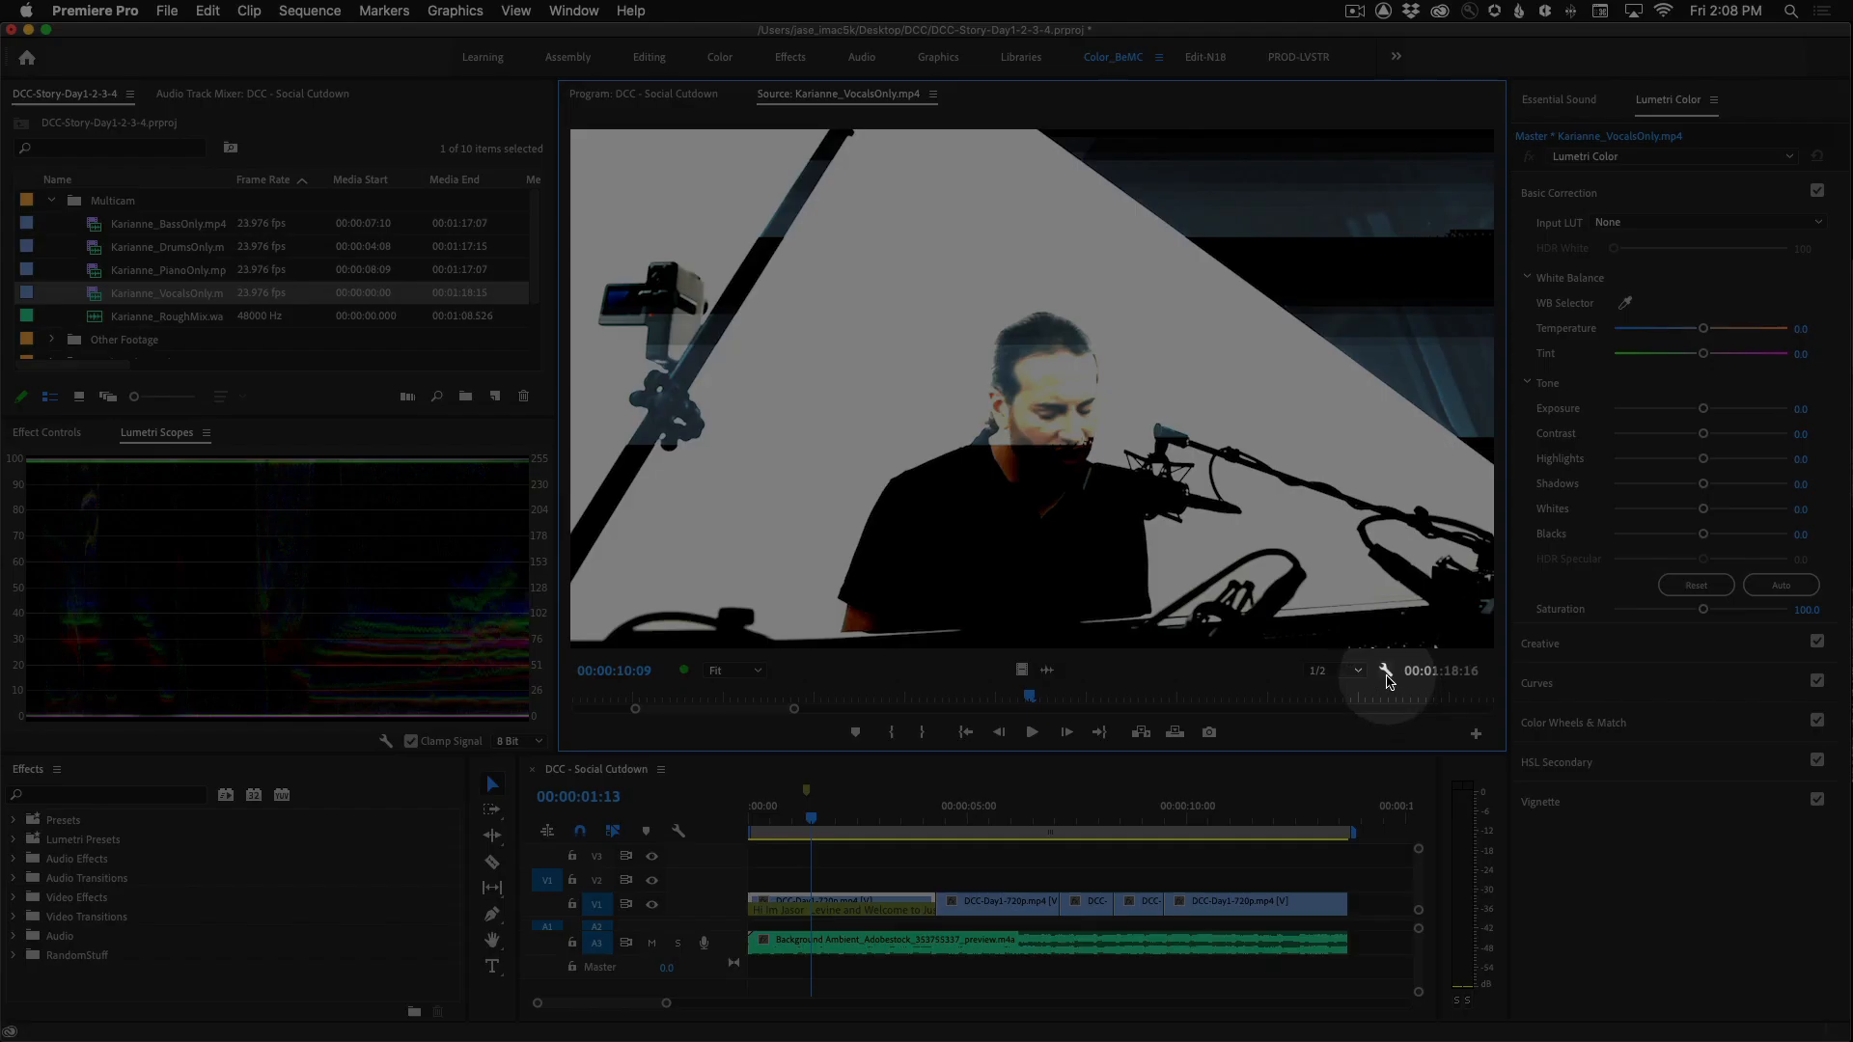
mouse_move(1388, 680)
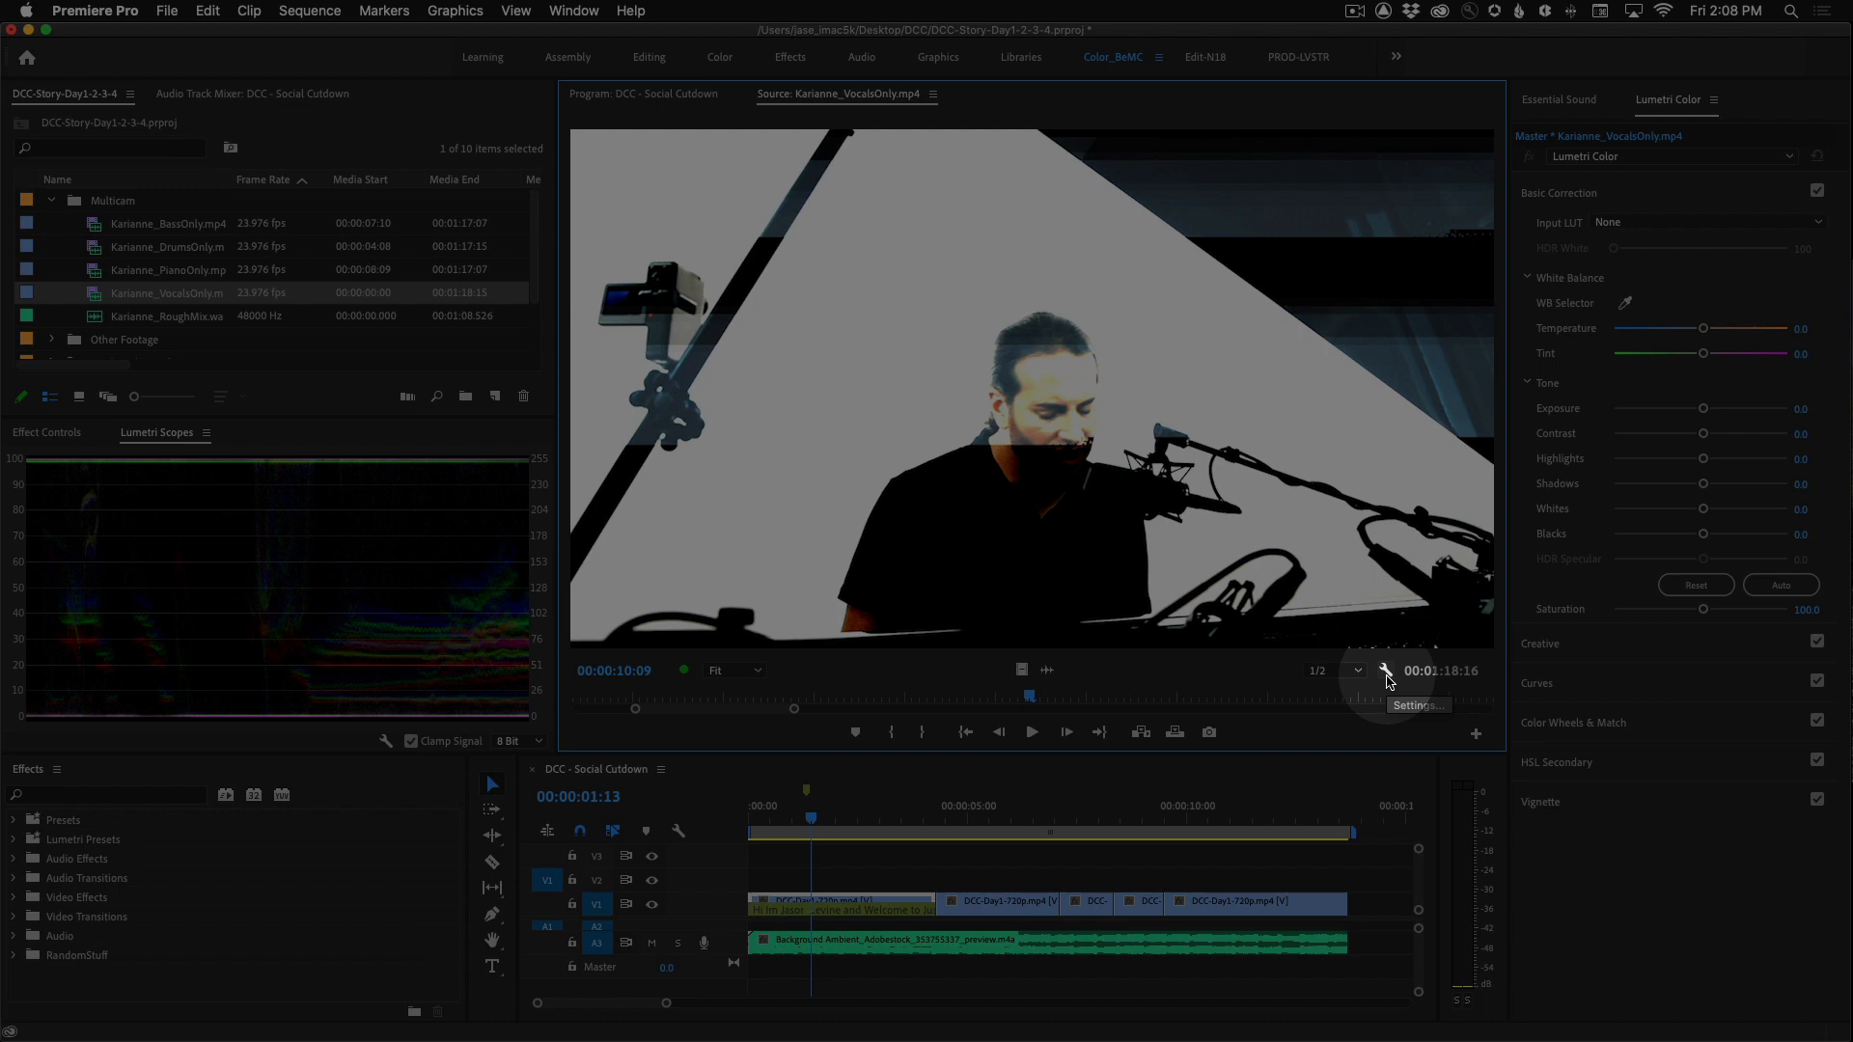
- Switch the vocals clip to Audio Waveform view and mark its clap spike near 10:09
left_click(1388, 678)
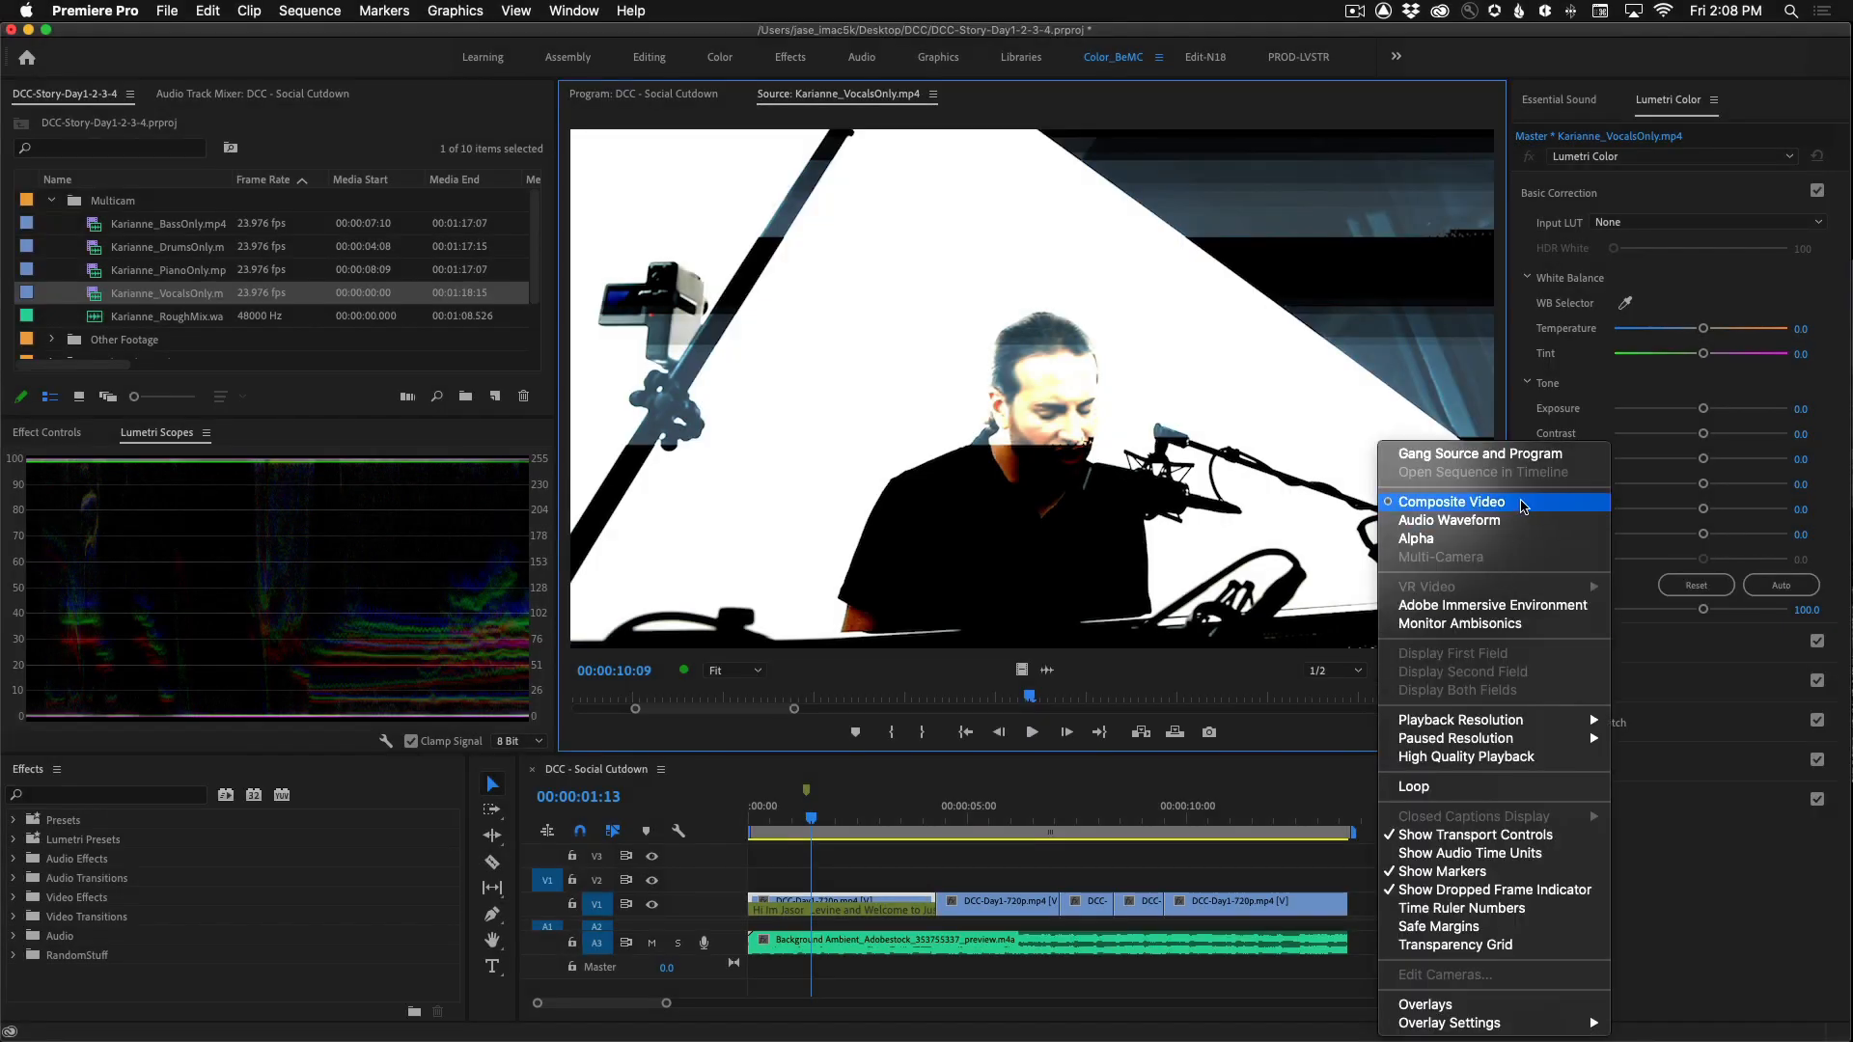
mouse_move(1448, 520)
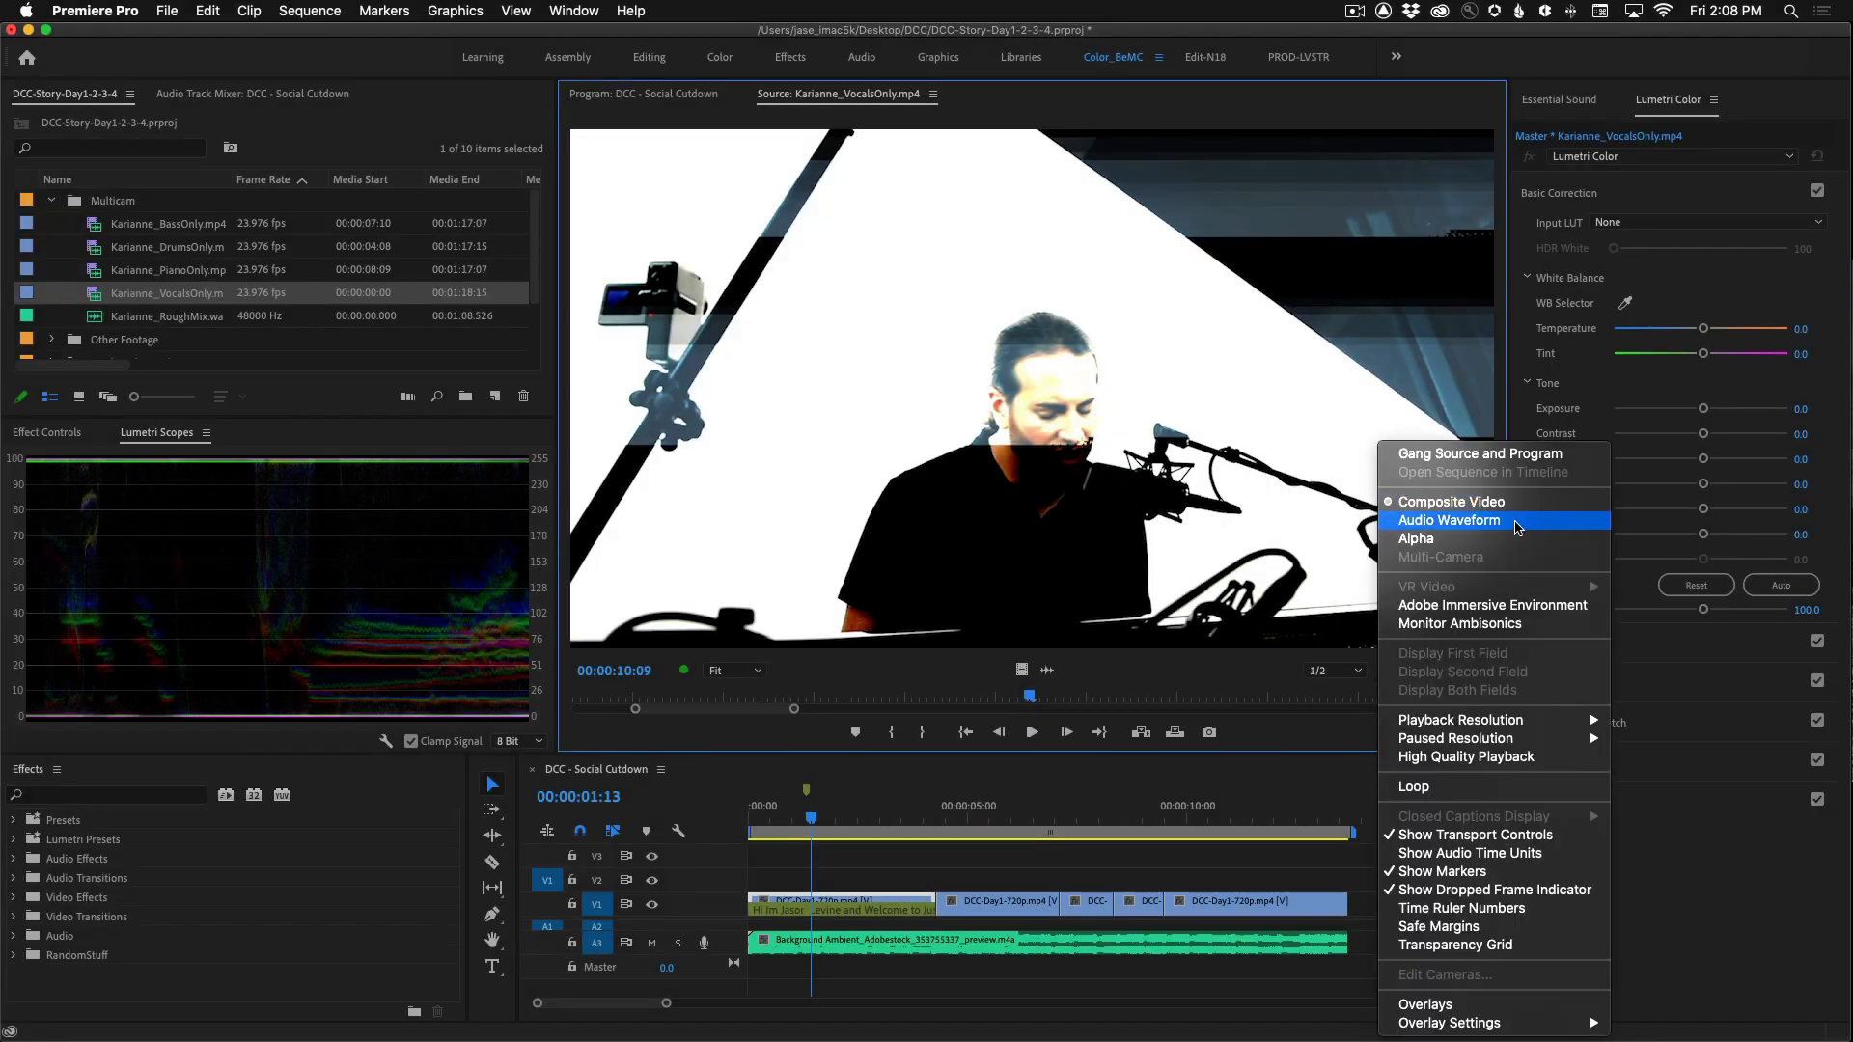
left_click(1449, 520)
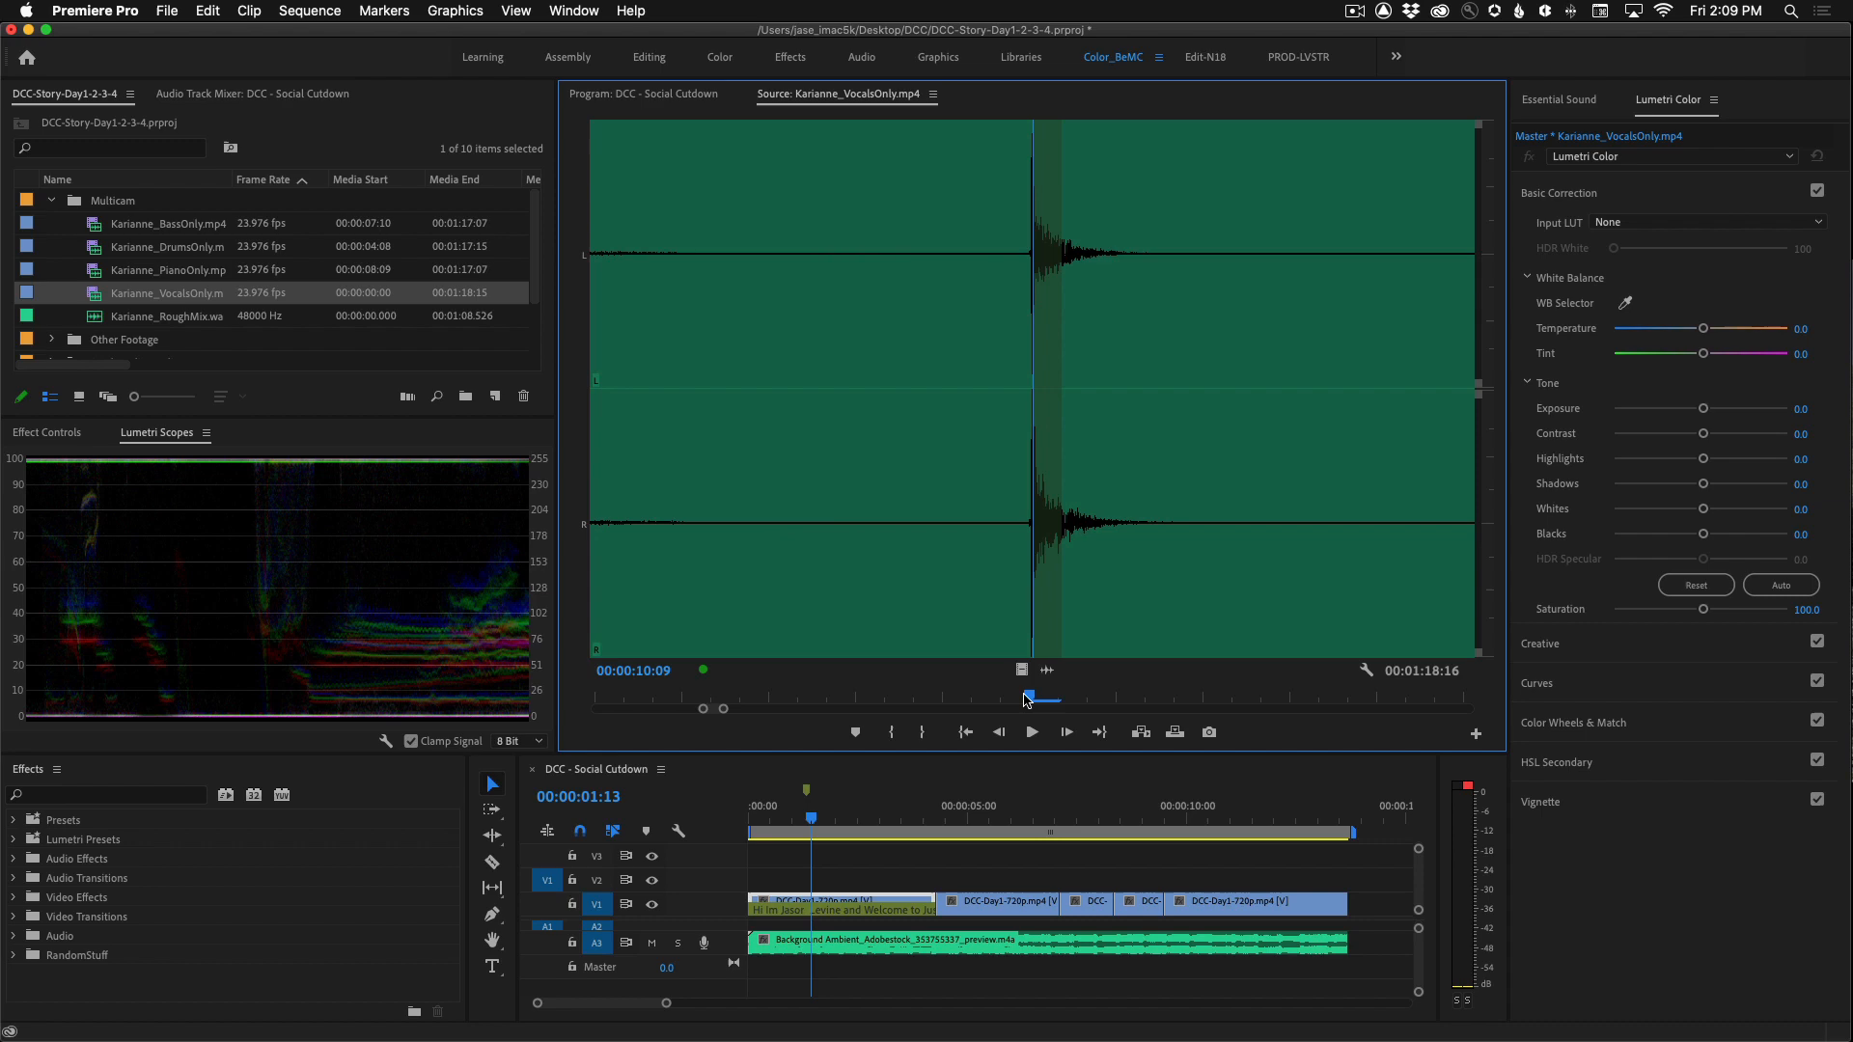
left_click_drag(1028, 697, 1117, 697)
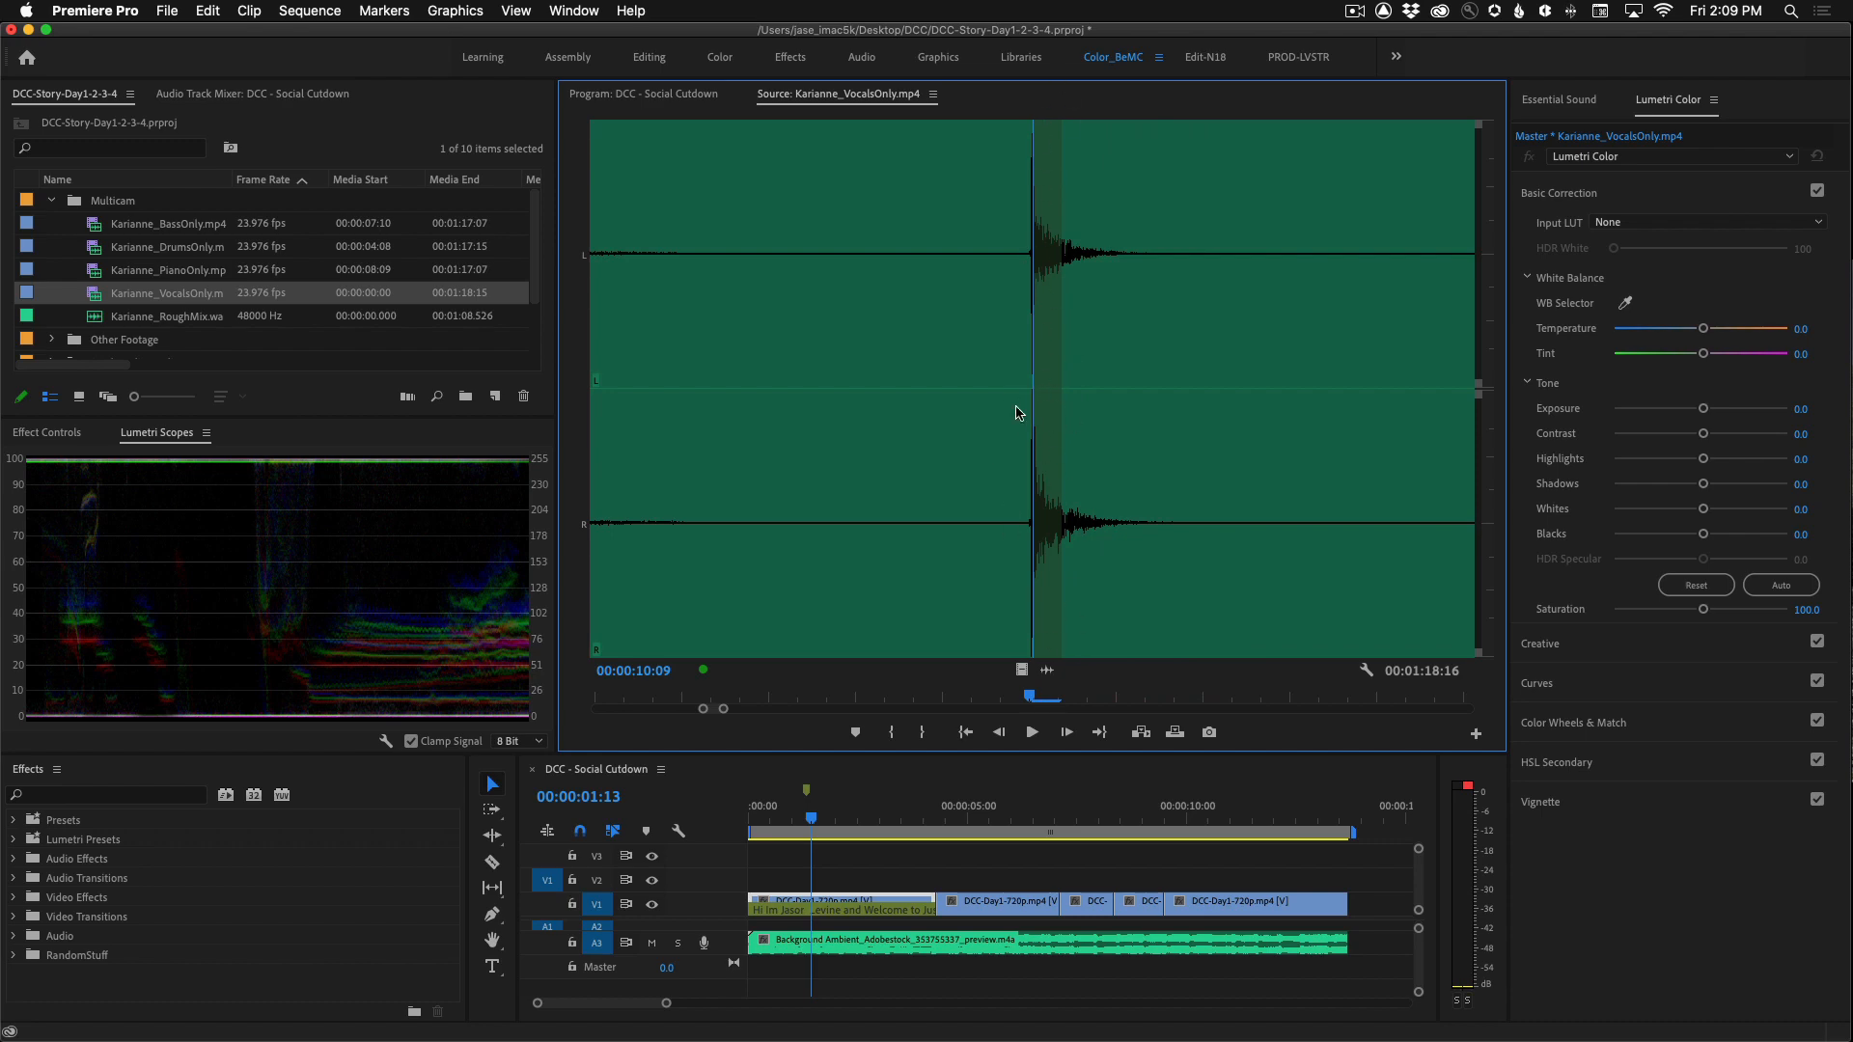
mouse_move(1058, 594)
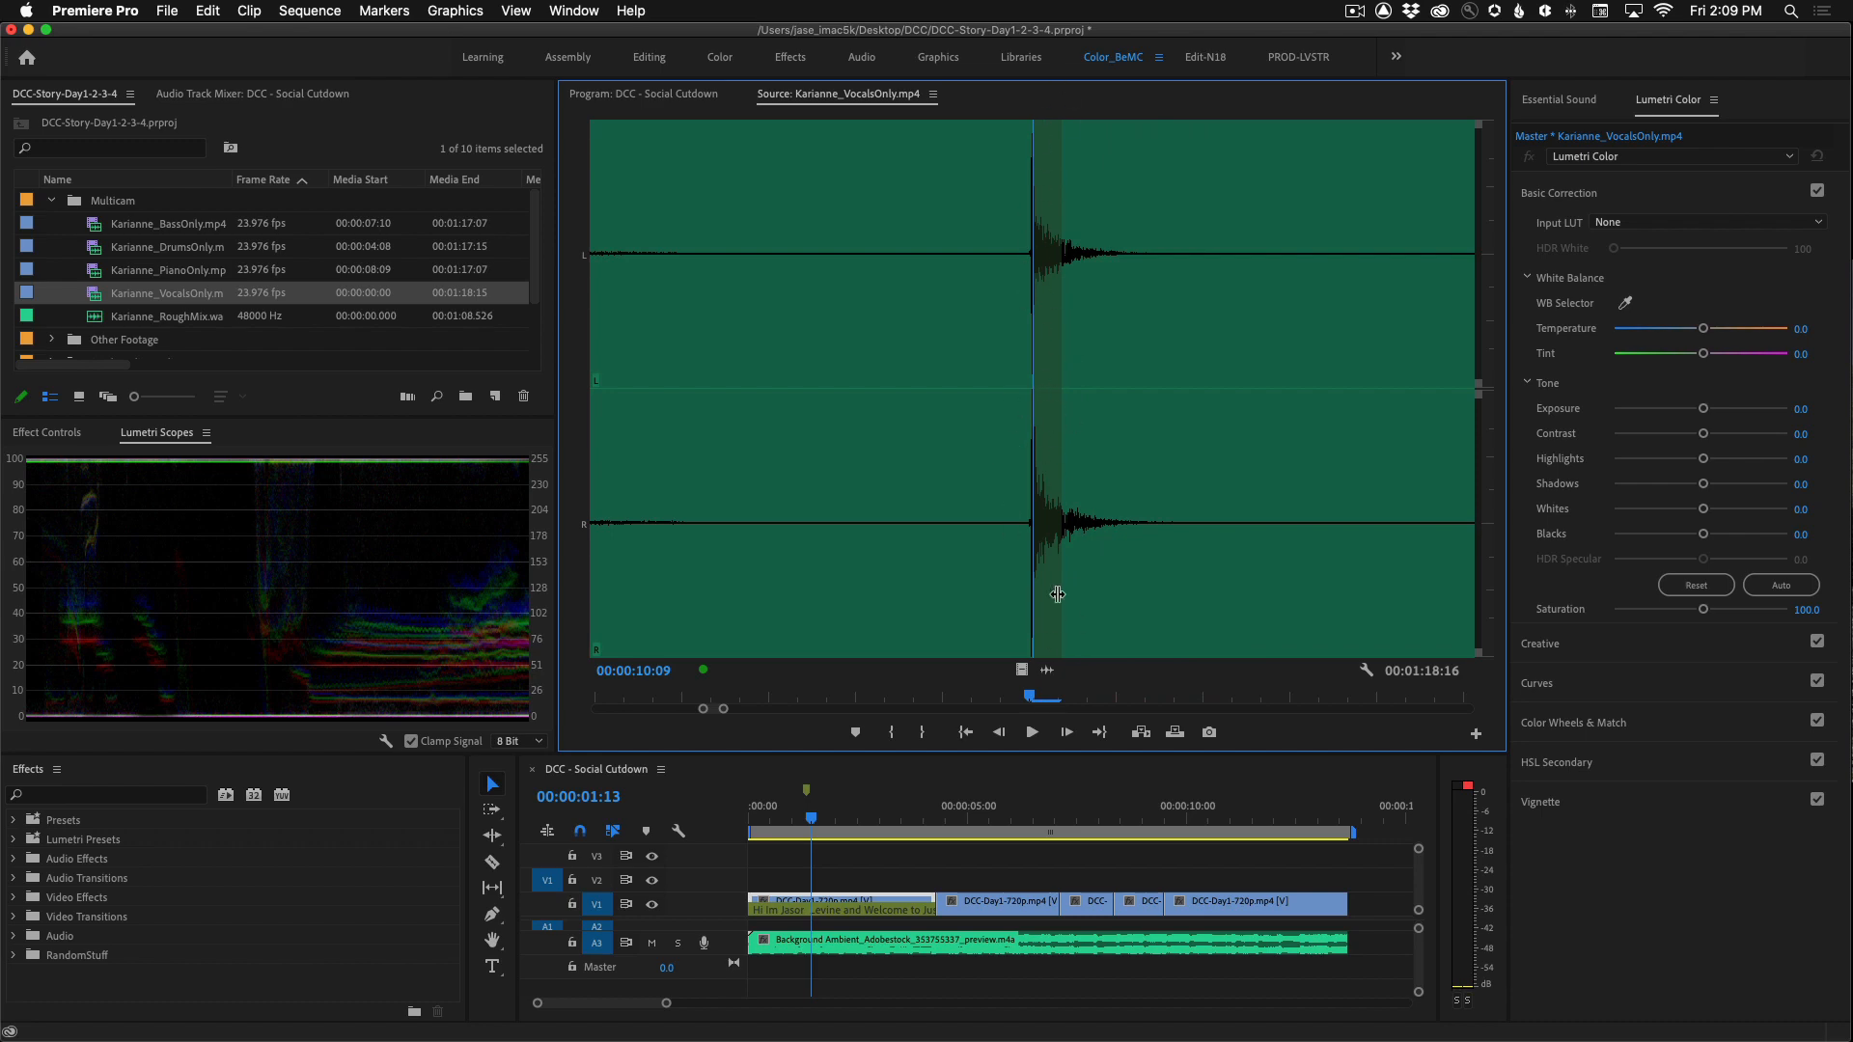
mouse_move(853, 731)
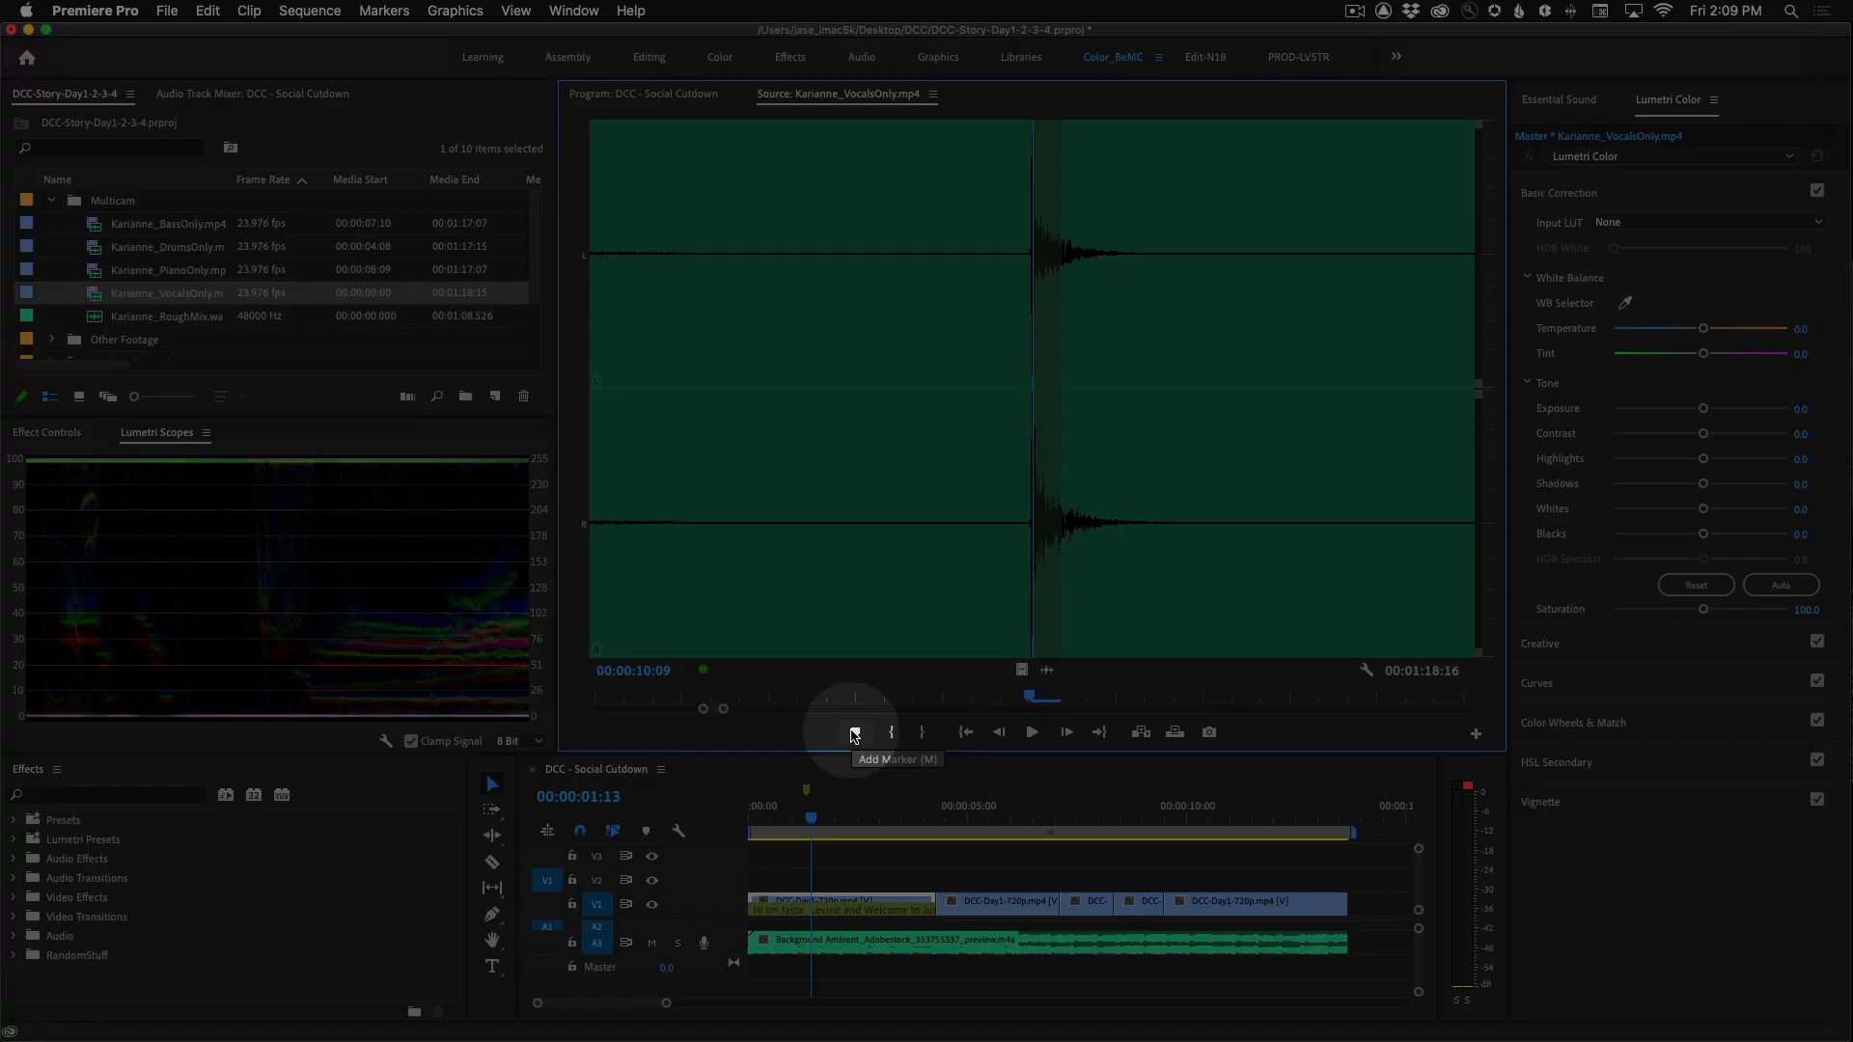
left_click(852, 731)
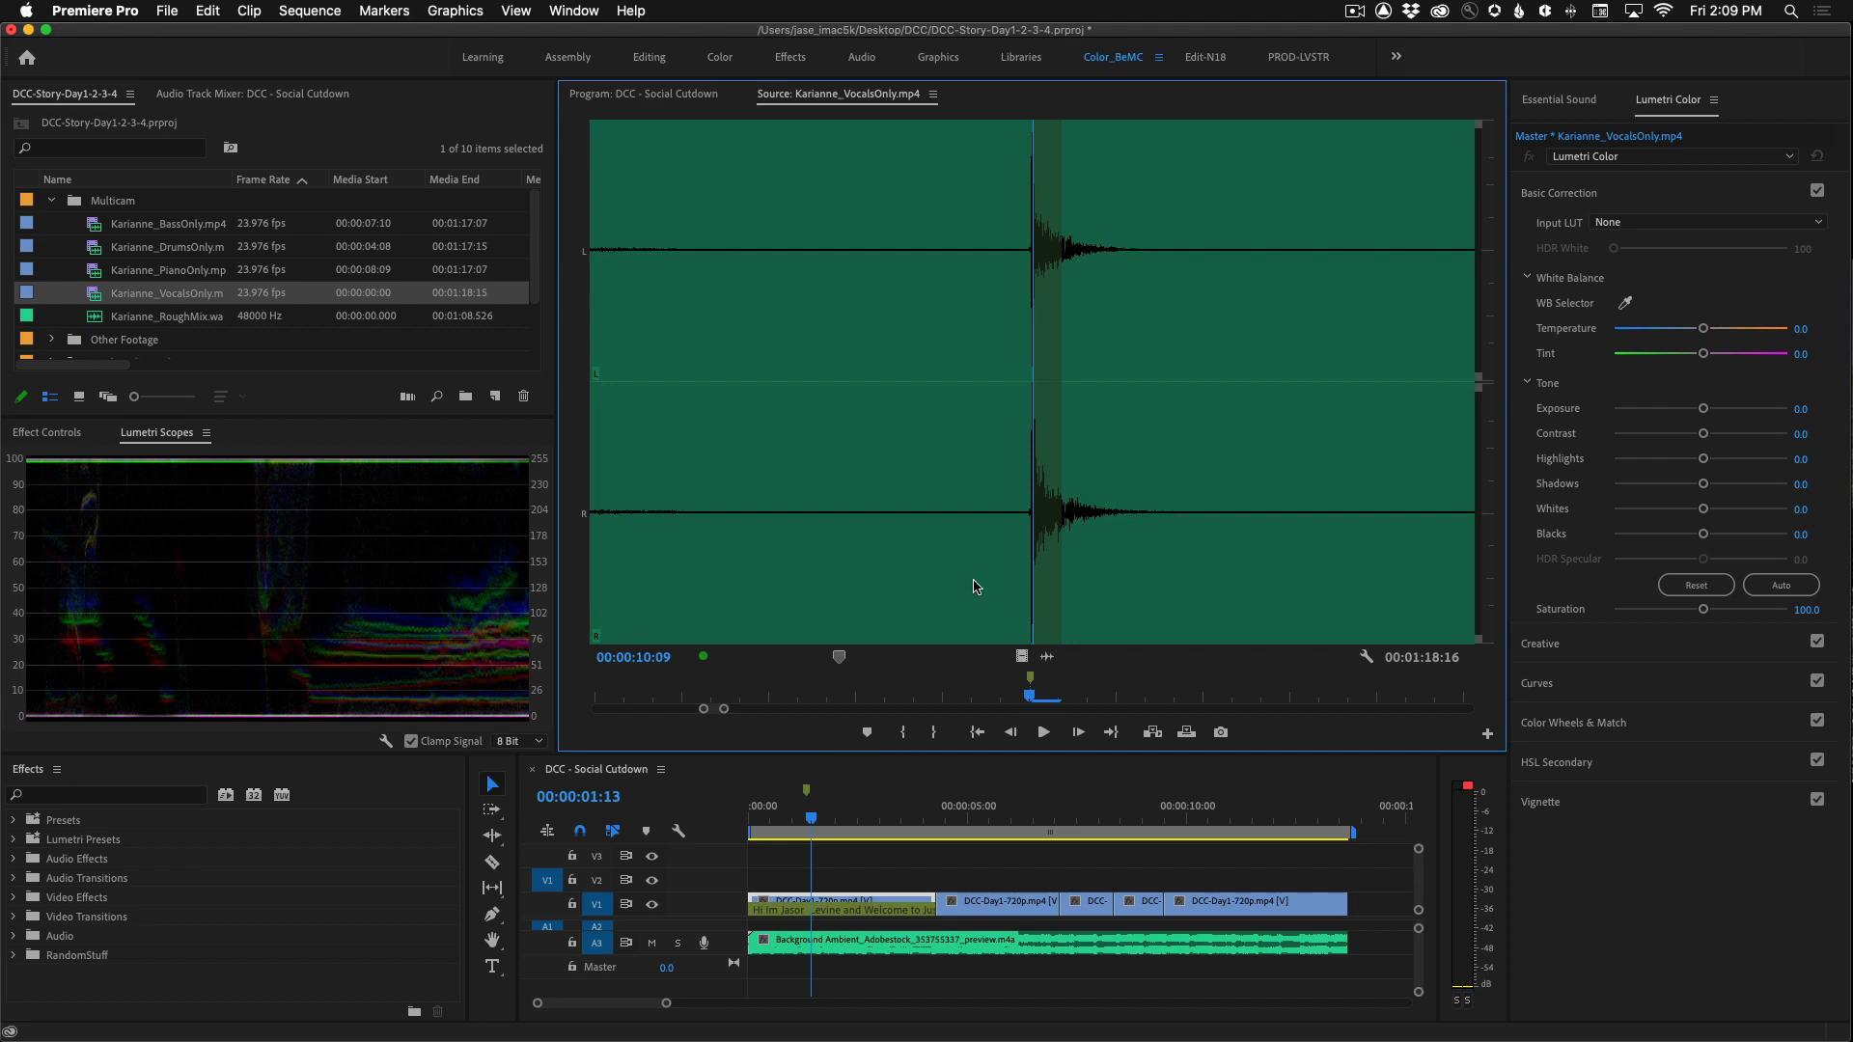
mouse_move(74, 280)
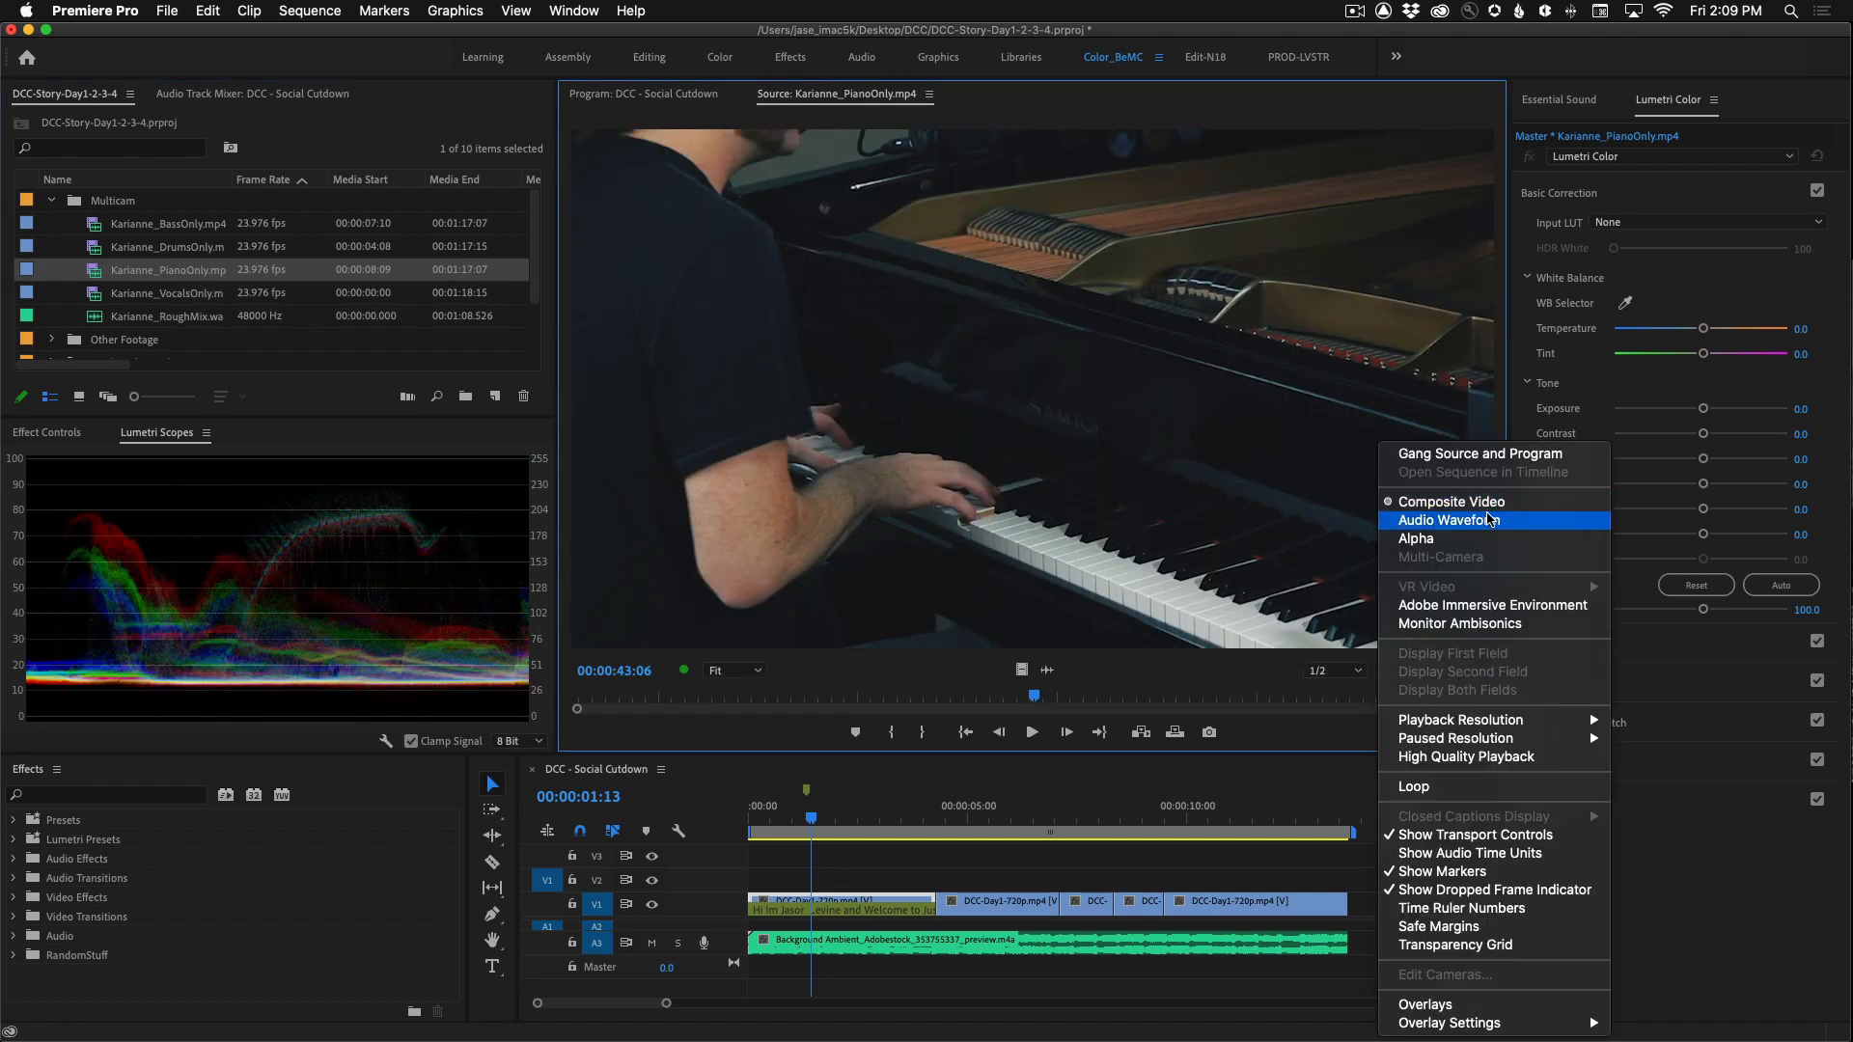
- Show the piano-only clip as an audio waveform and scrub to its clap spike
left_click(1448, 520)
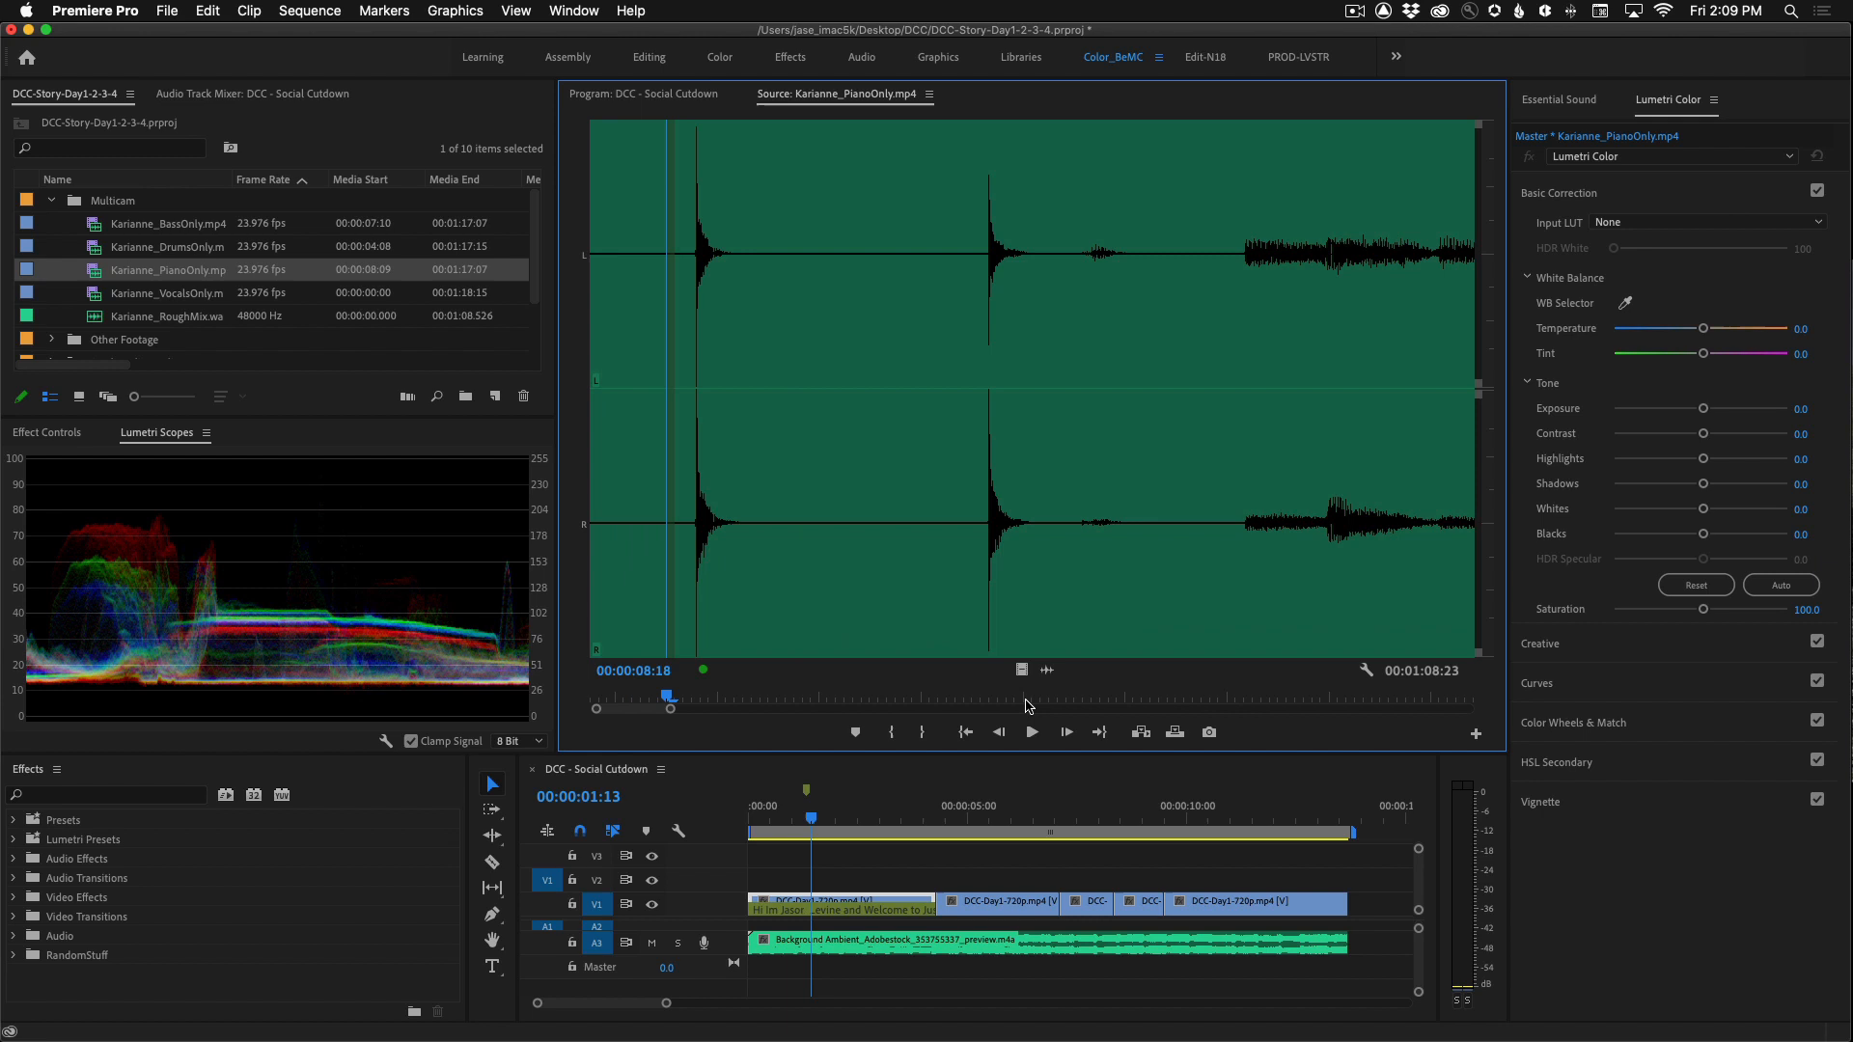
left_click_drag(667, 697, 937, 696)
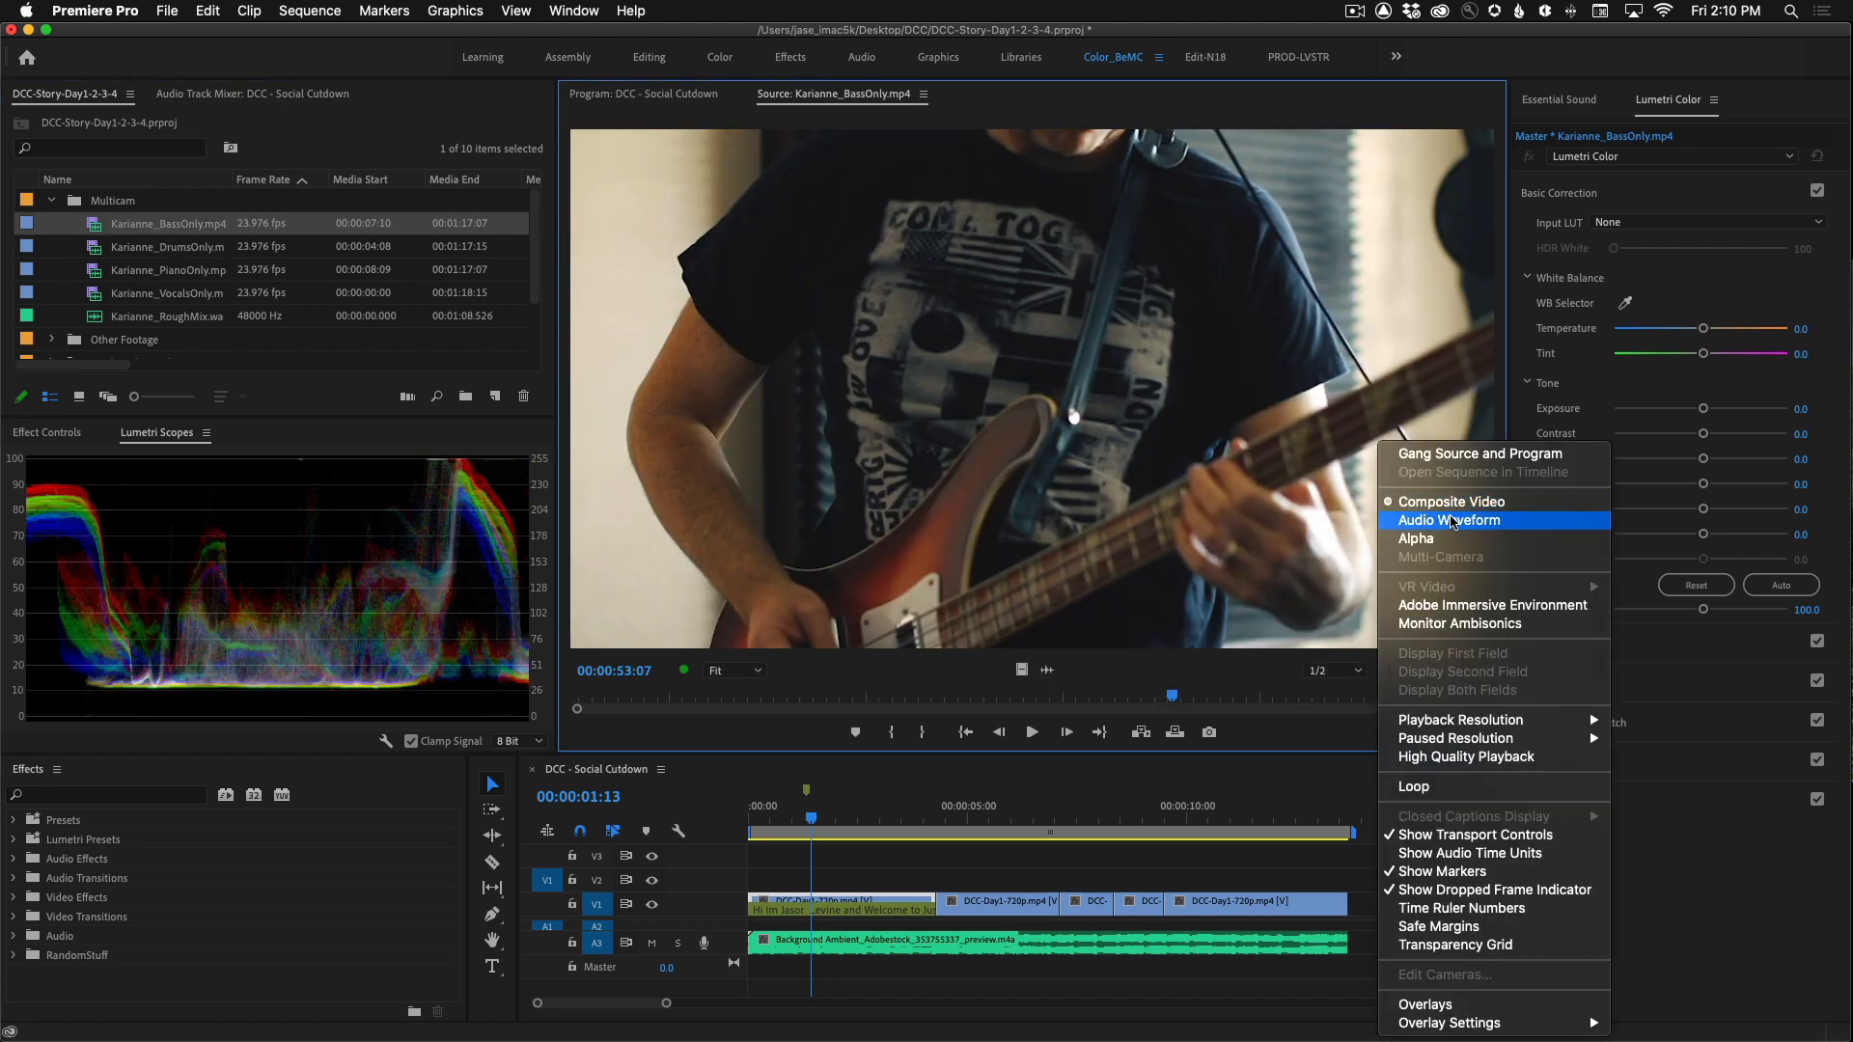
- Show the bass-only clip as a waveform, check the rough mix, and reselect the vocals clip
left_click(1449, 520)
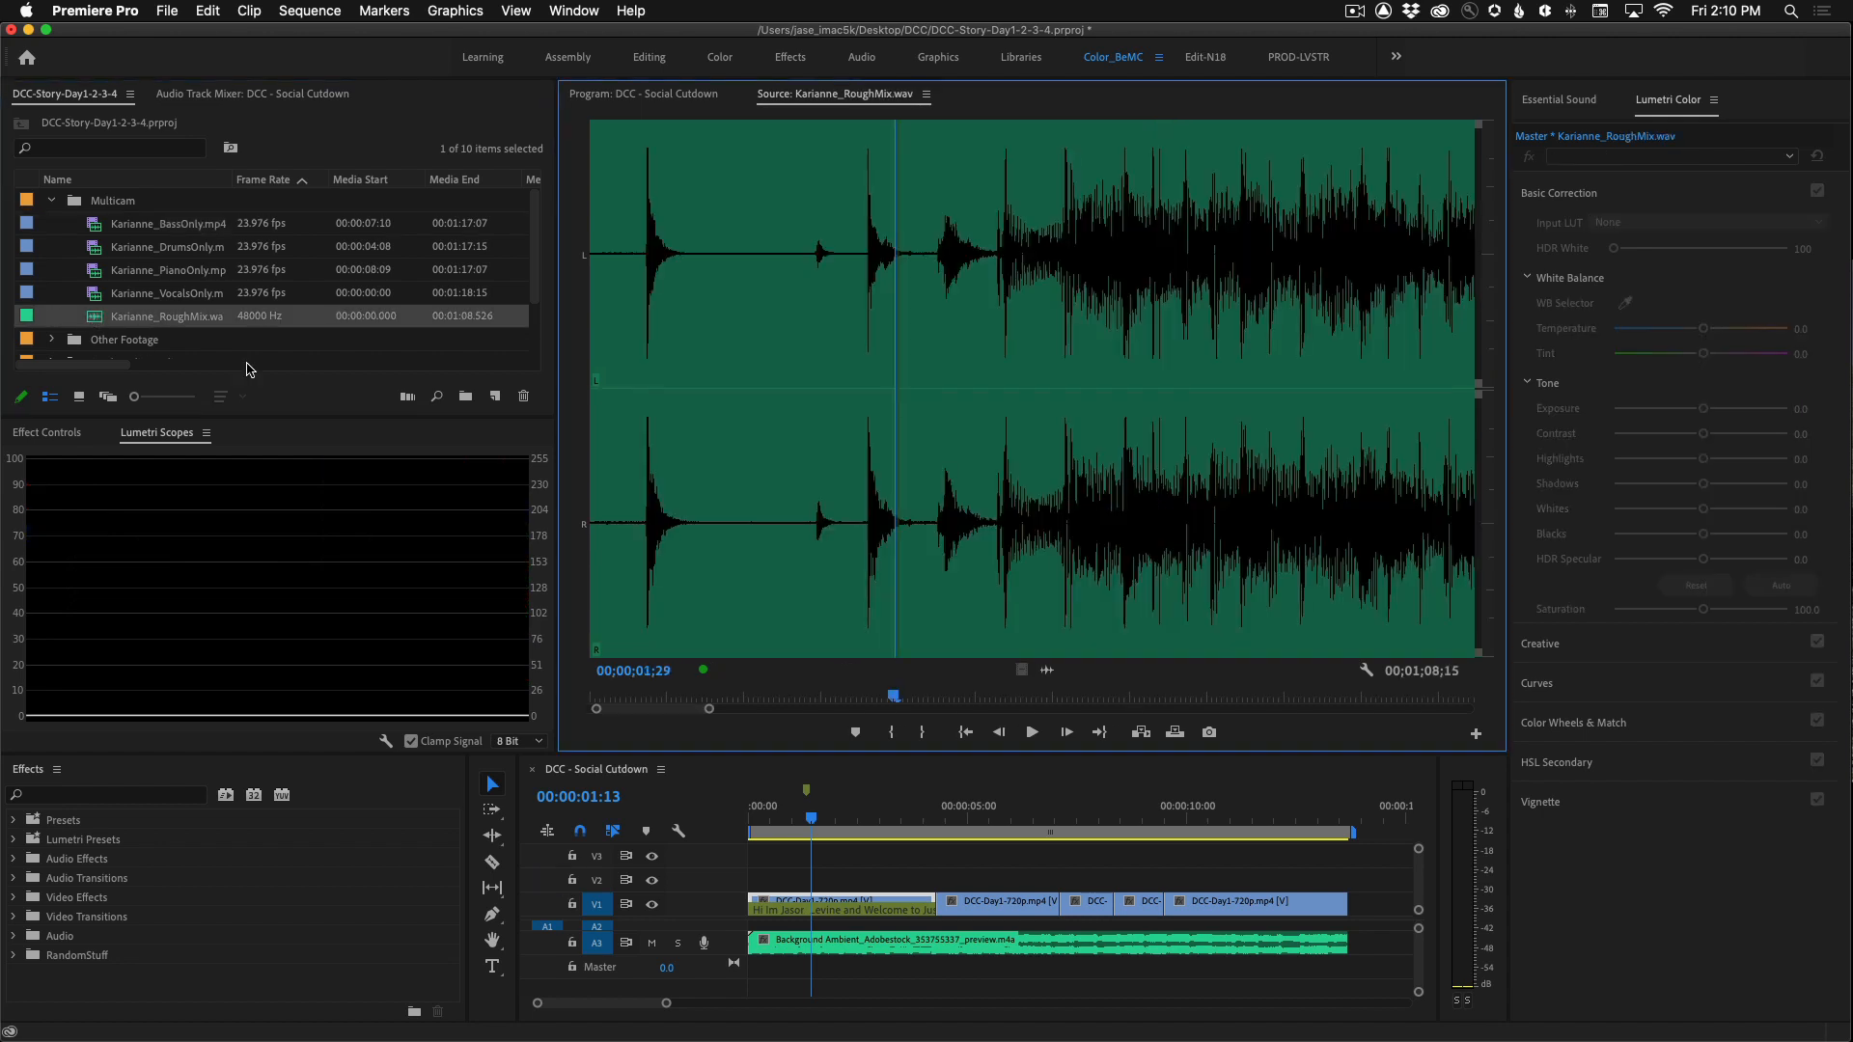
left_click(685, 709)
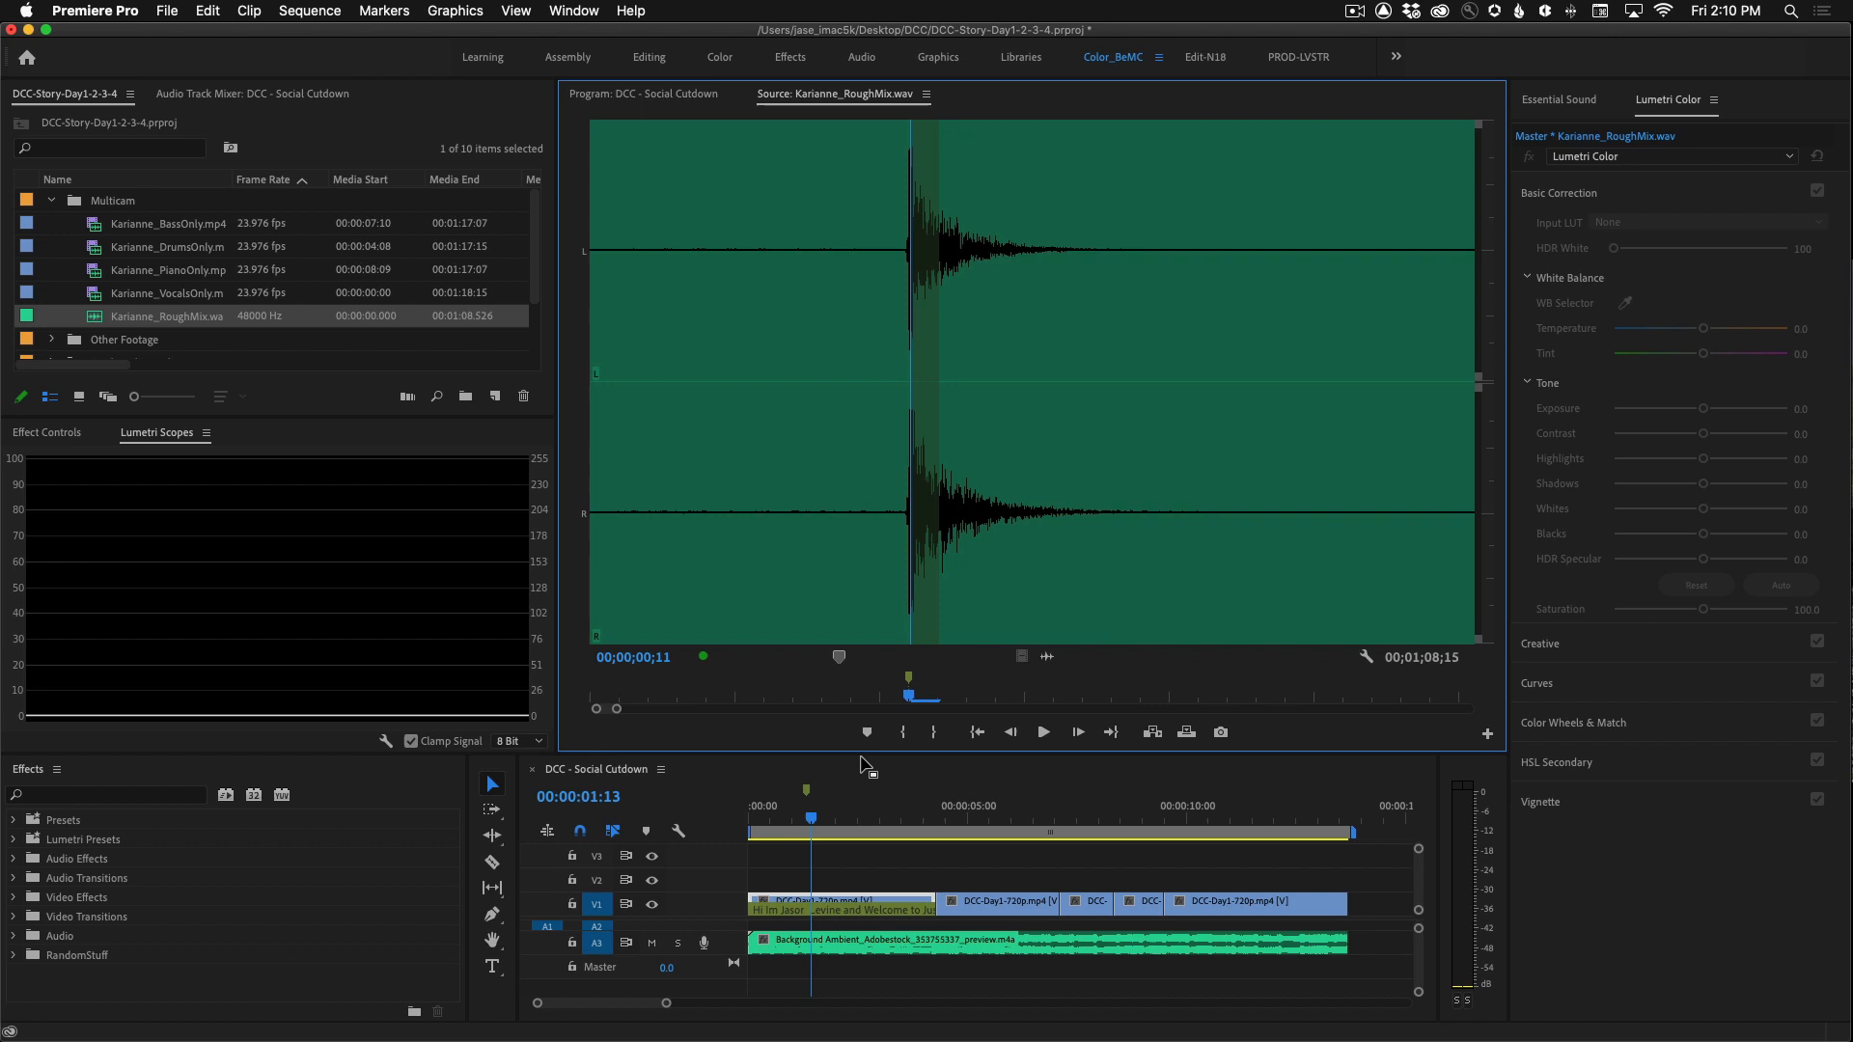
mouse_move(327, 299)
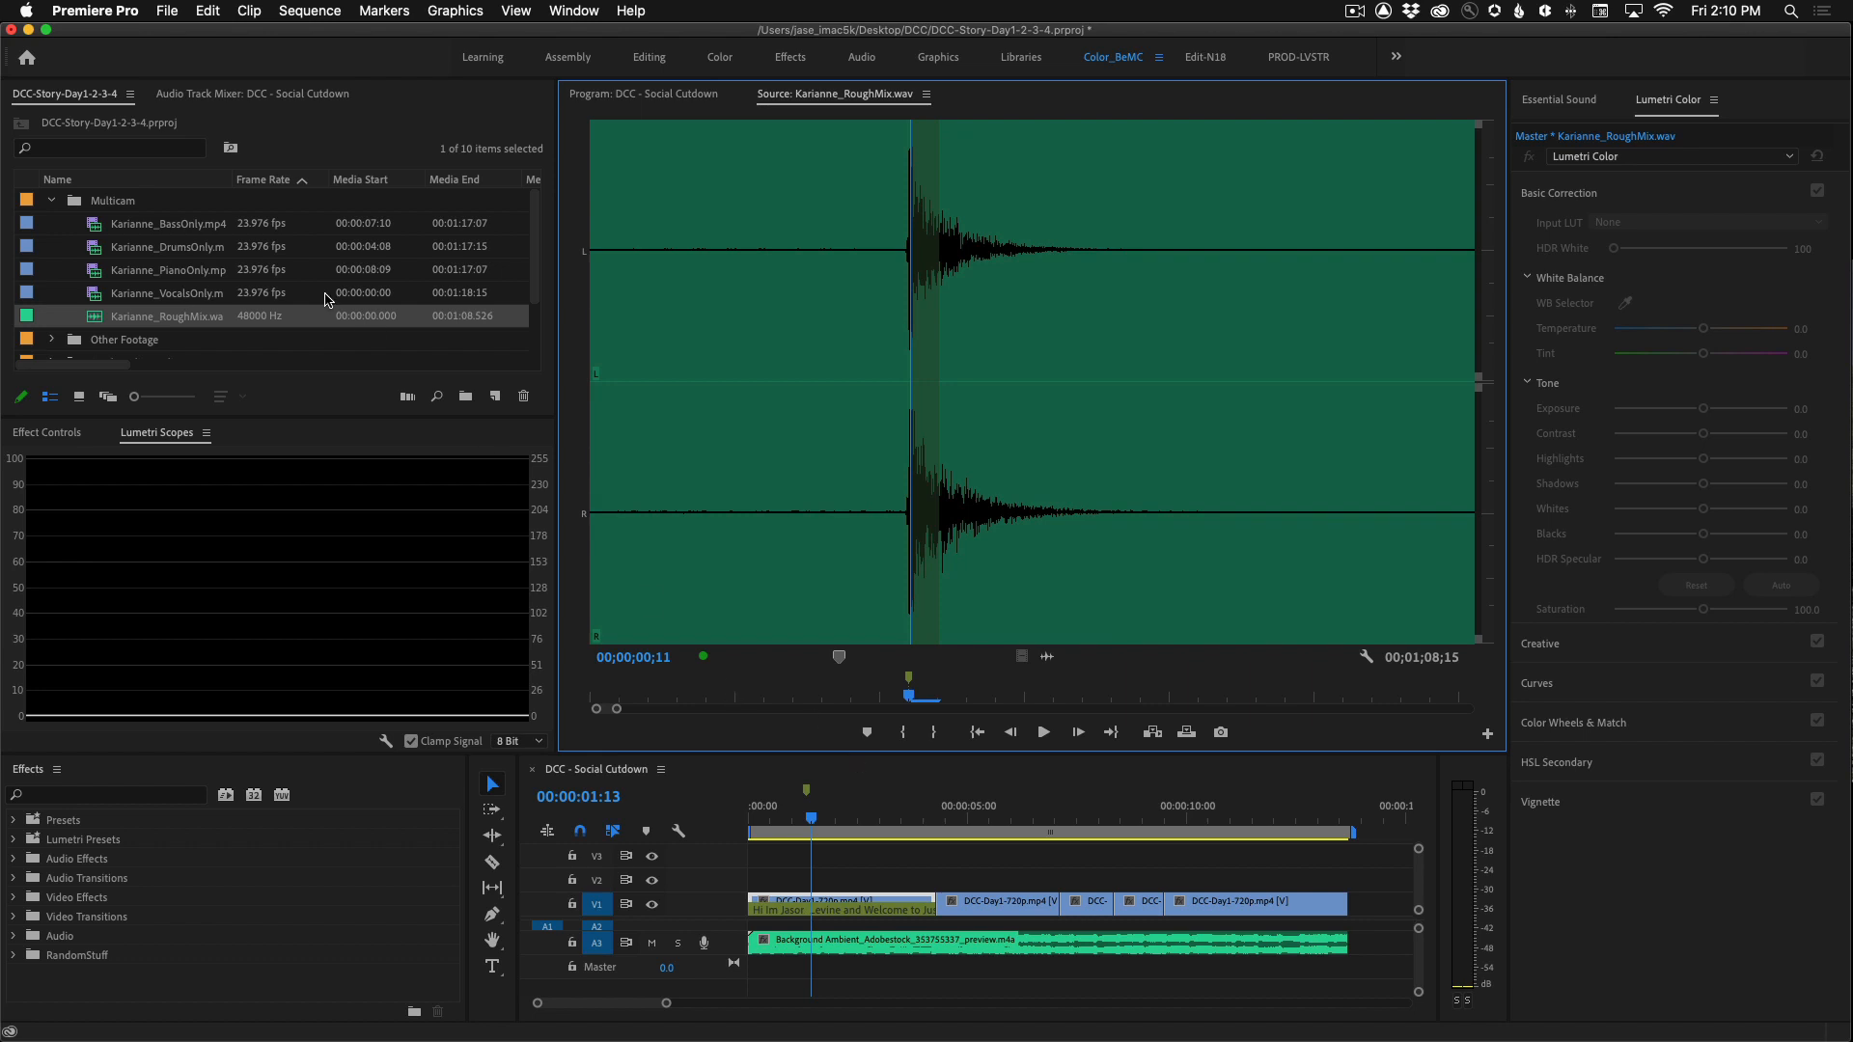
left_click(165, 292)
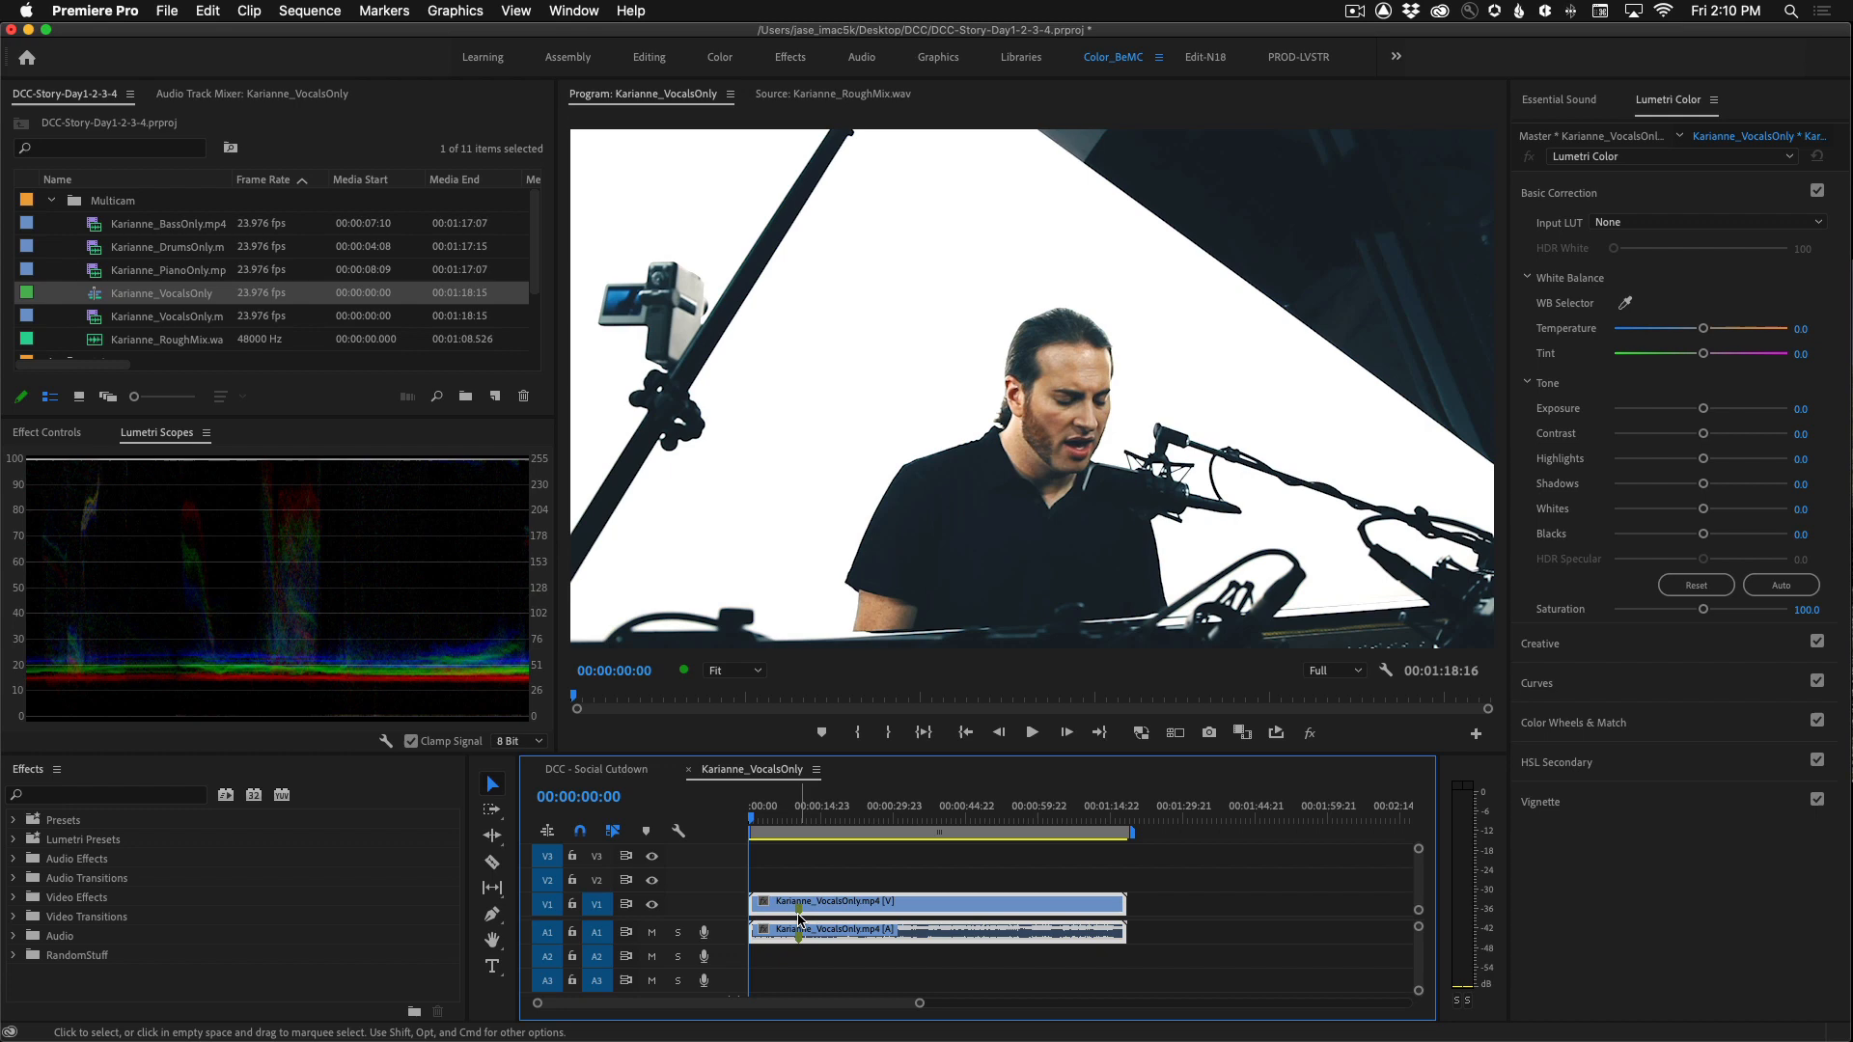
mouse_move(799, 941)
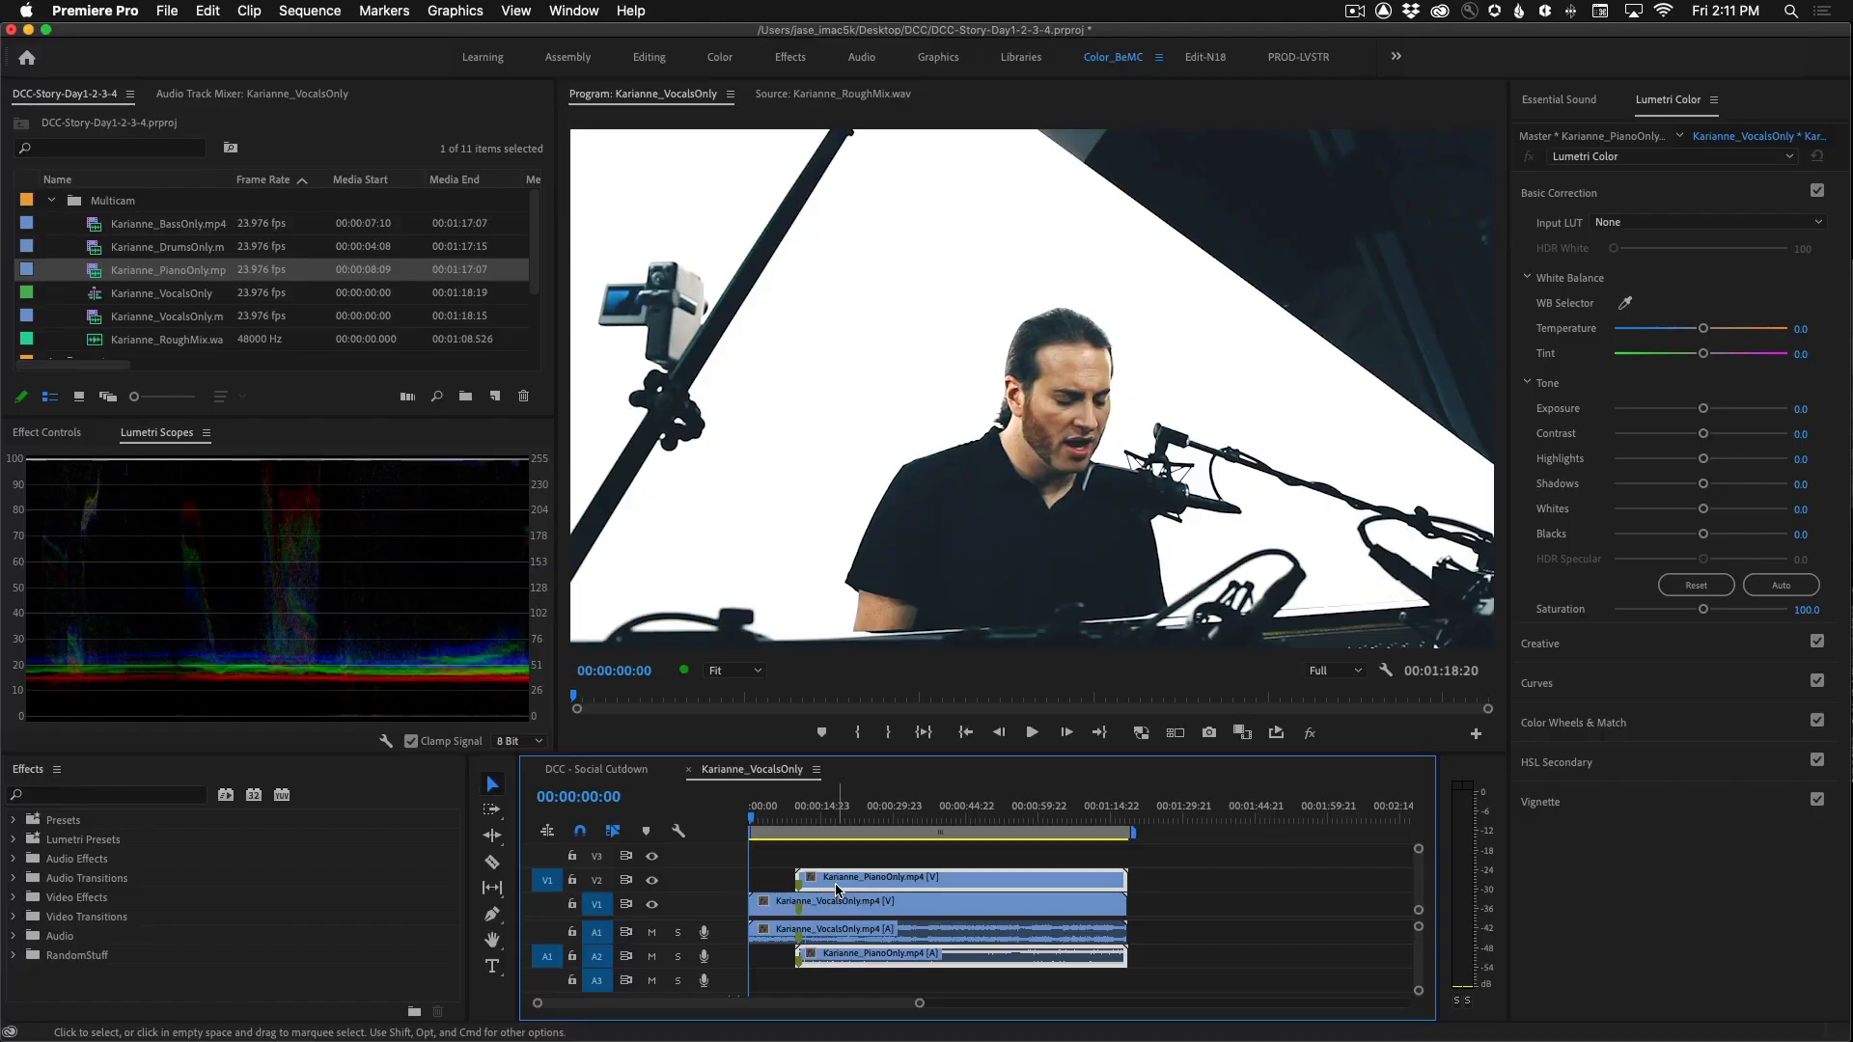
mouse_move(95, 253)
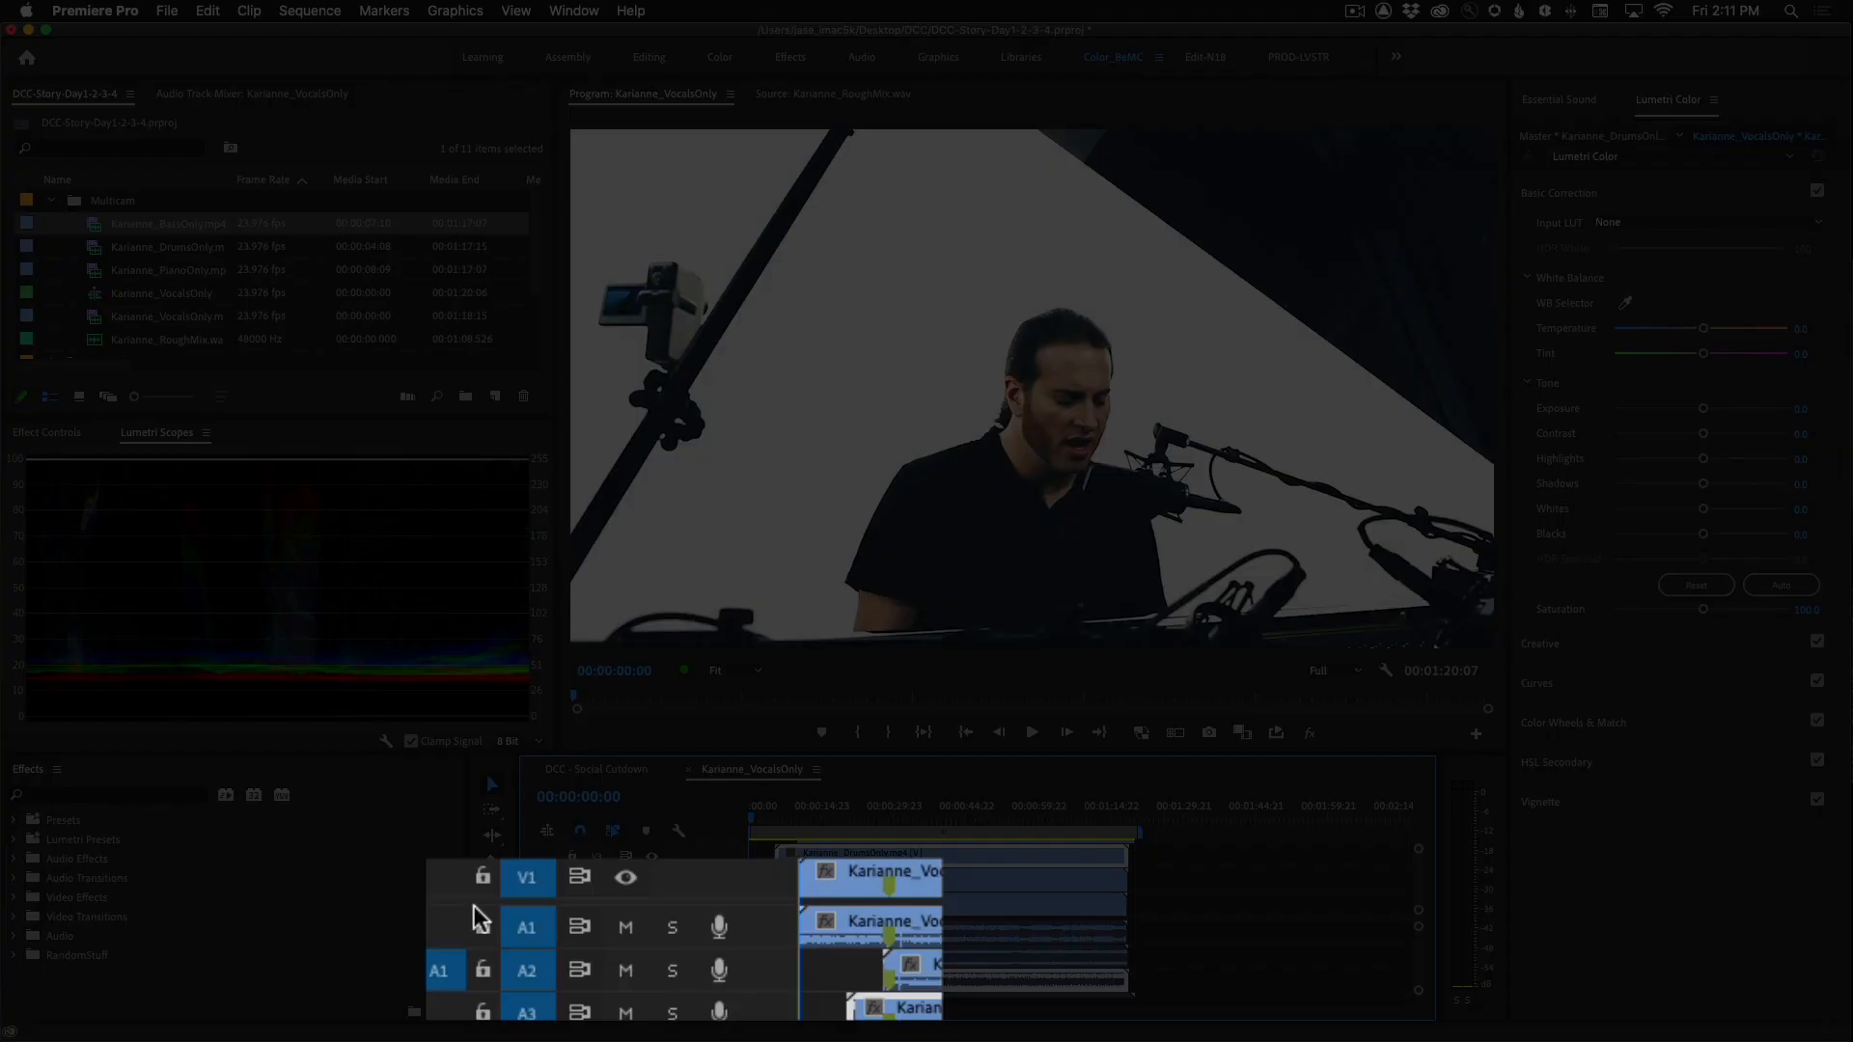
mouse_move(759, 932)
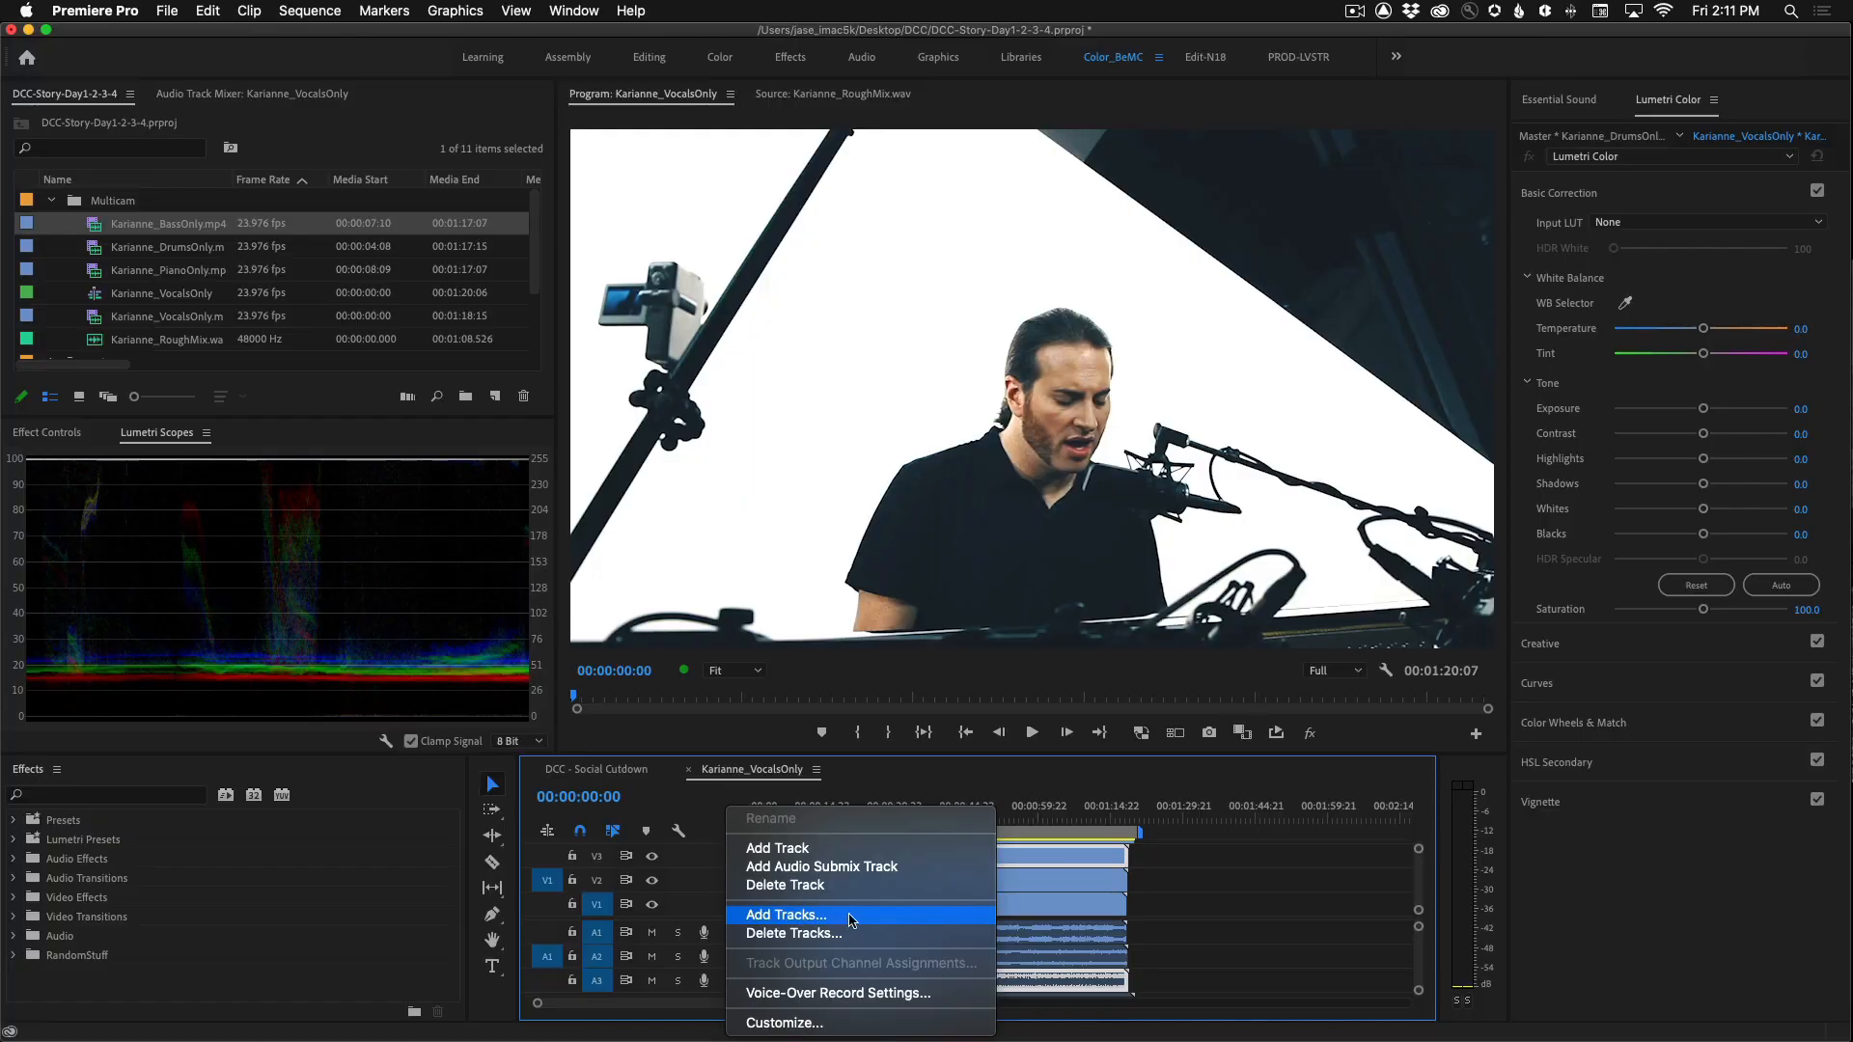
- Add one audio track with placement Before First Track
left_click(785, 915)
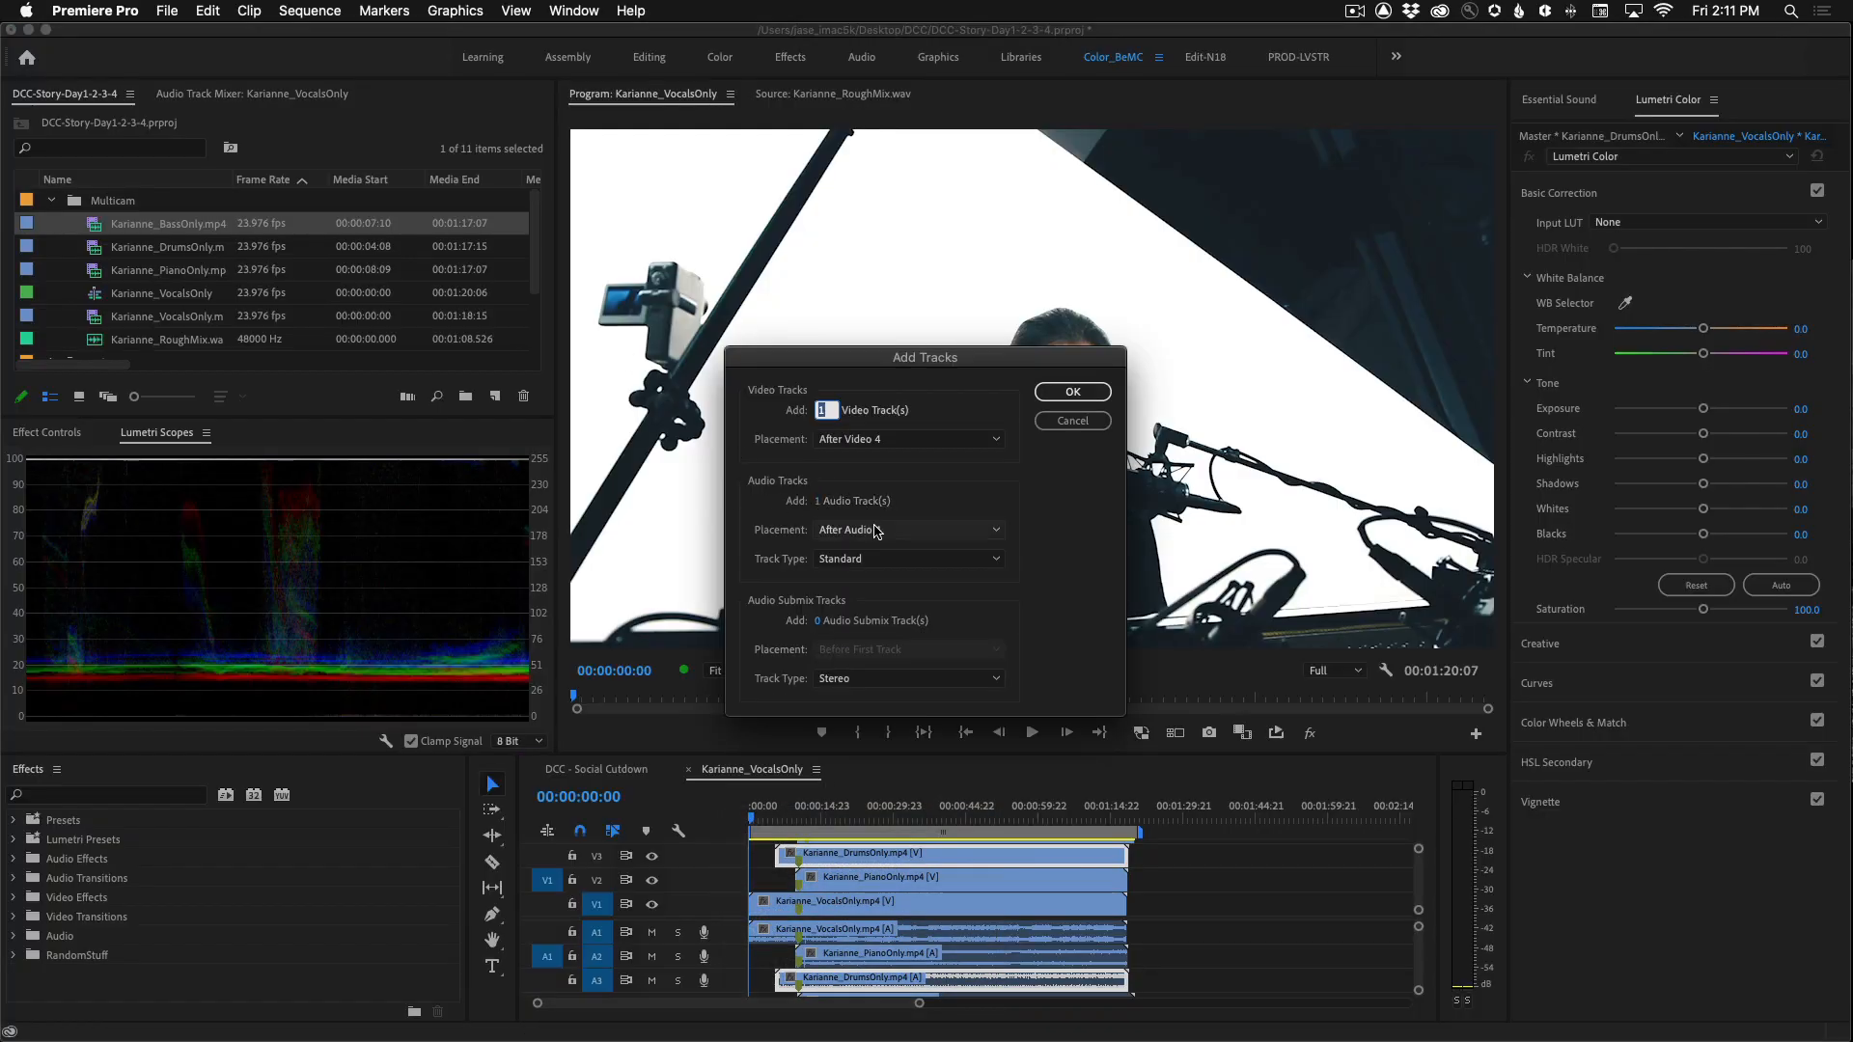
left_click(907, 528)
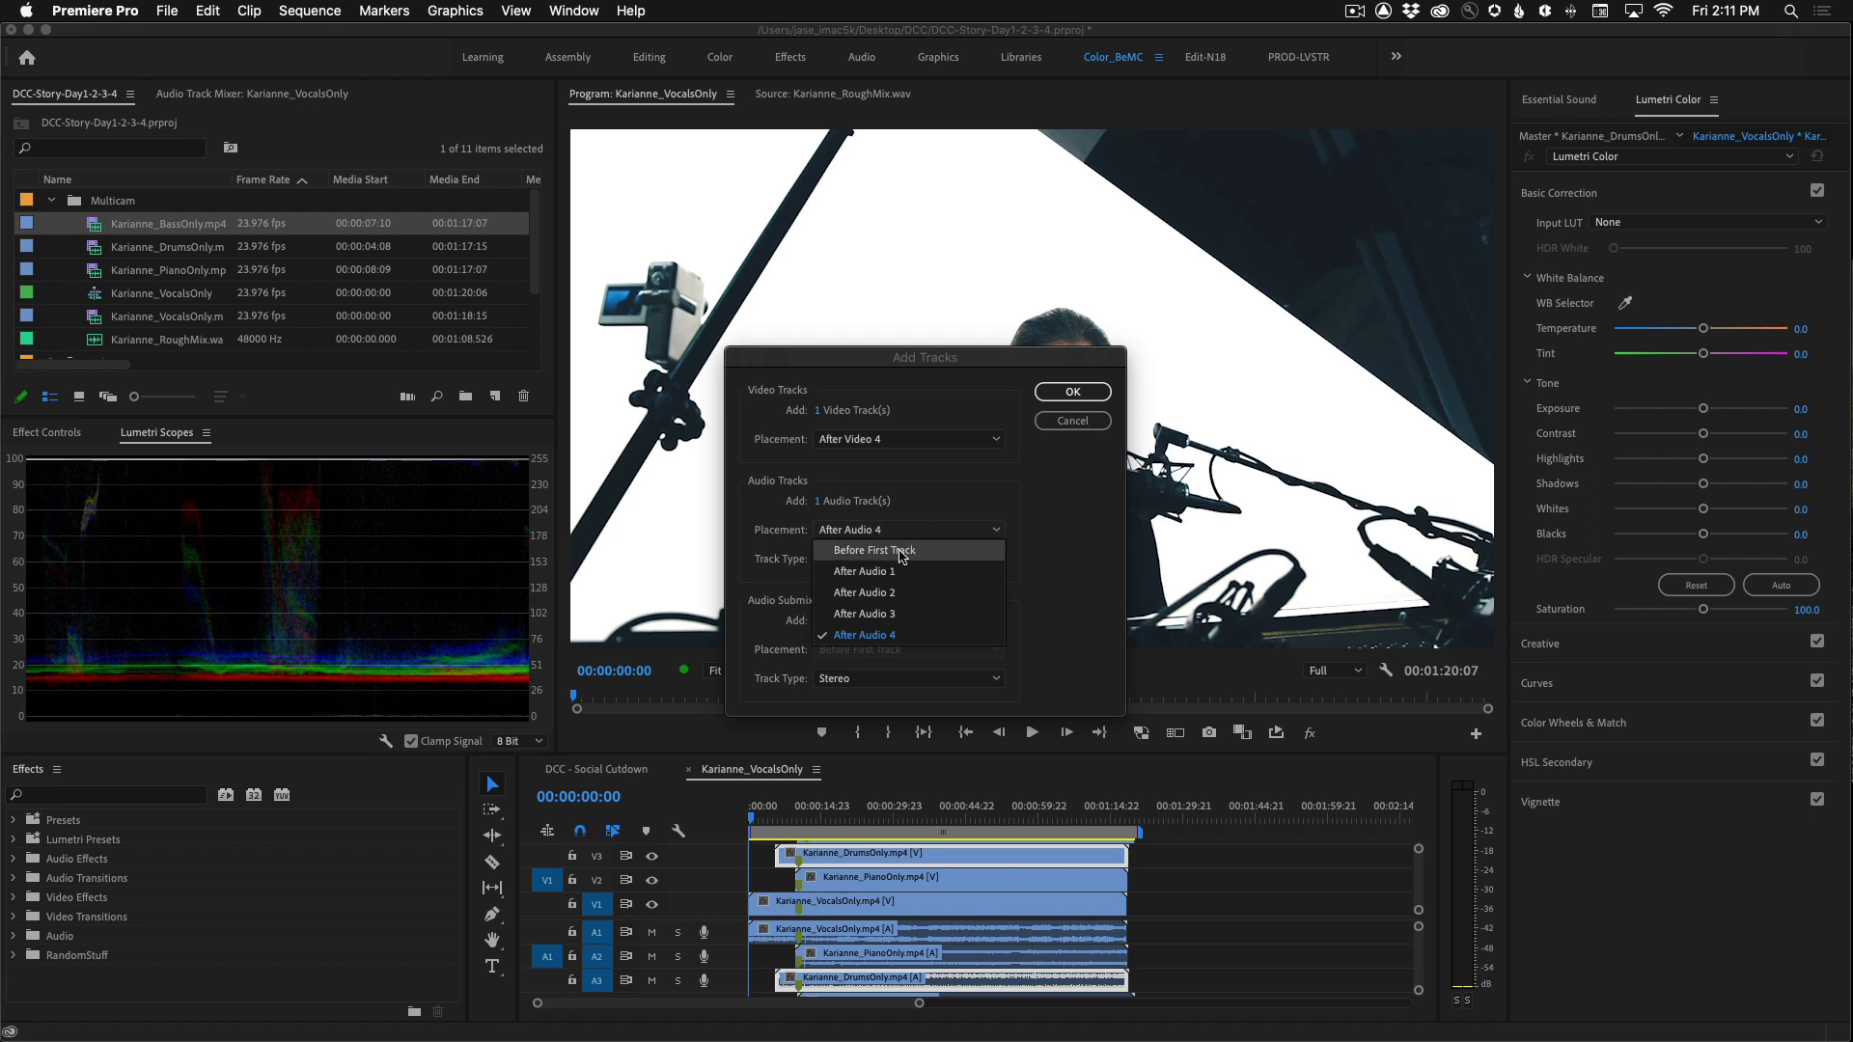
left_click(870, 549)
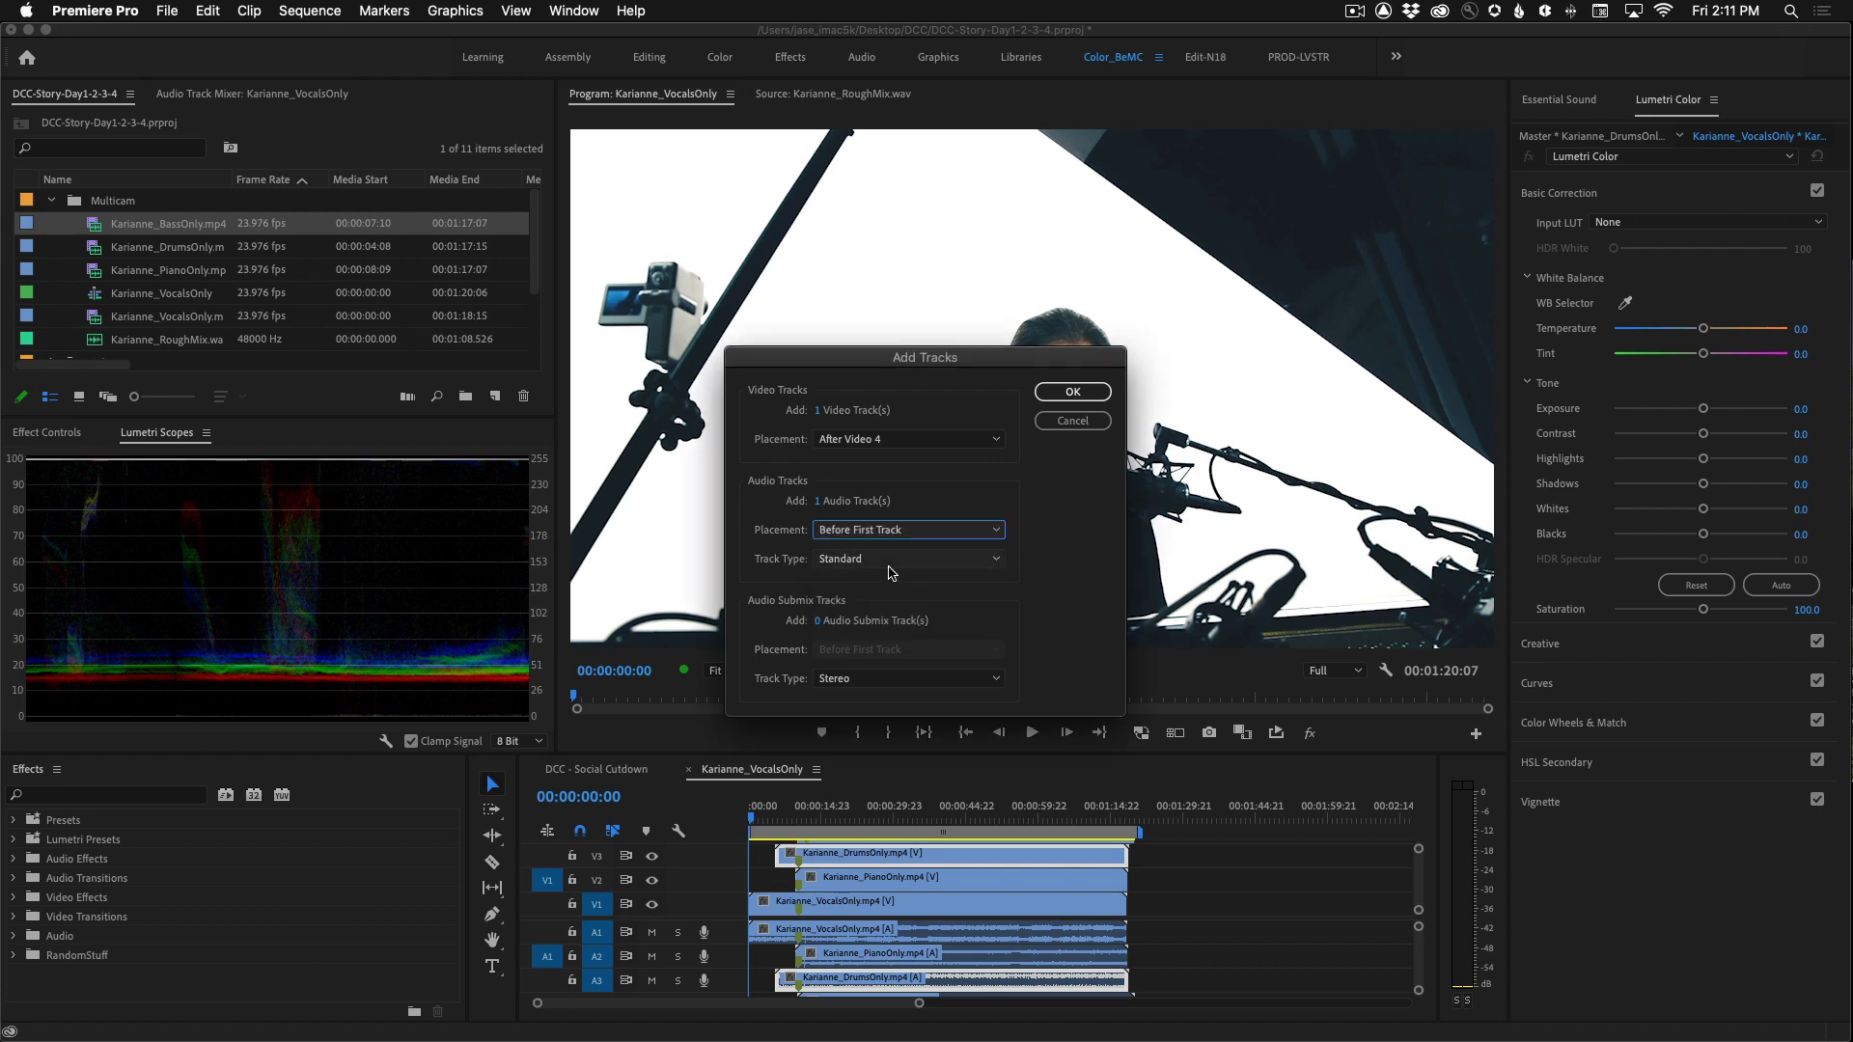
left_click(1069, 390)
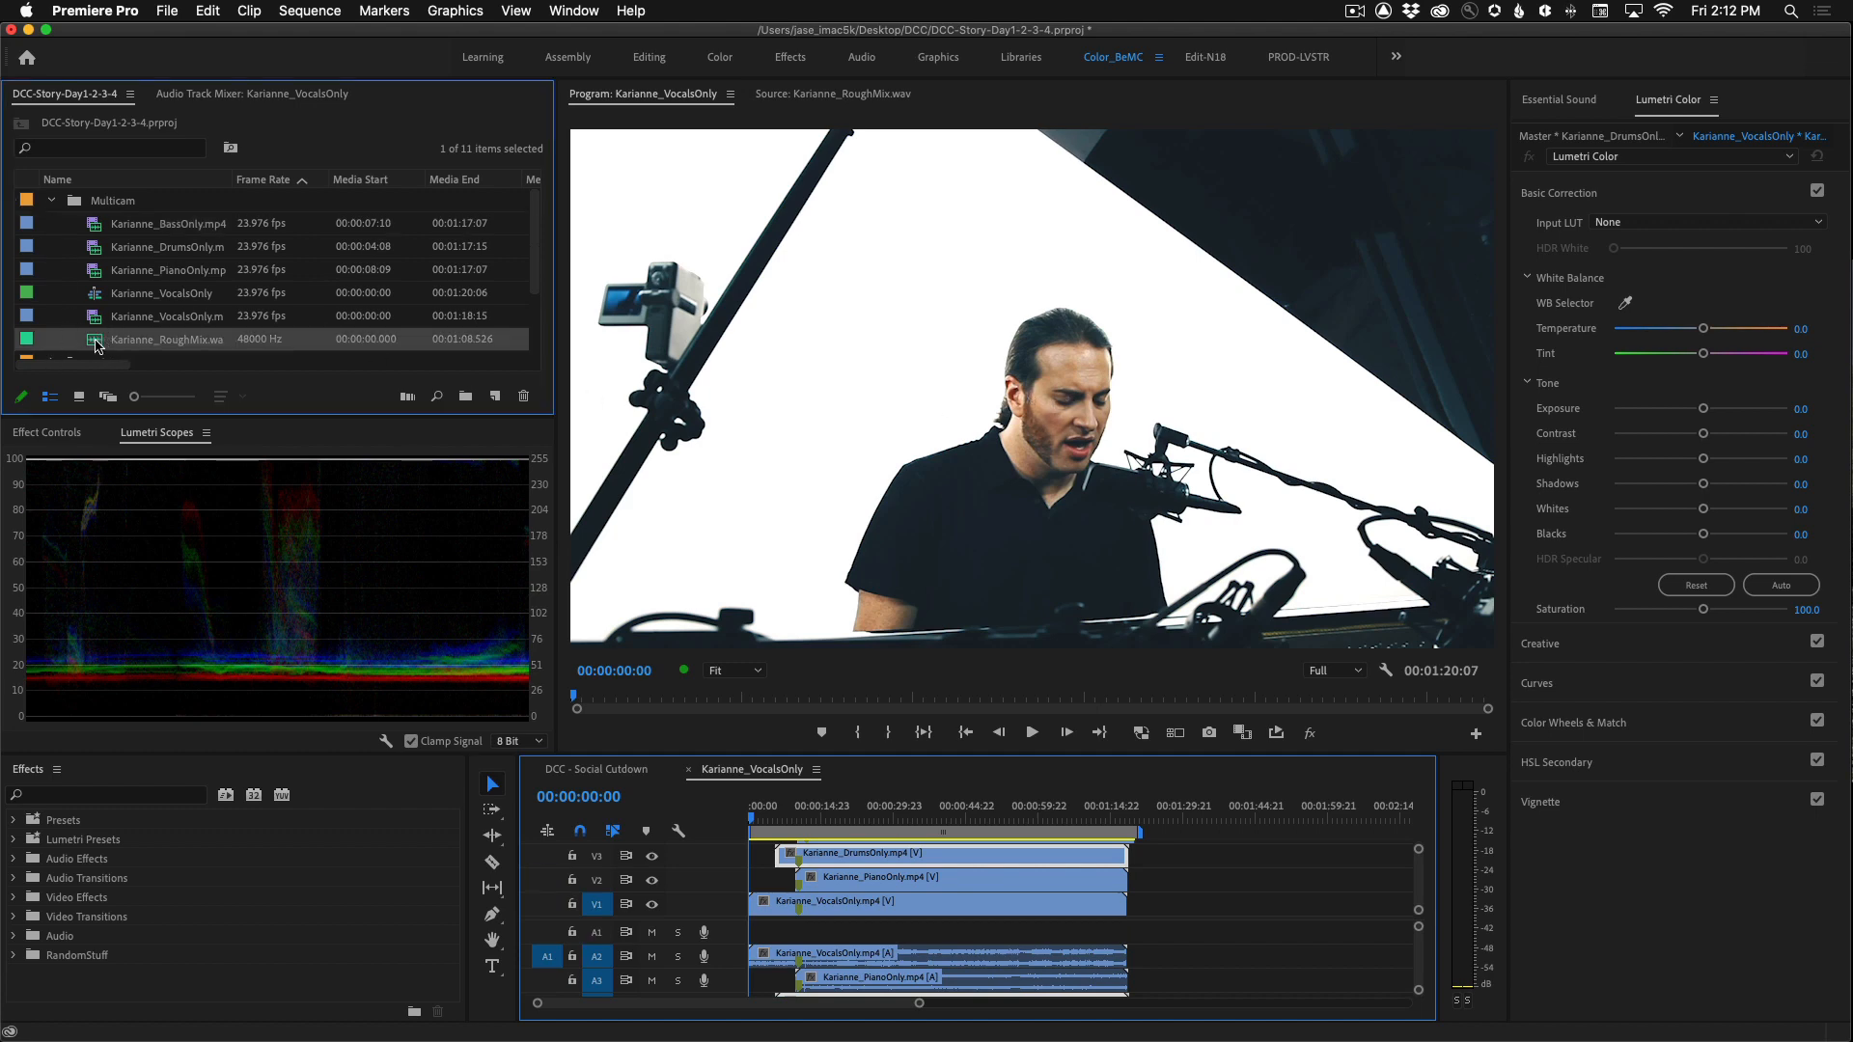
- Drop Karianne_RoughMix.wav onto the new first audio track and save the project
left_click(933, 928)
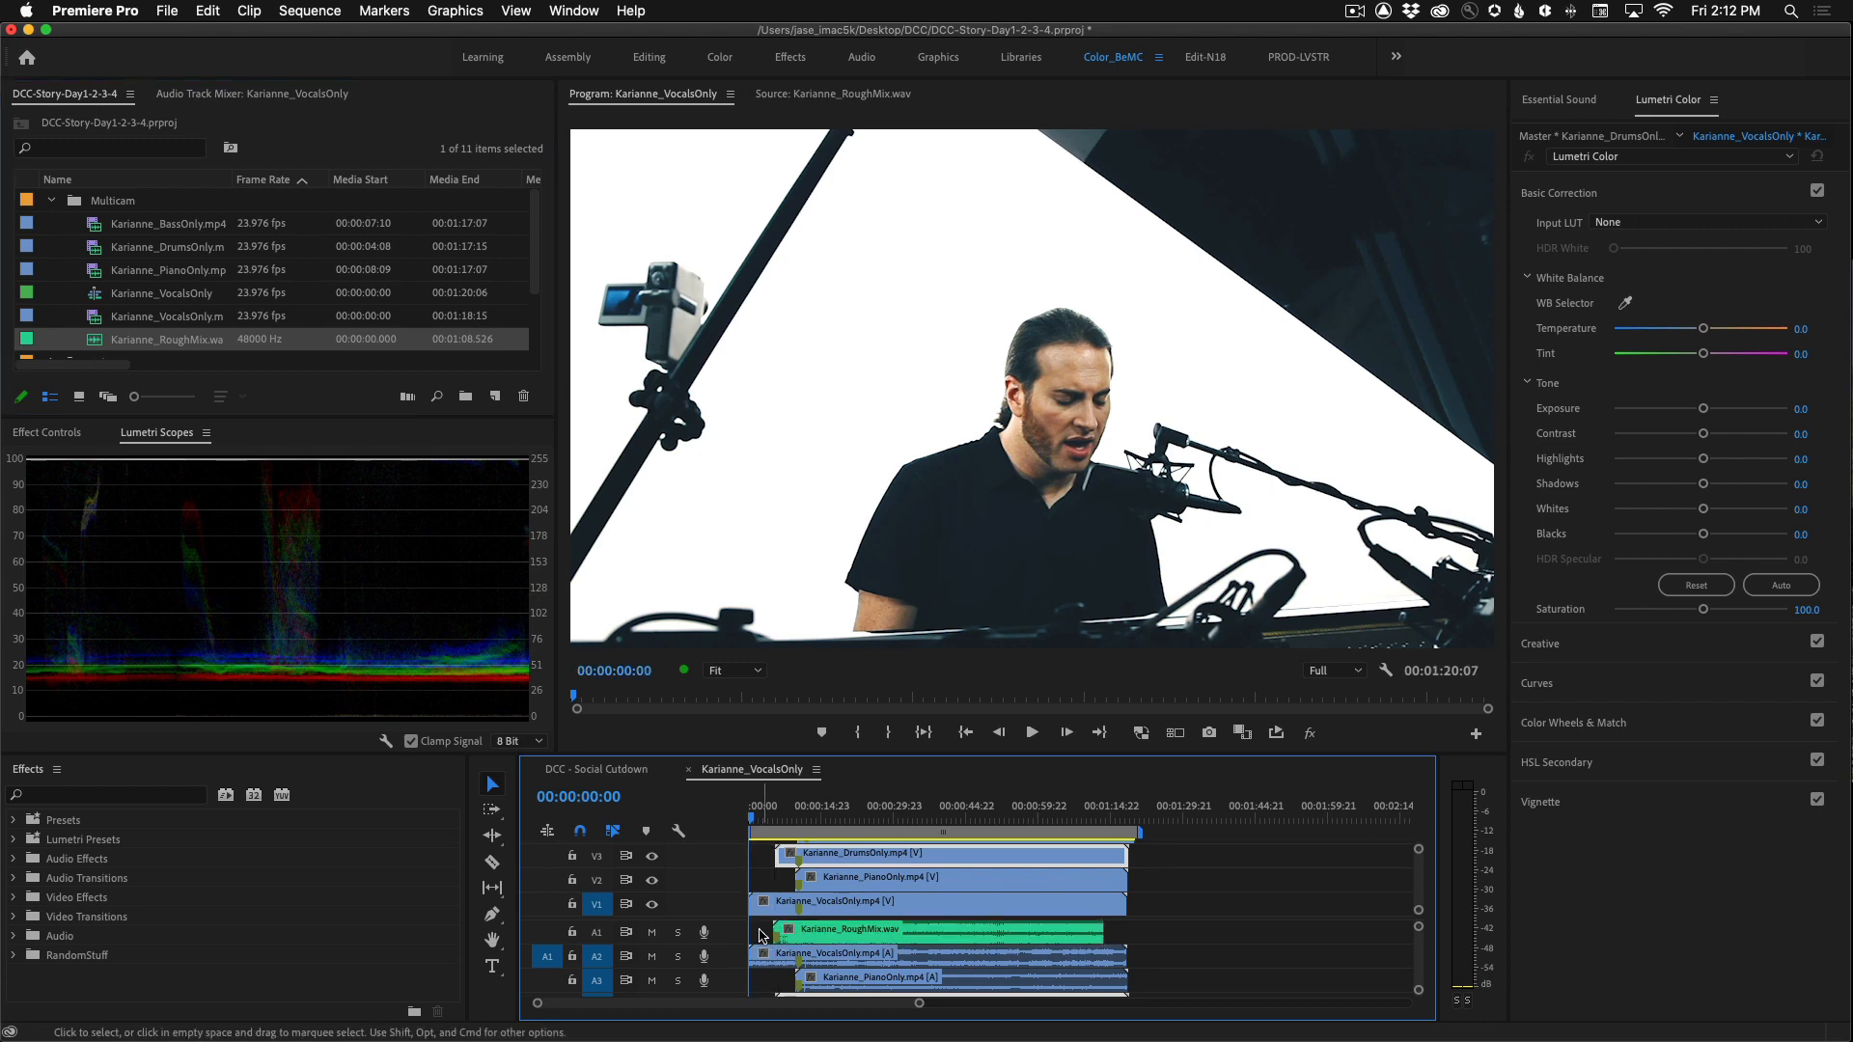
left_click_drag(847, 938, 862, 945)
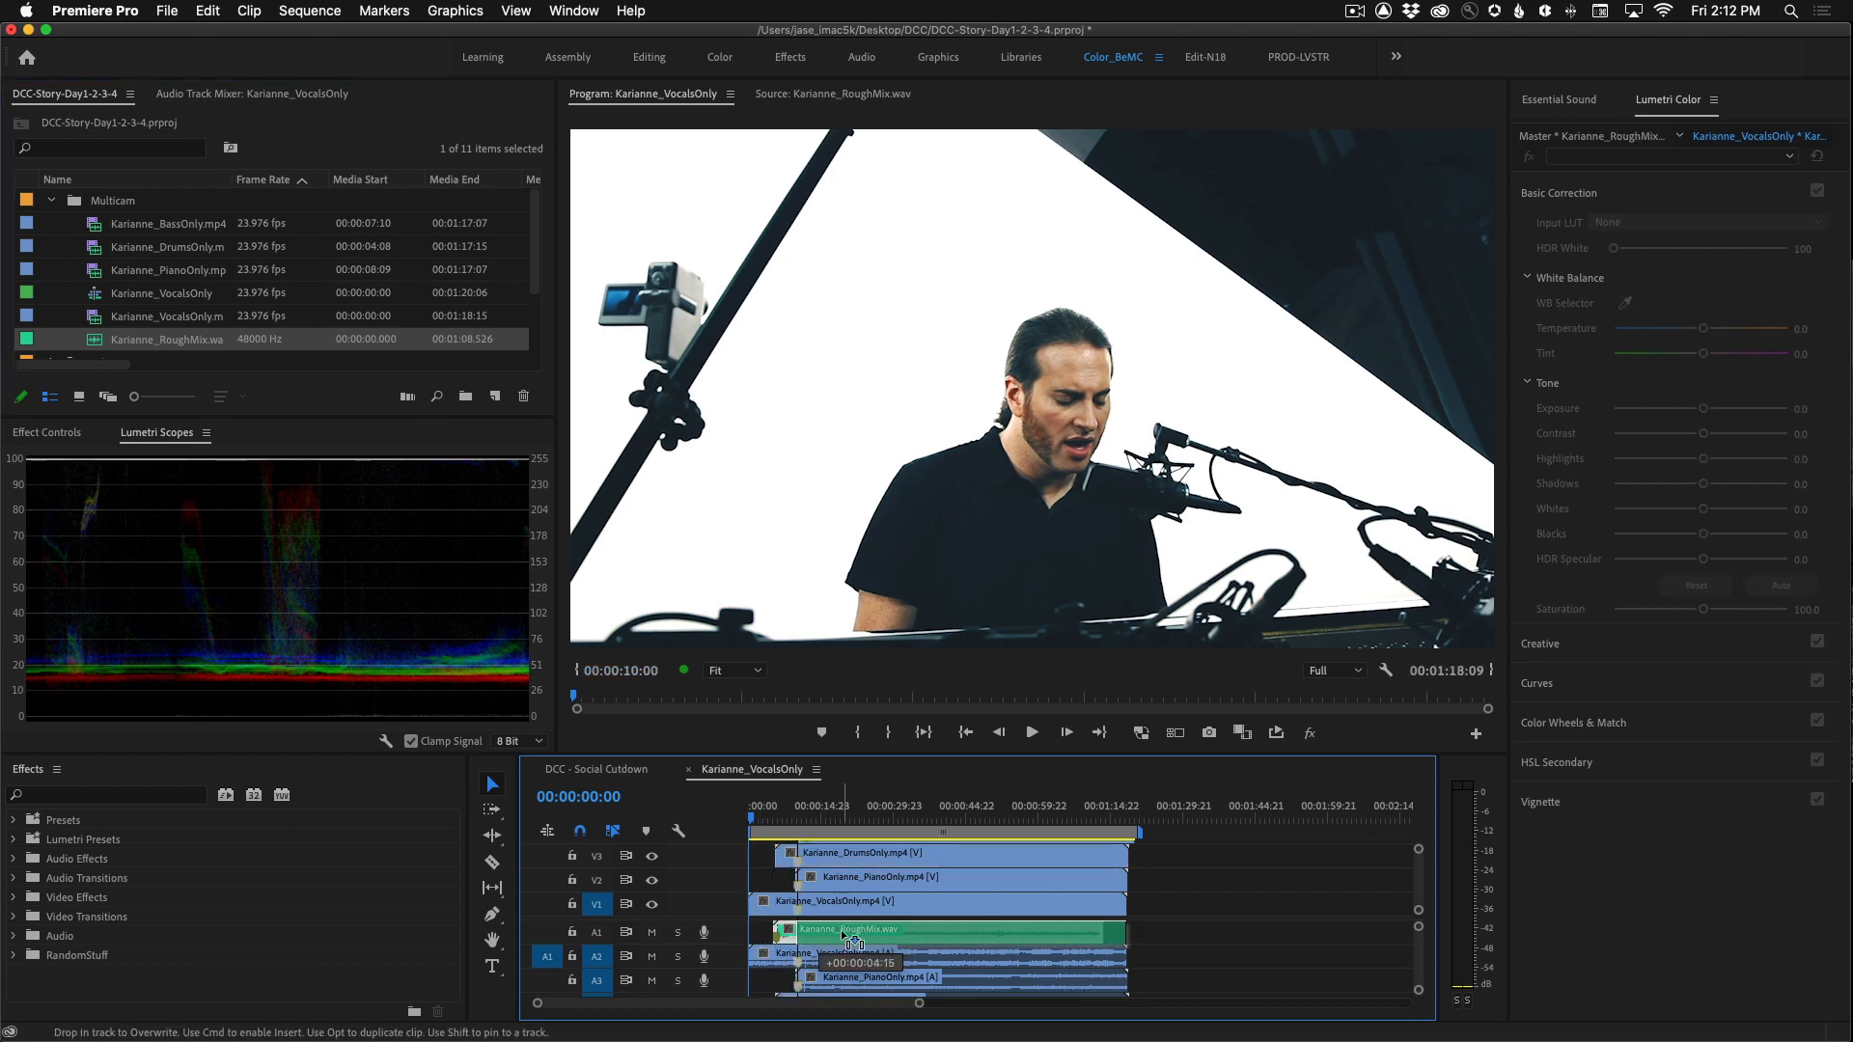
key("cmd+s")
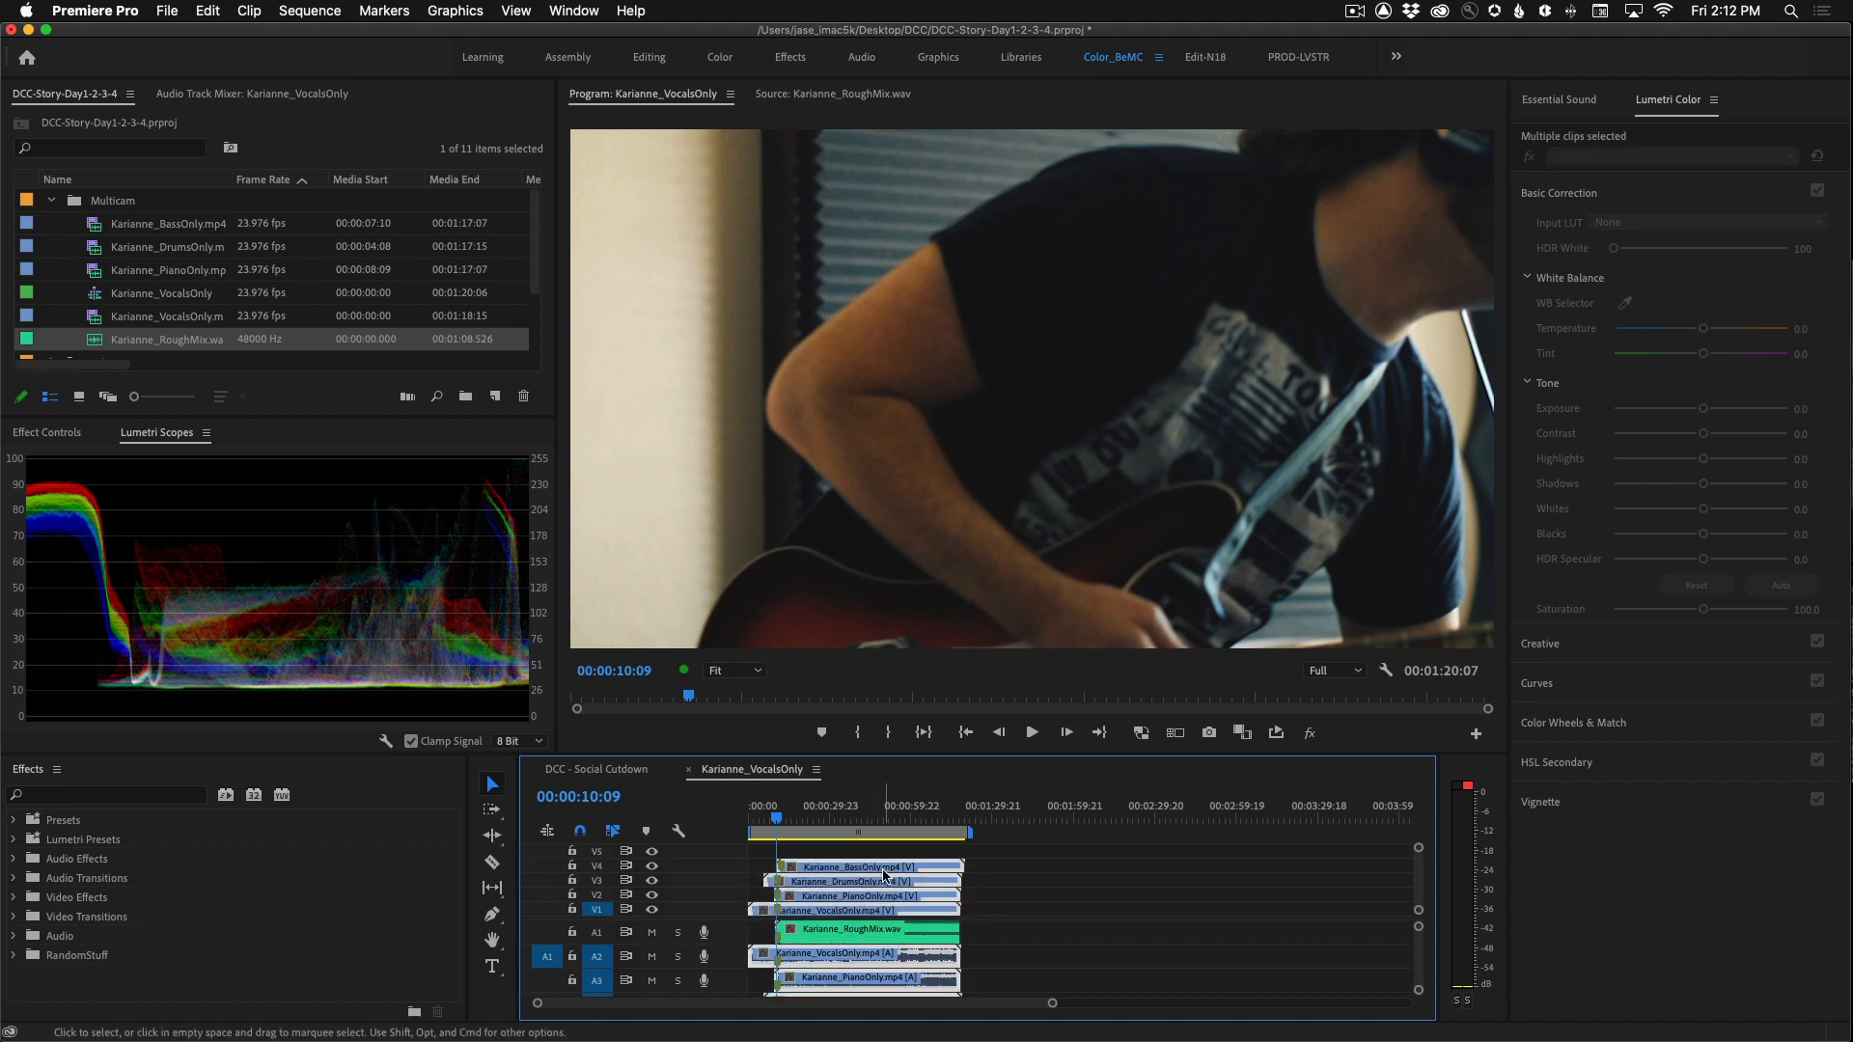
- Nest the selected camera clips into a sequence named 'MULTI'
right_click(883, 876)
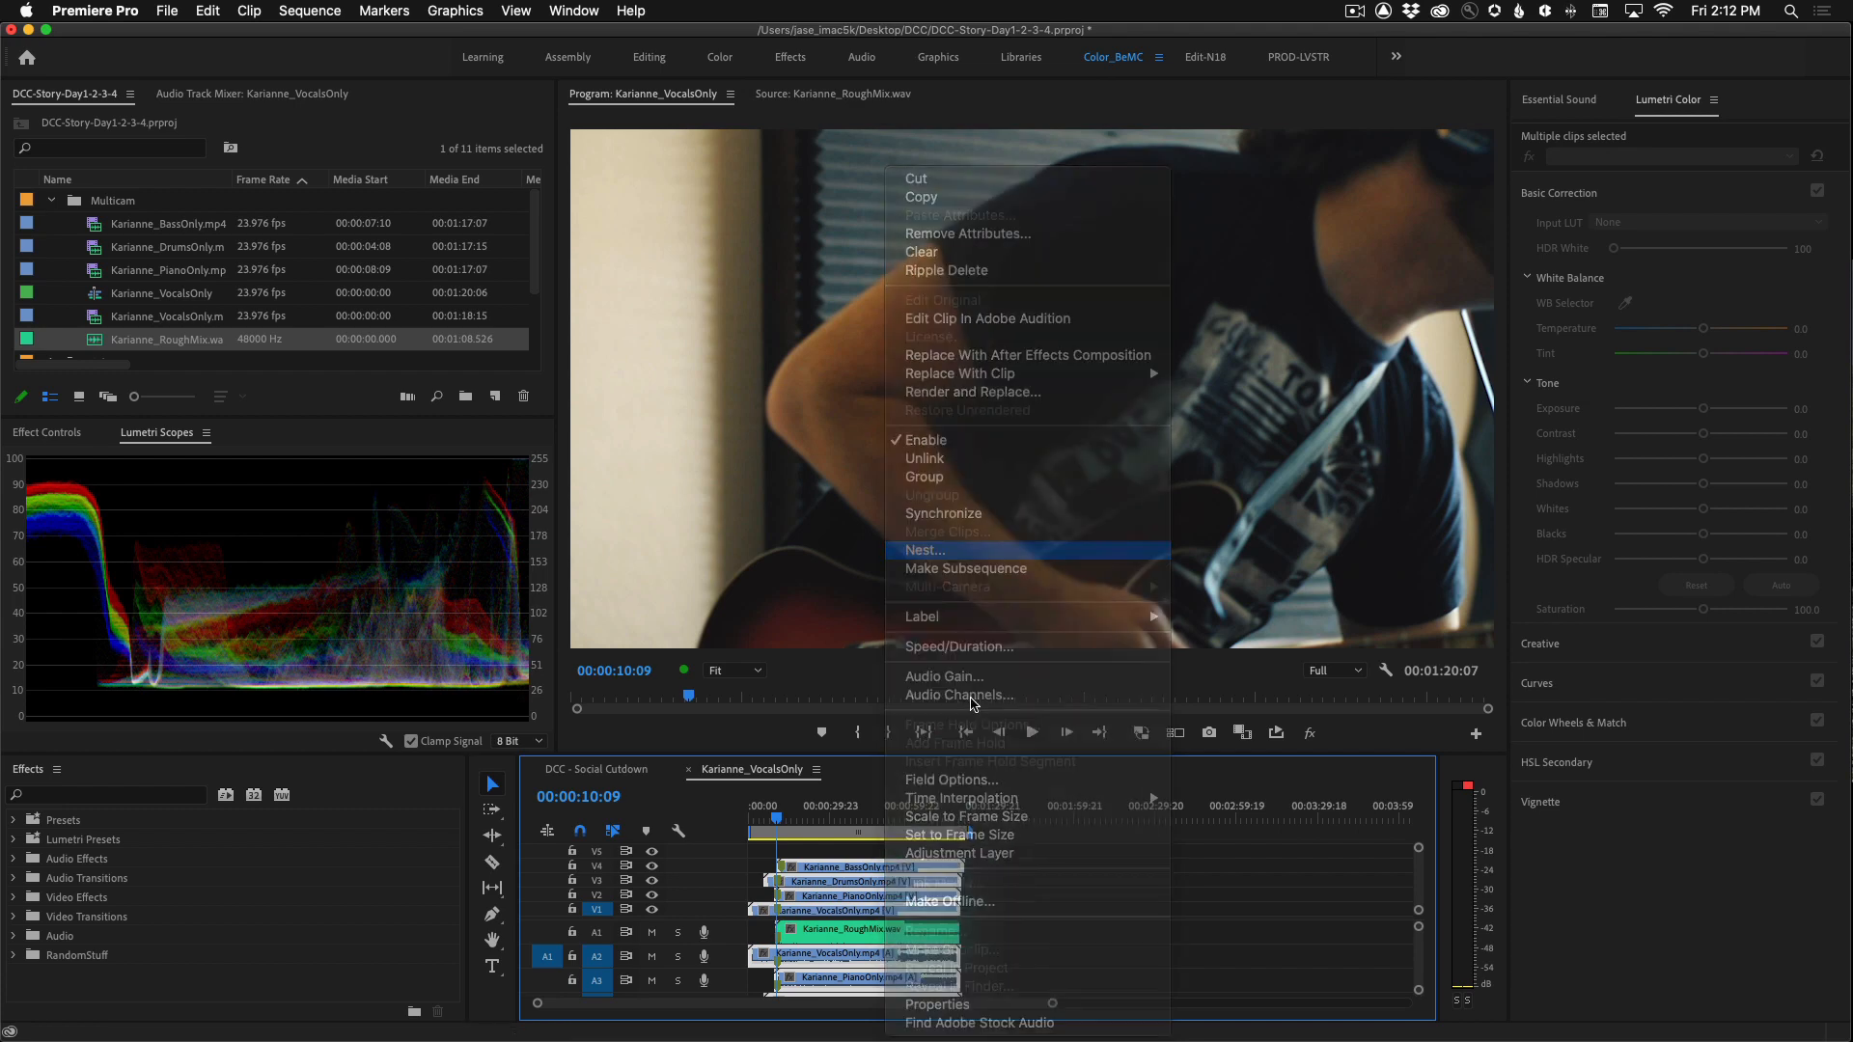
left_click(922, 549)
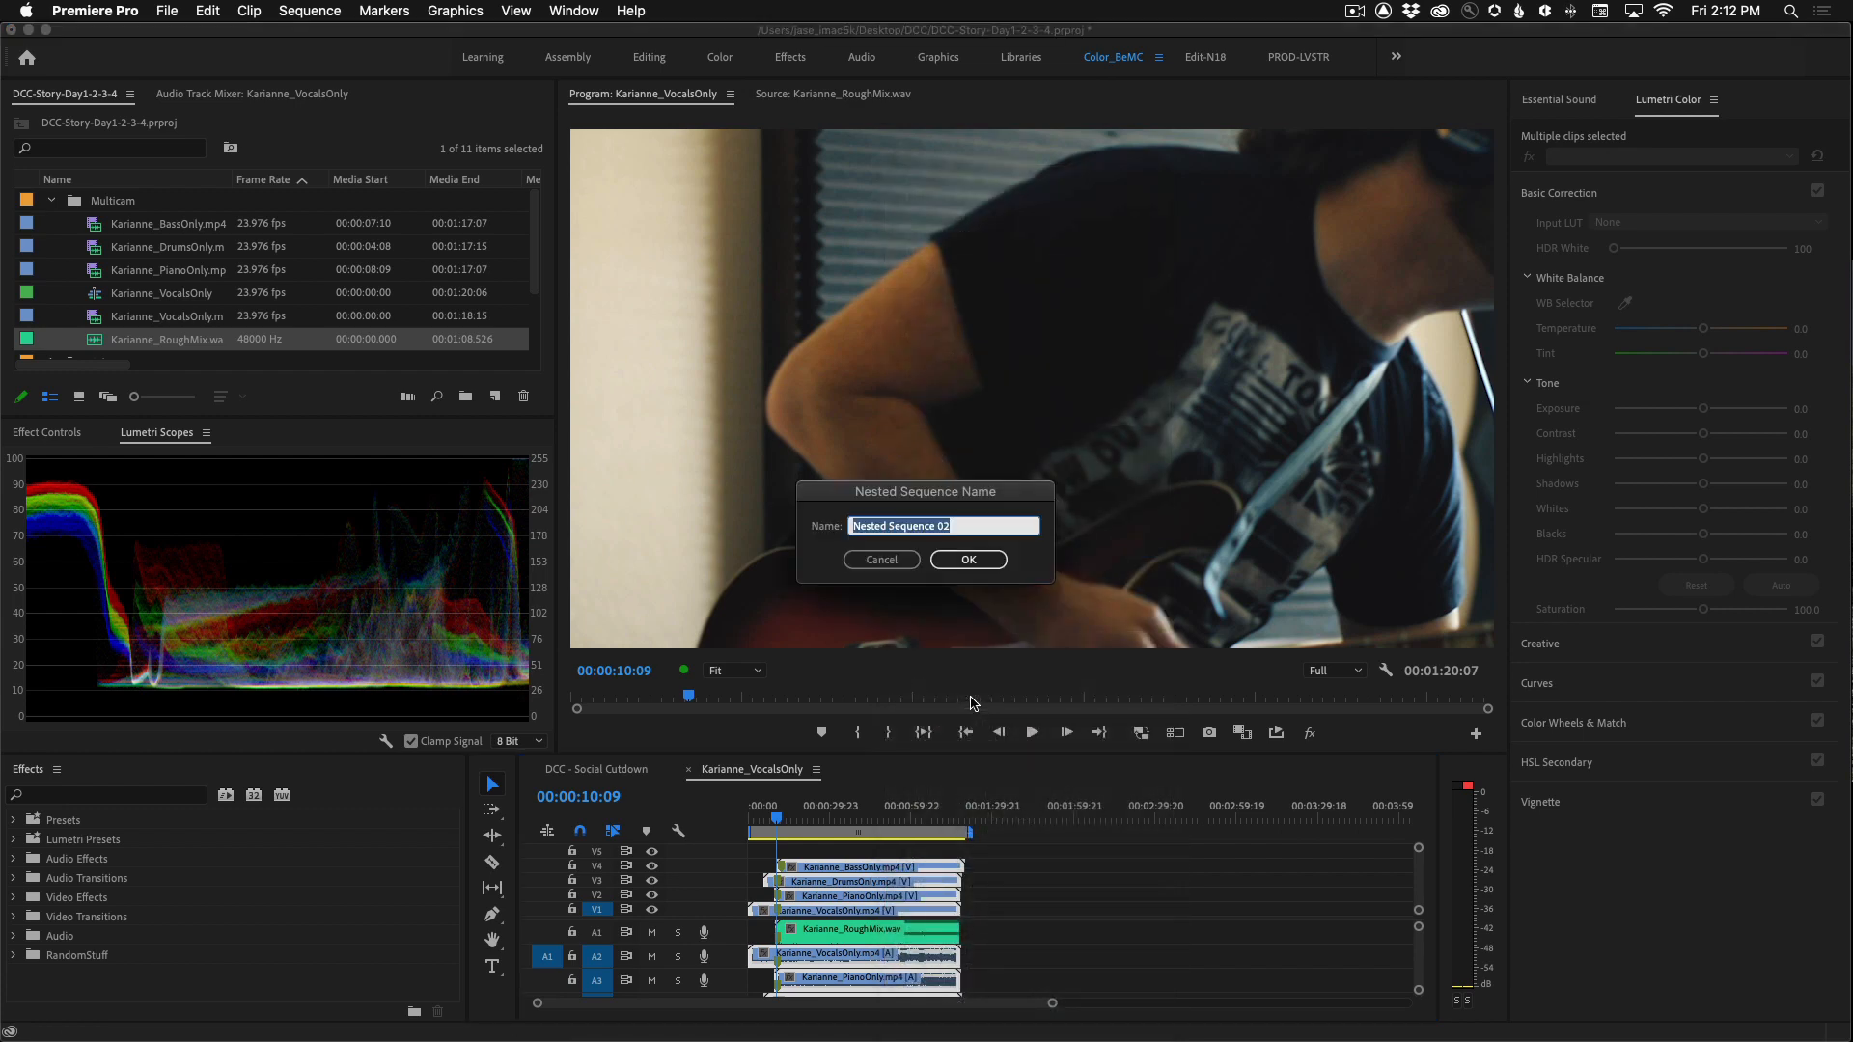
type("MULTI")
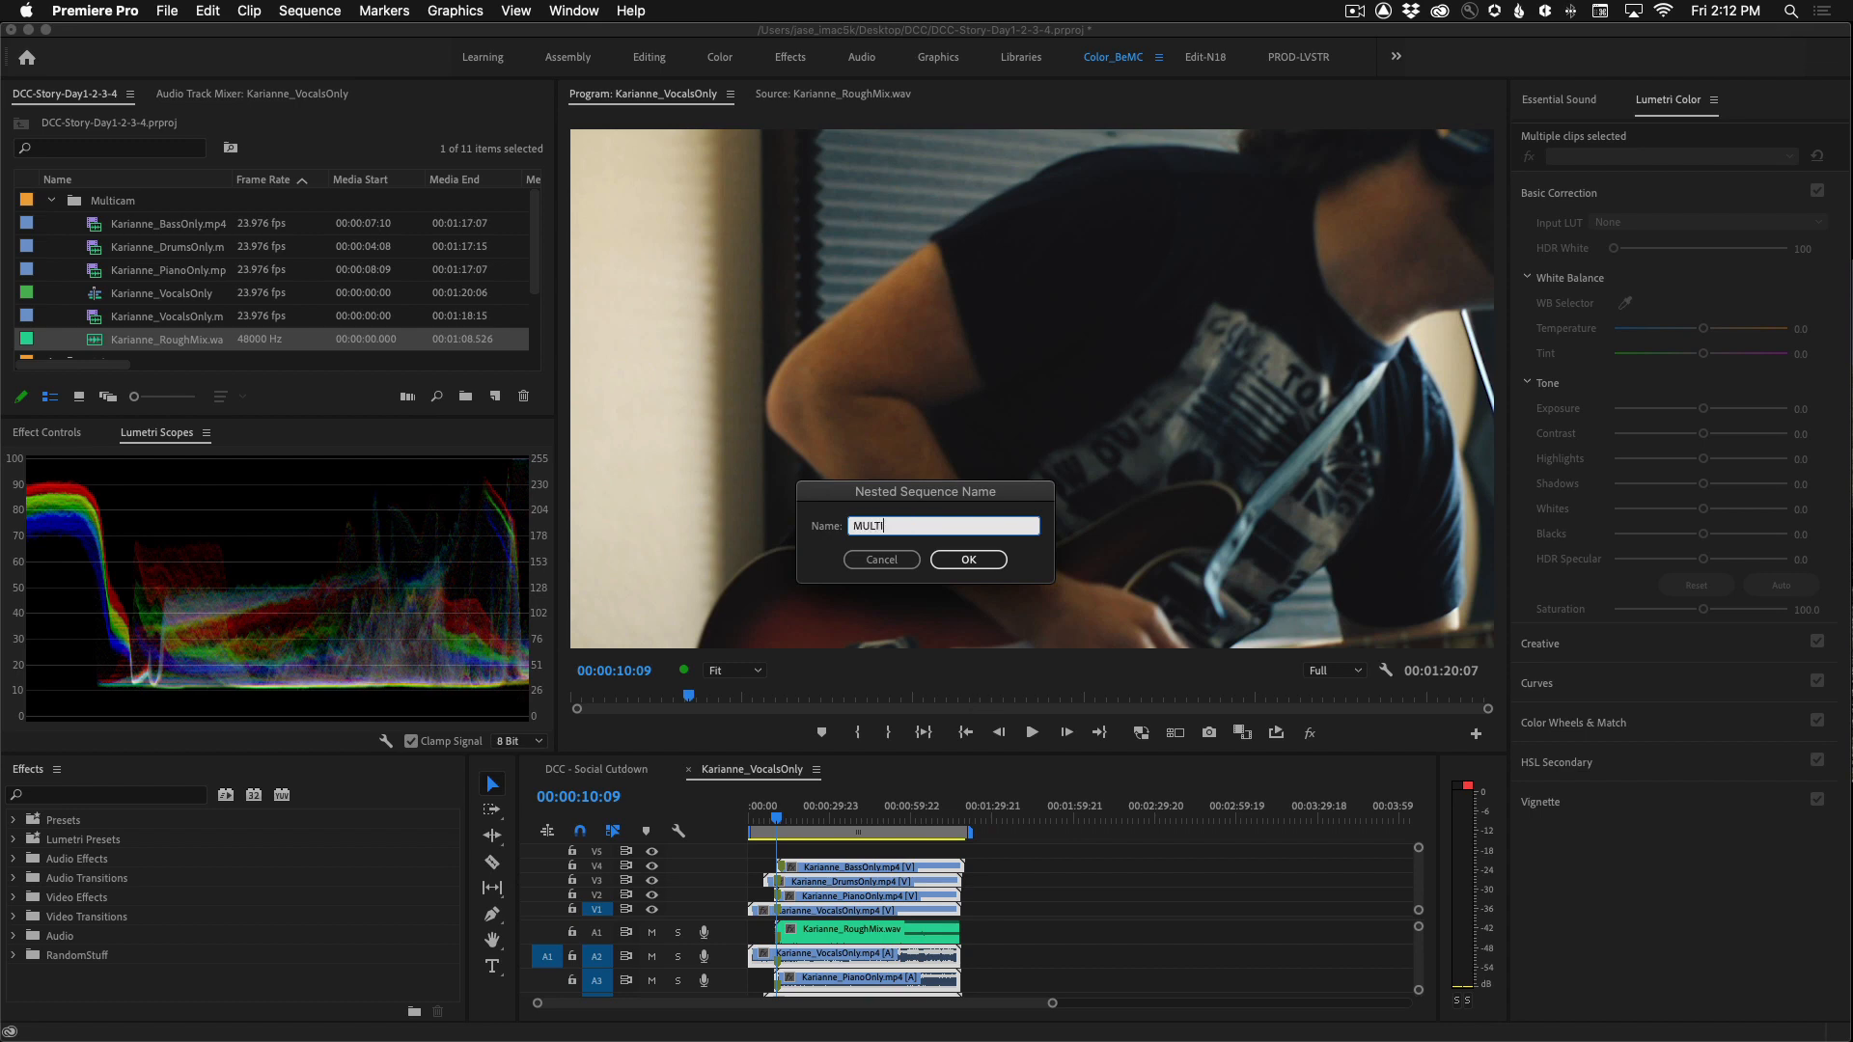
left_click(967, 559)
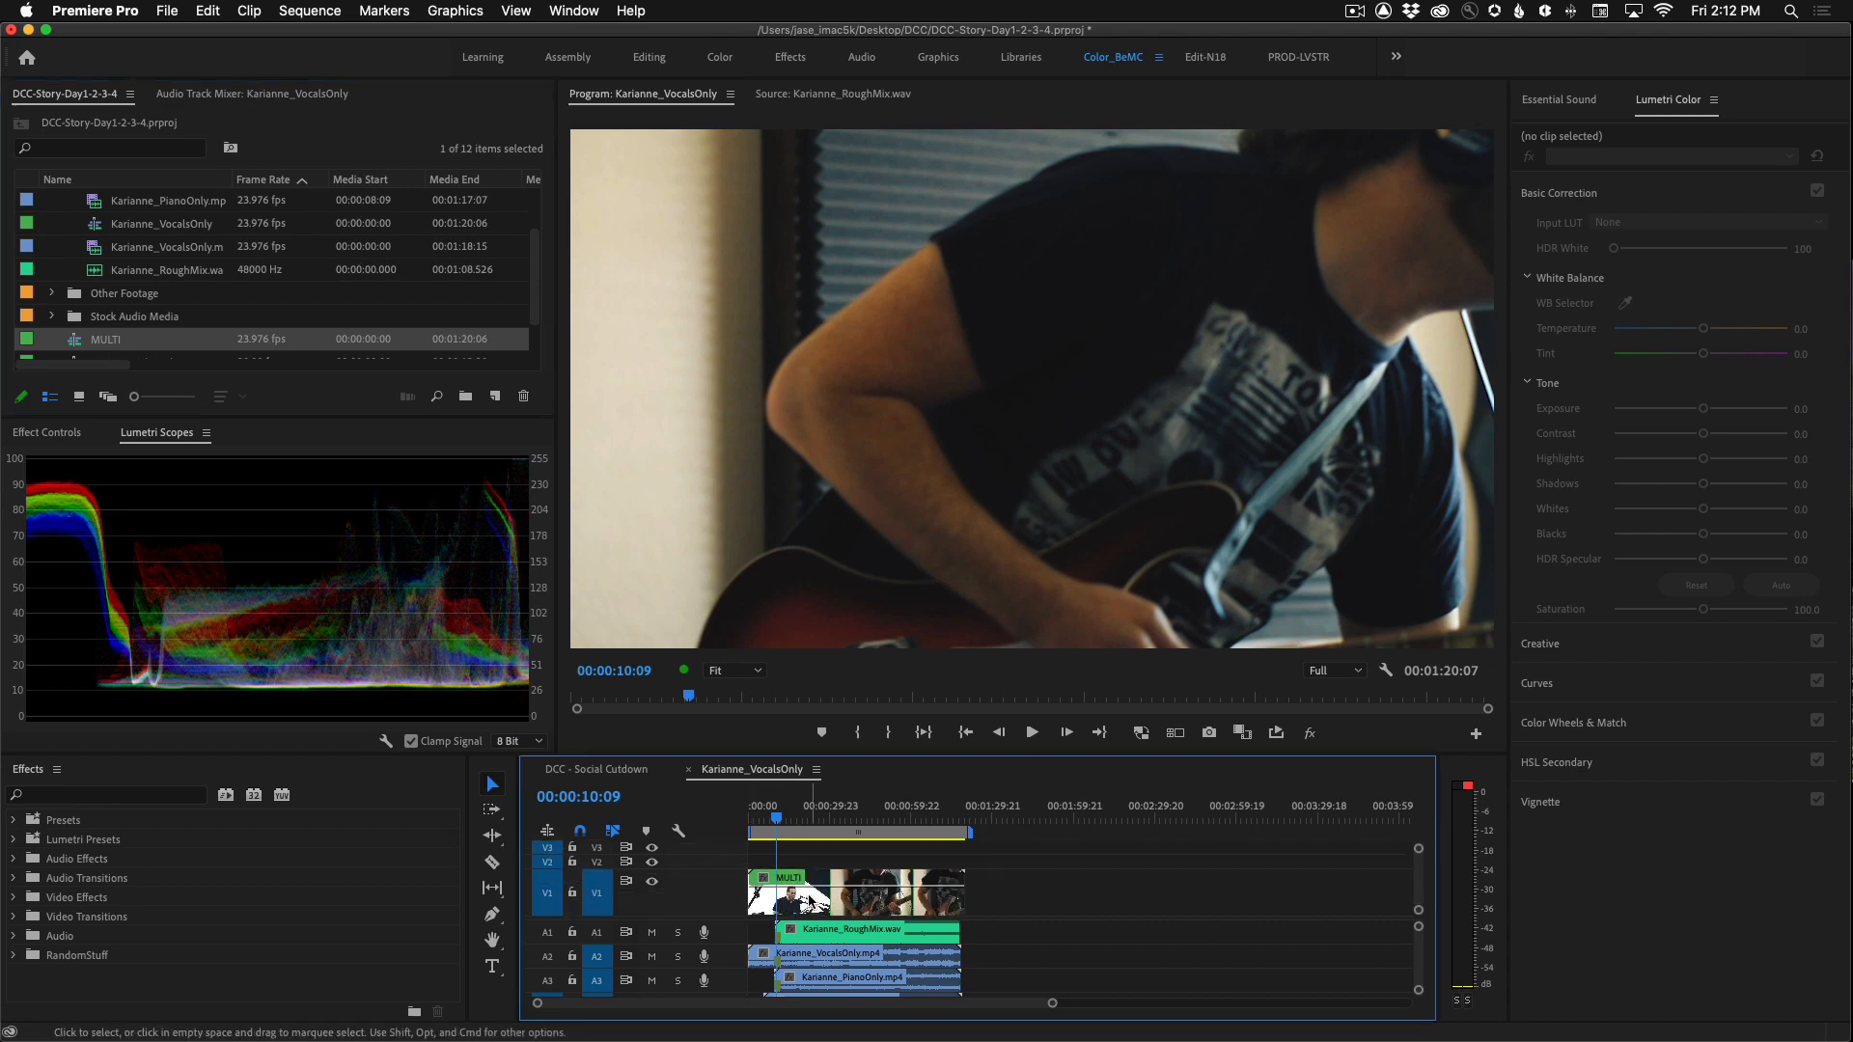
- Enable Multi-Camera on the MULTI clip in V1
right_click(801, 894)
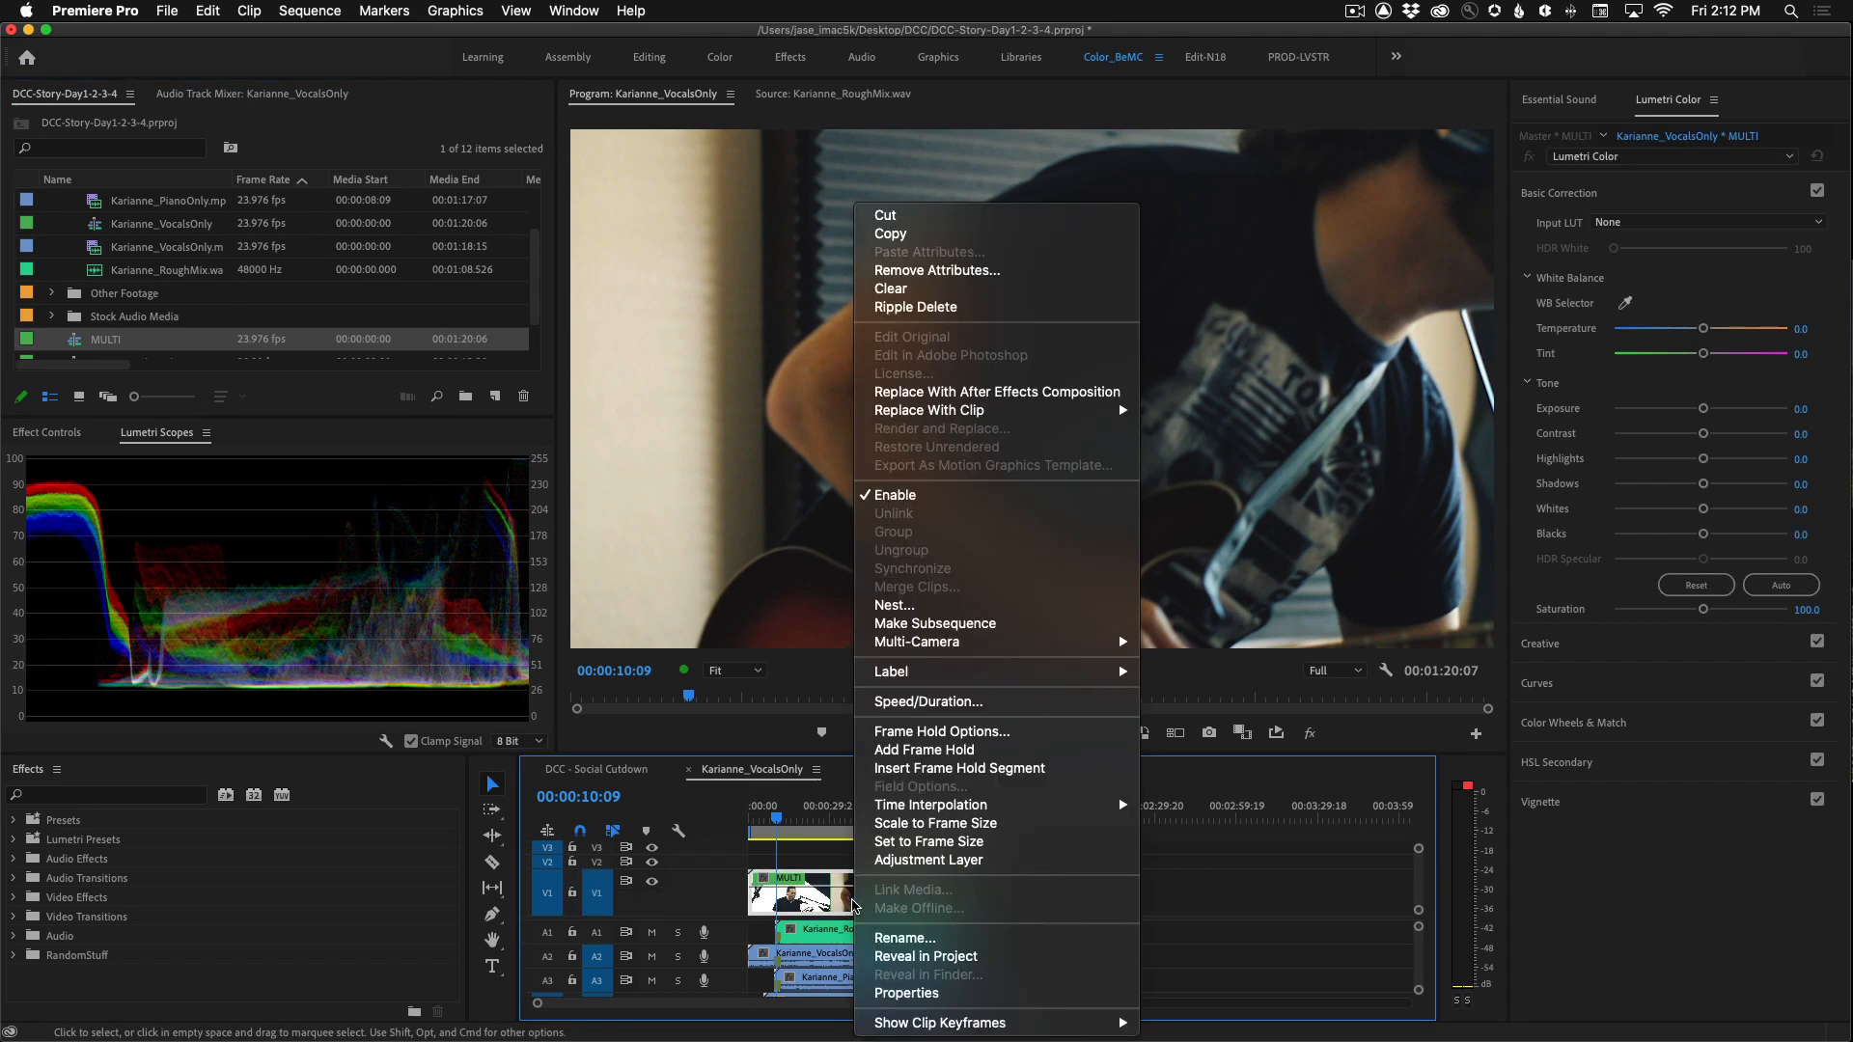
mouse_move(916, 642)
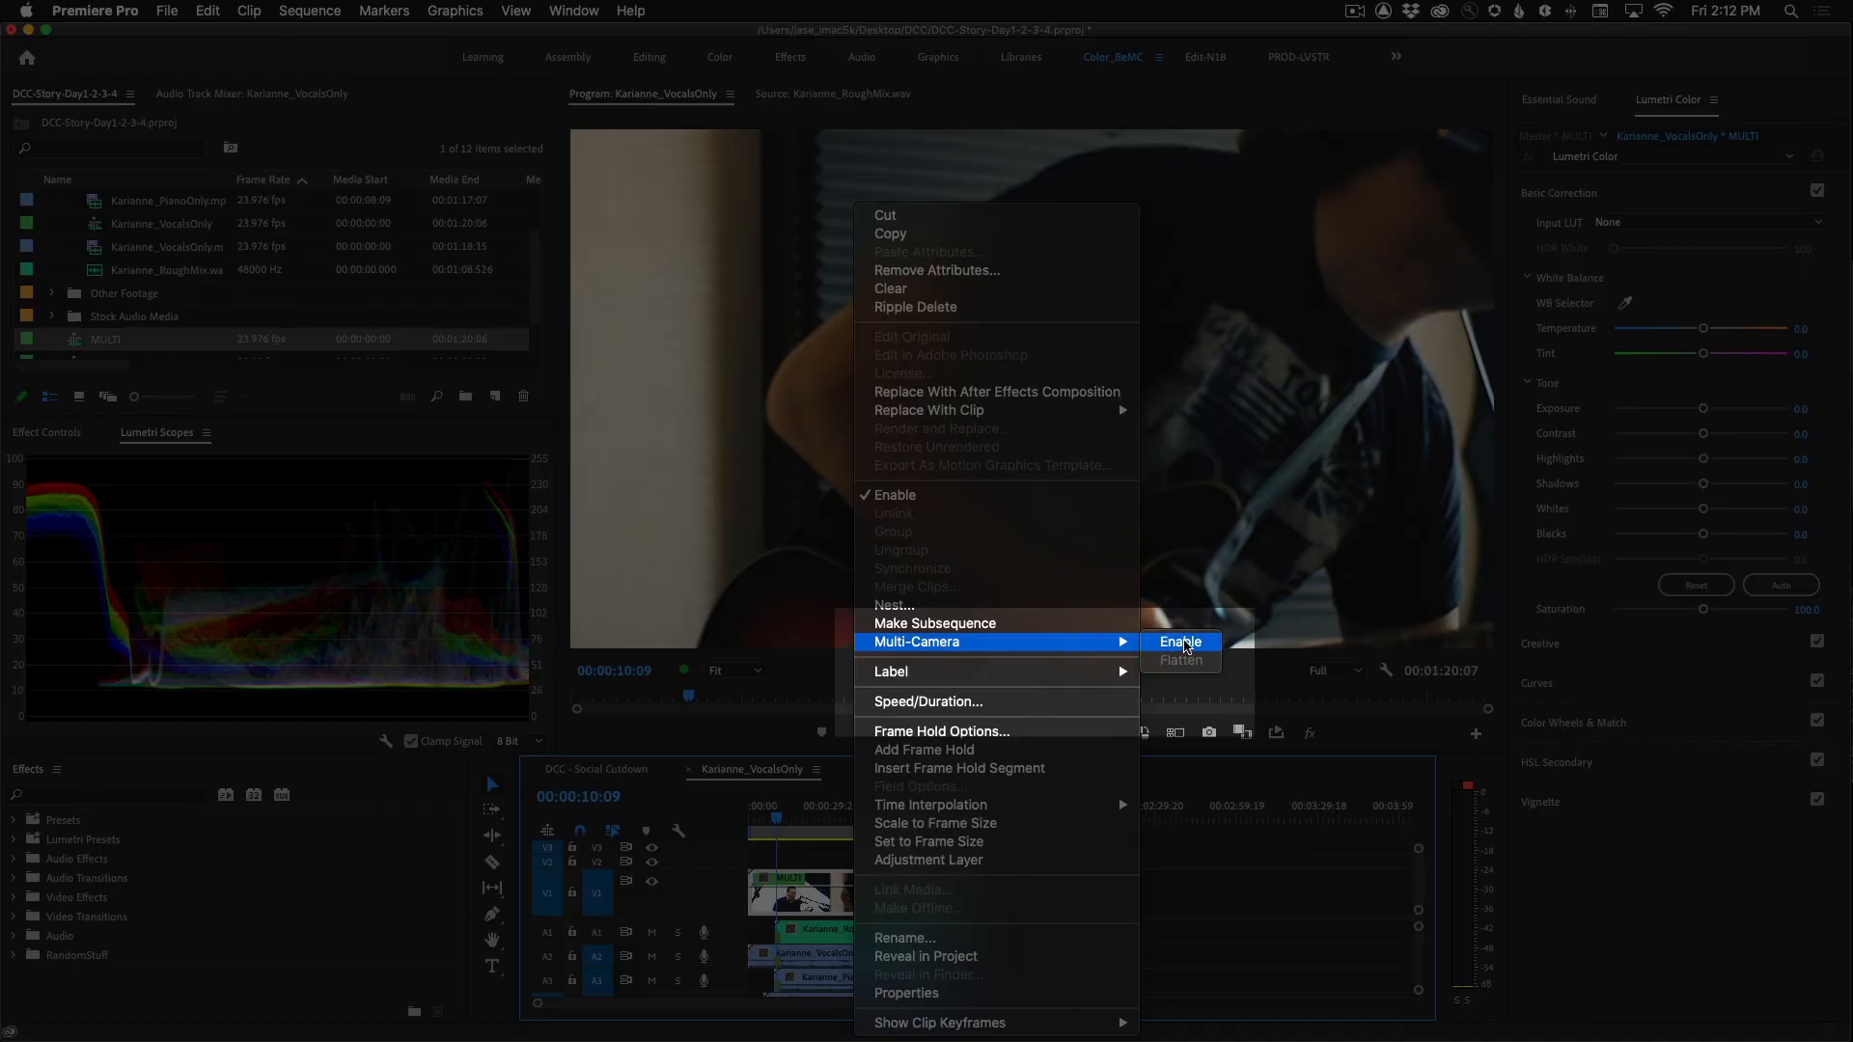
left_click(1178, 642)
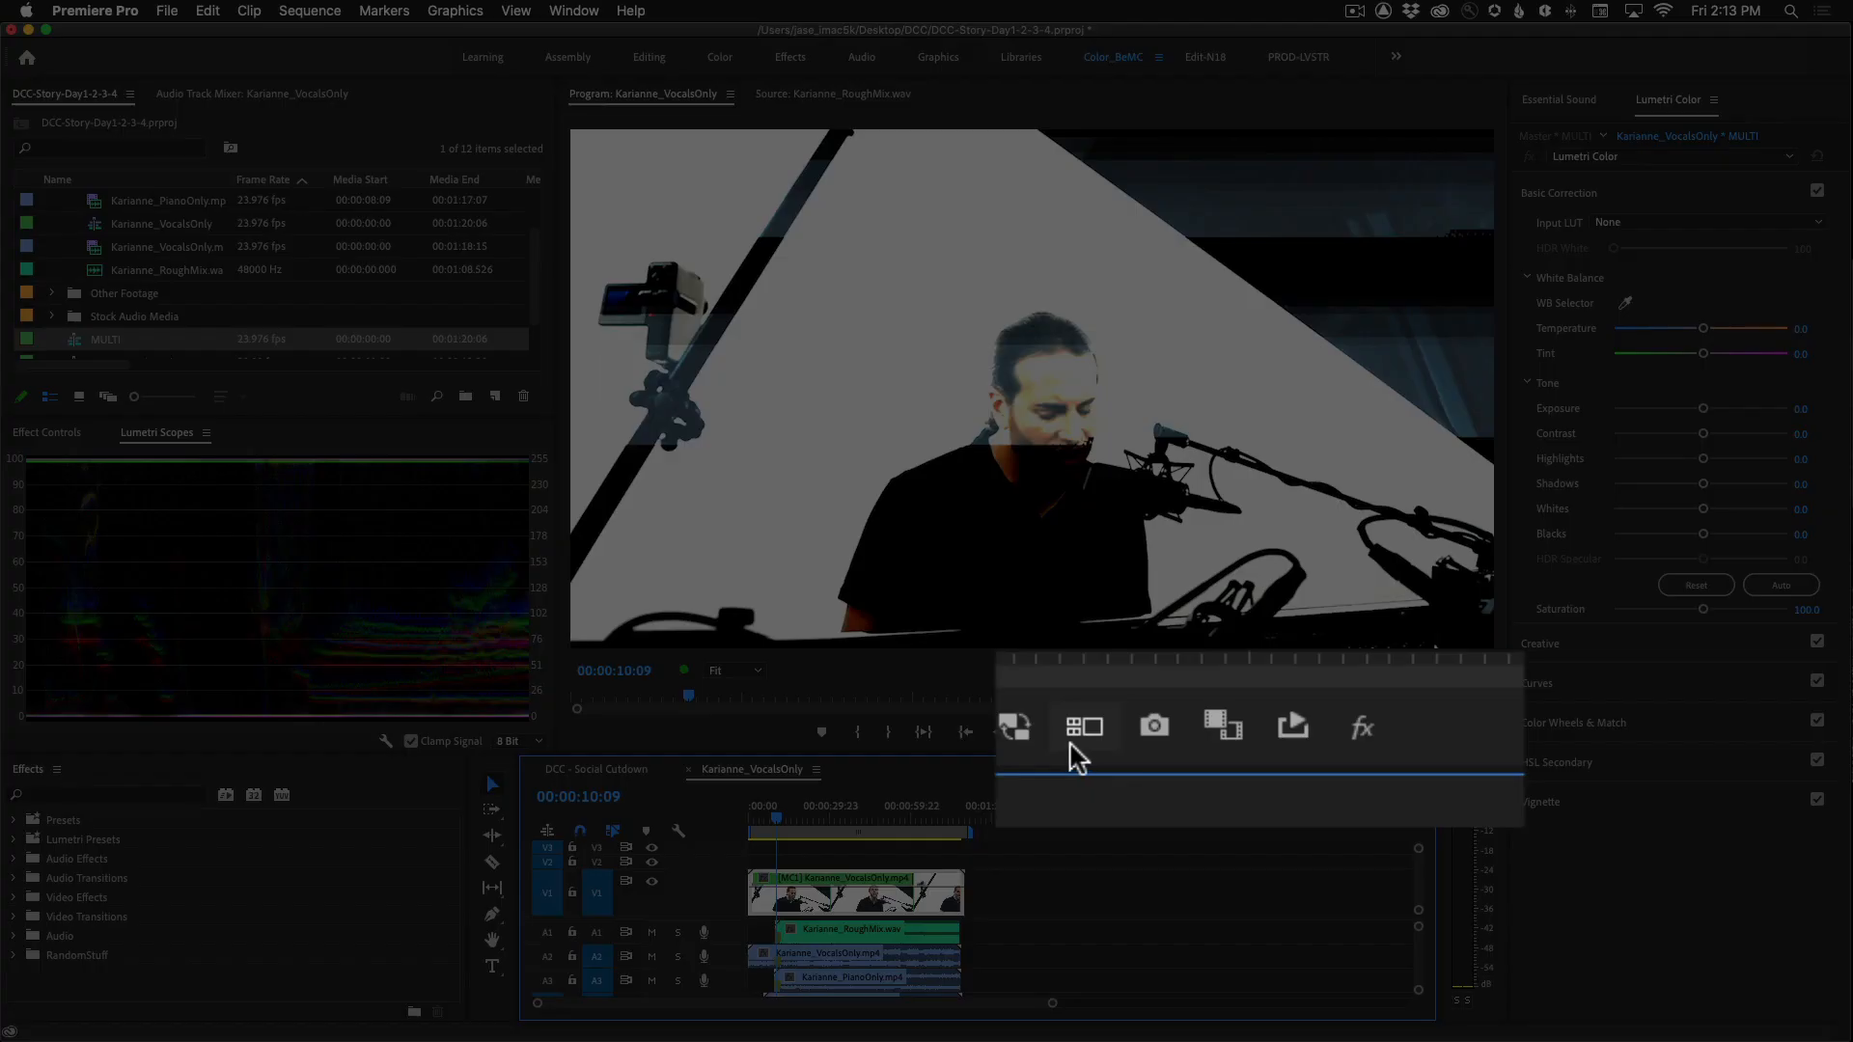
mouse_move(1079, 727)
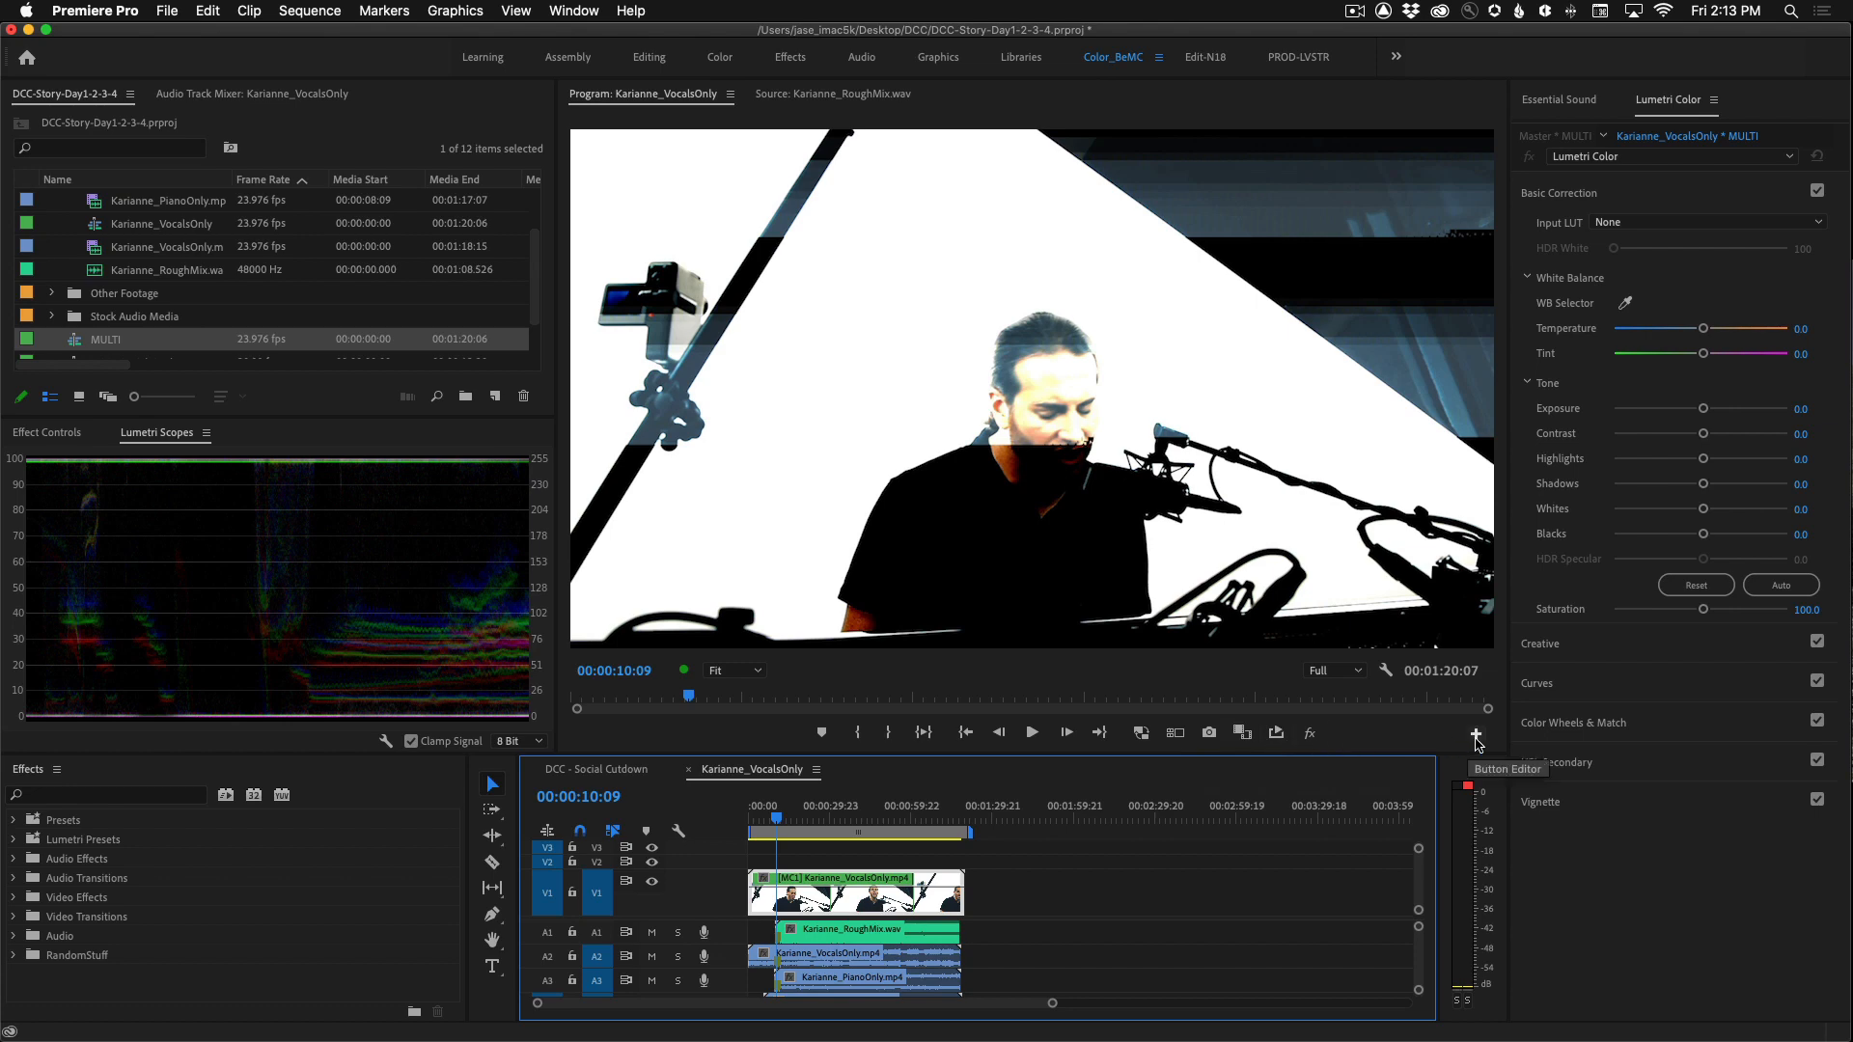
- Toggle the Program Monitor to Multi-Camera View via the Button Editor
left_click(1474, 735)
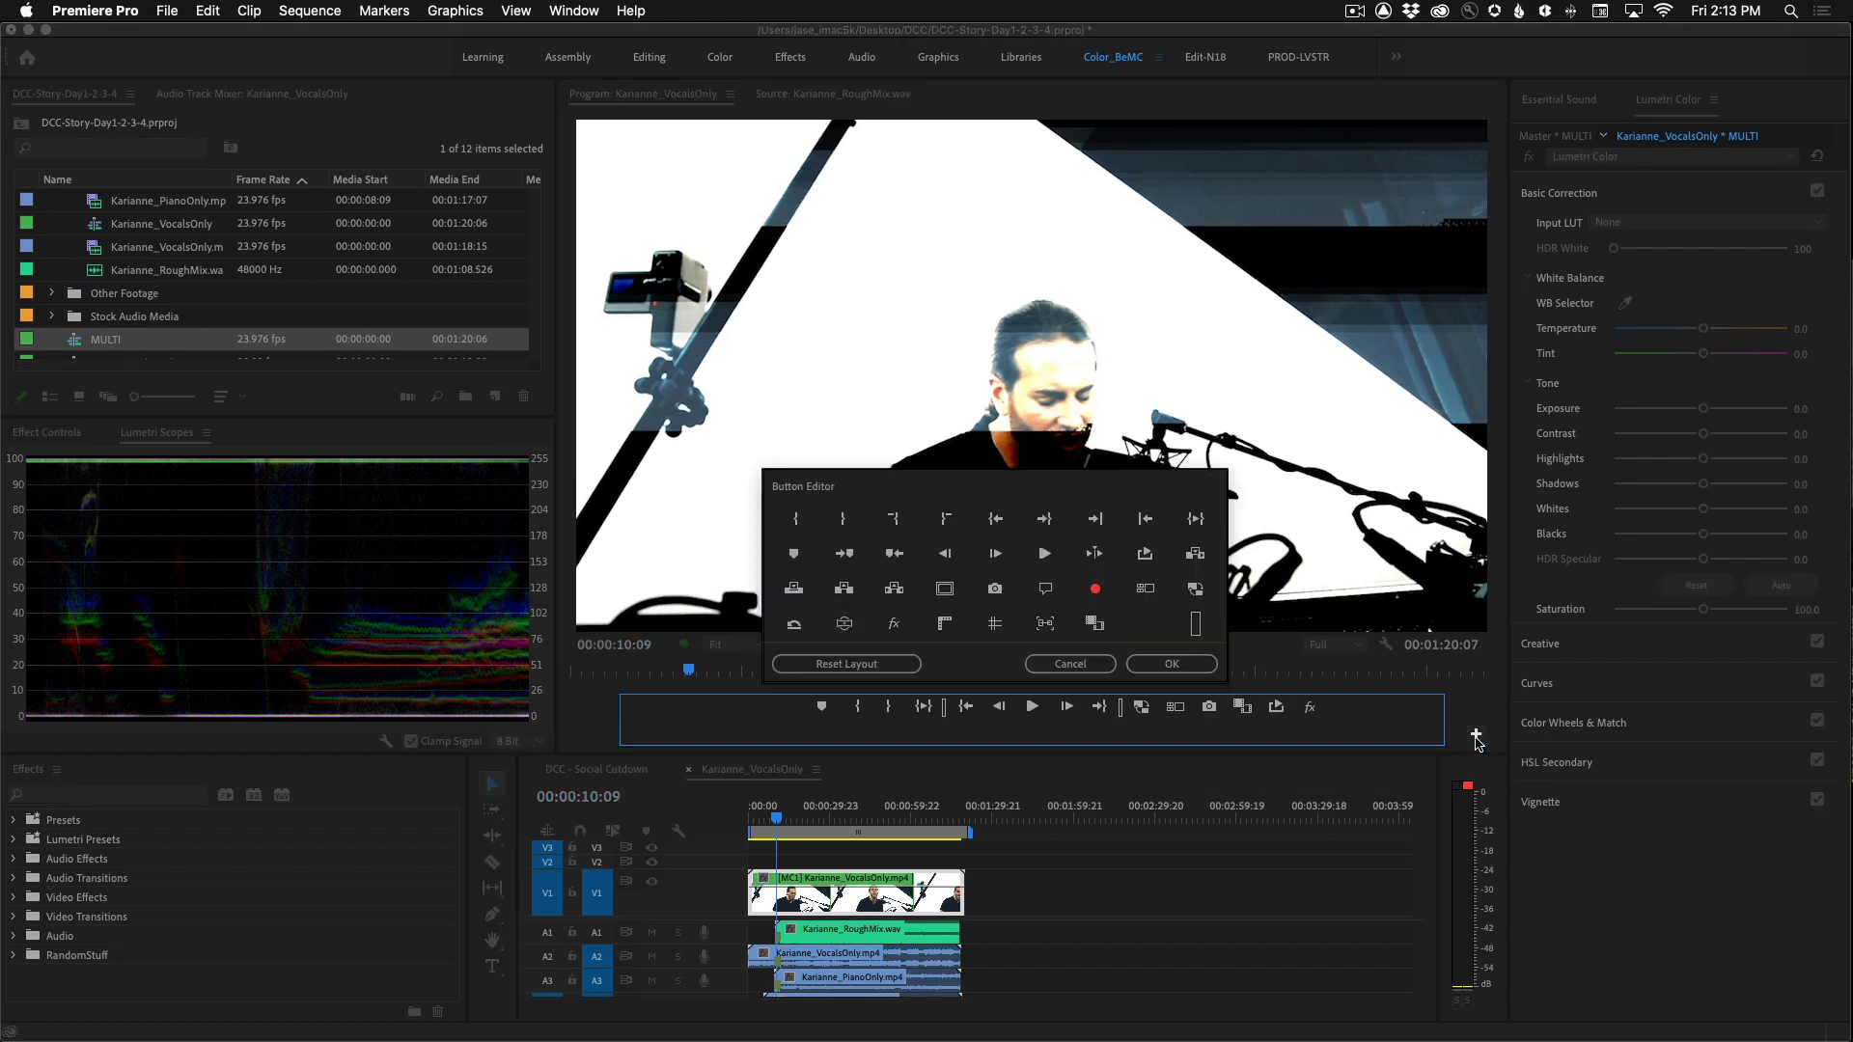
mouse_move(1143, 588)
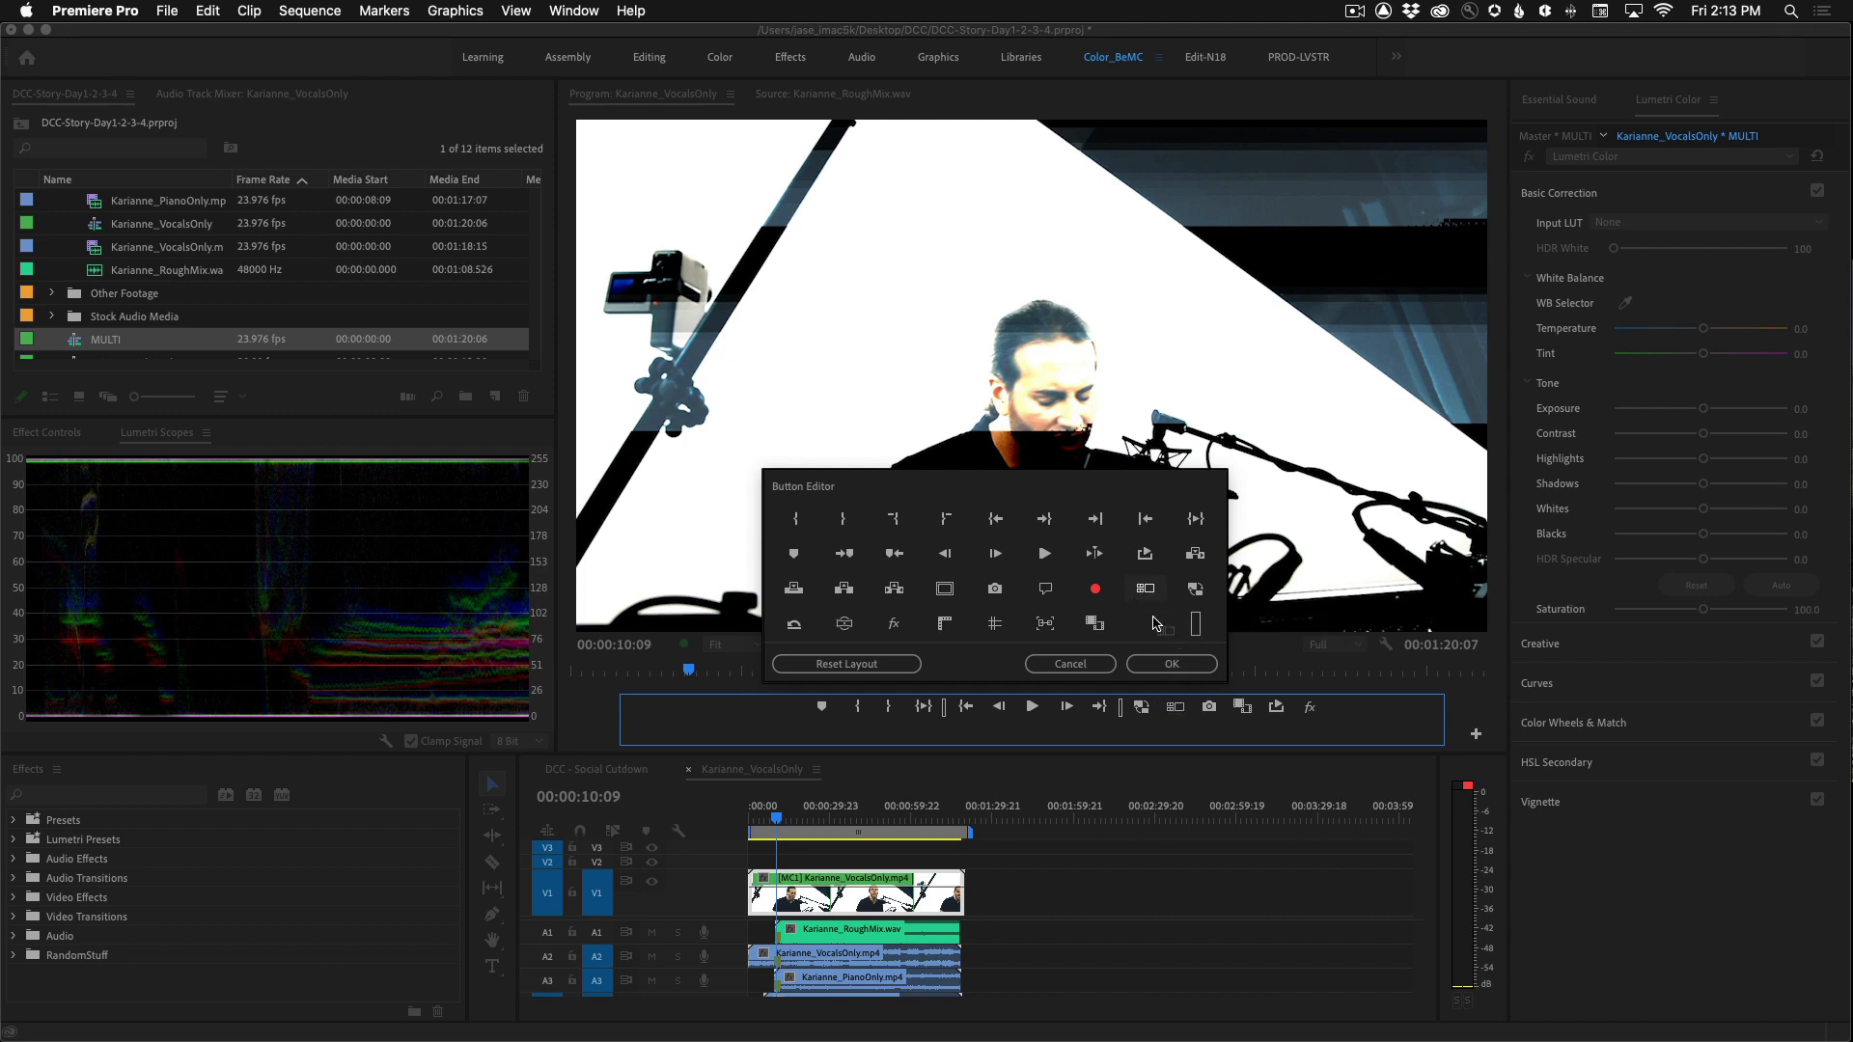
left_click(1067, 663)
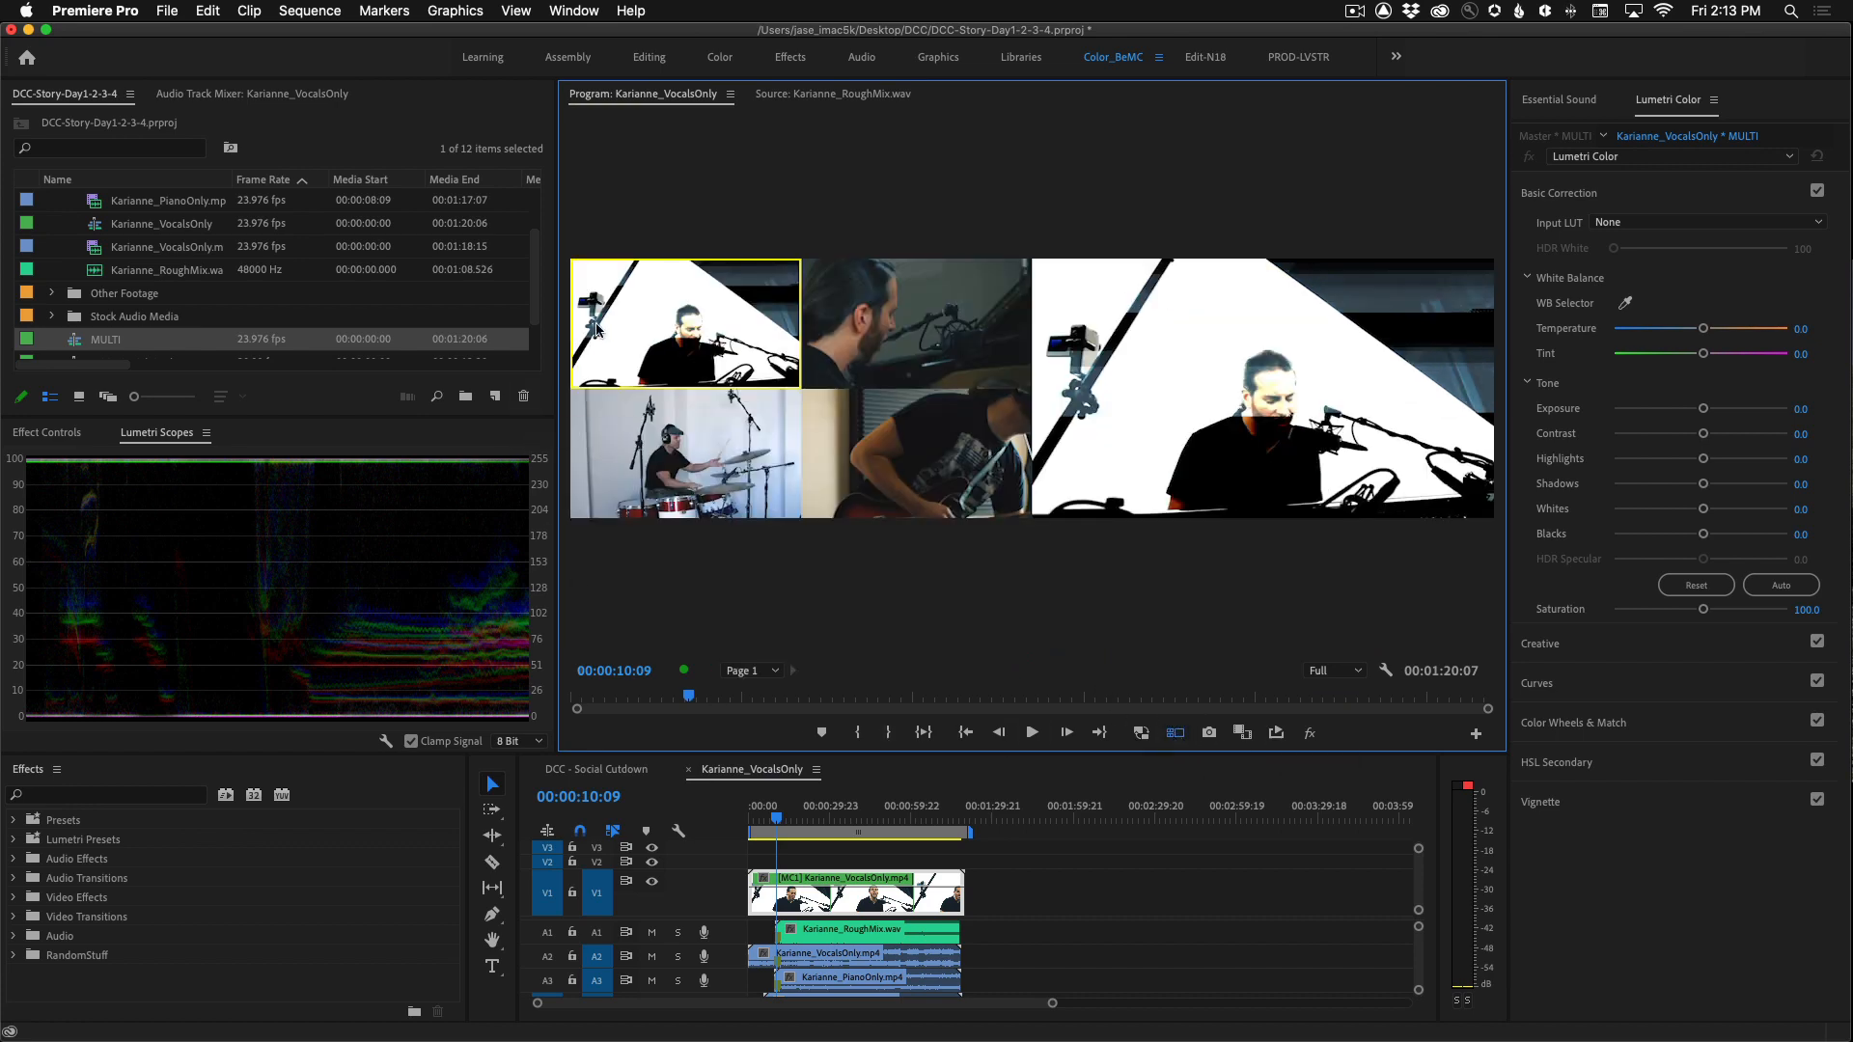
mouse_move(907, 277)
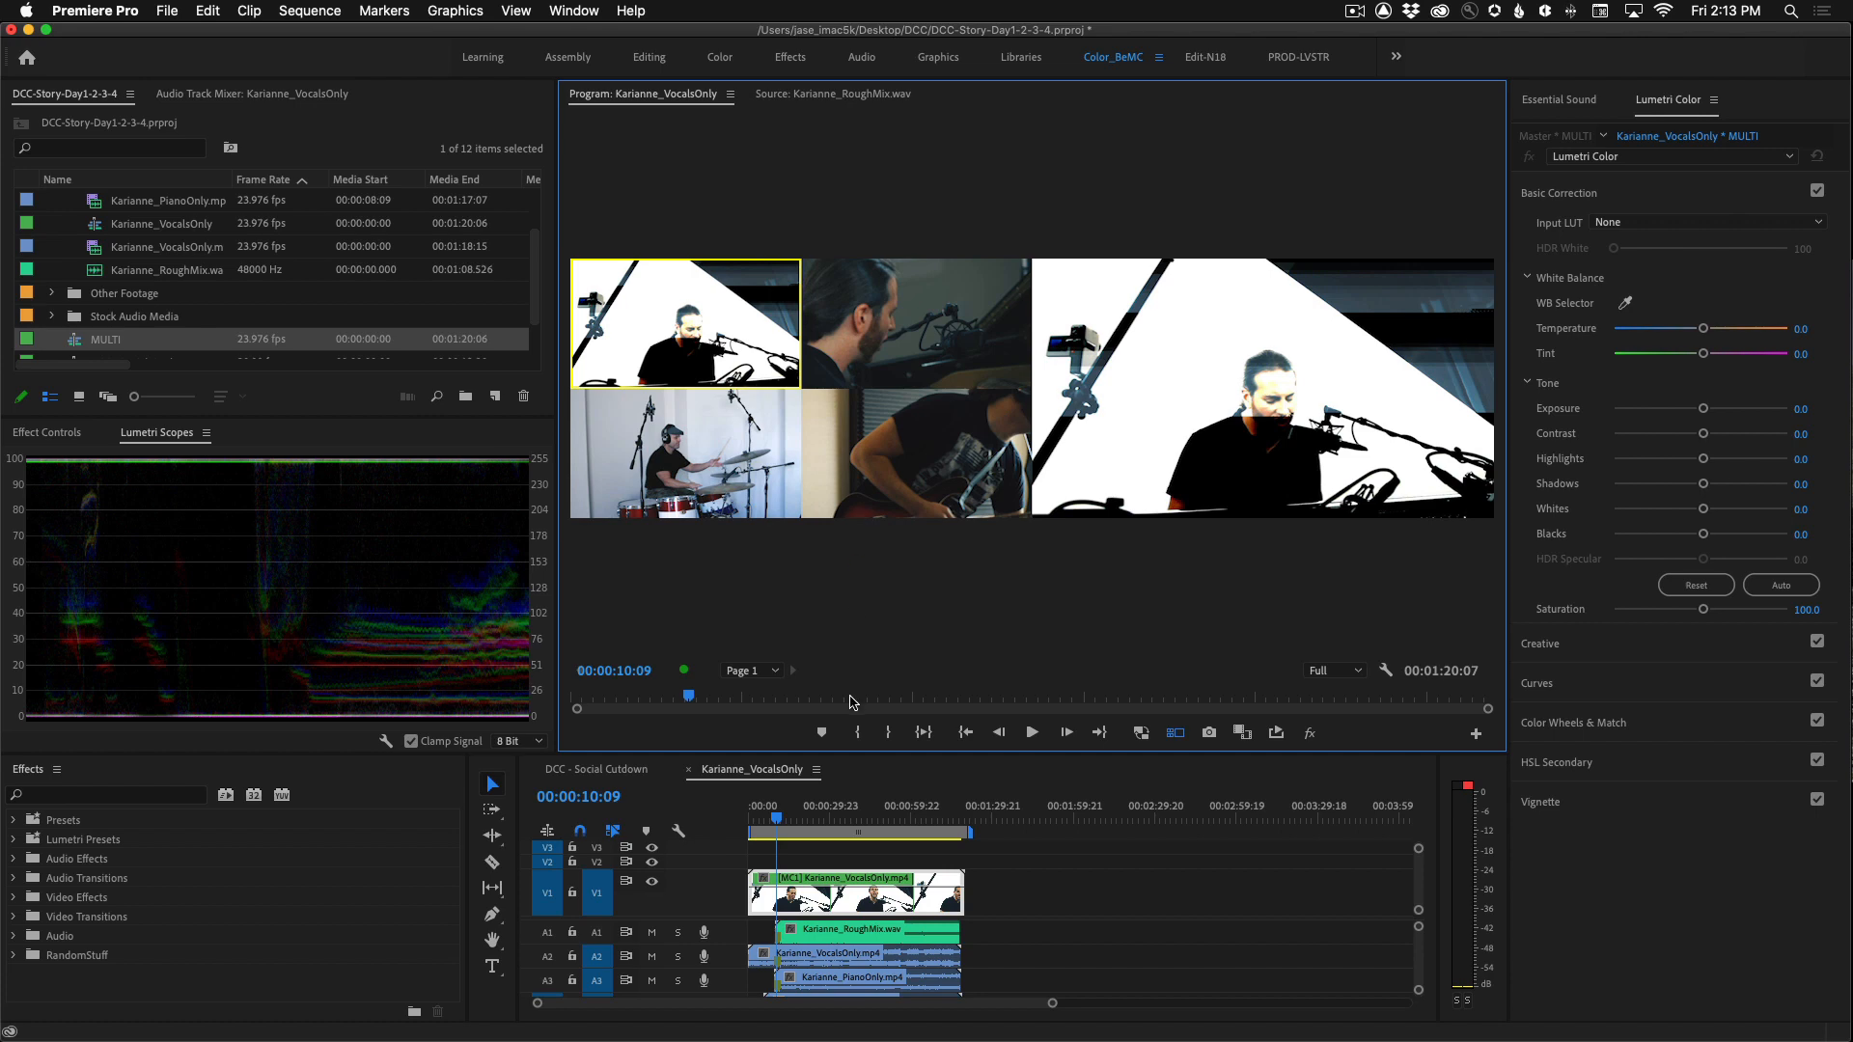
left_click(251, 94)
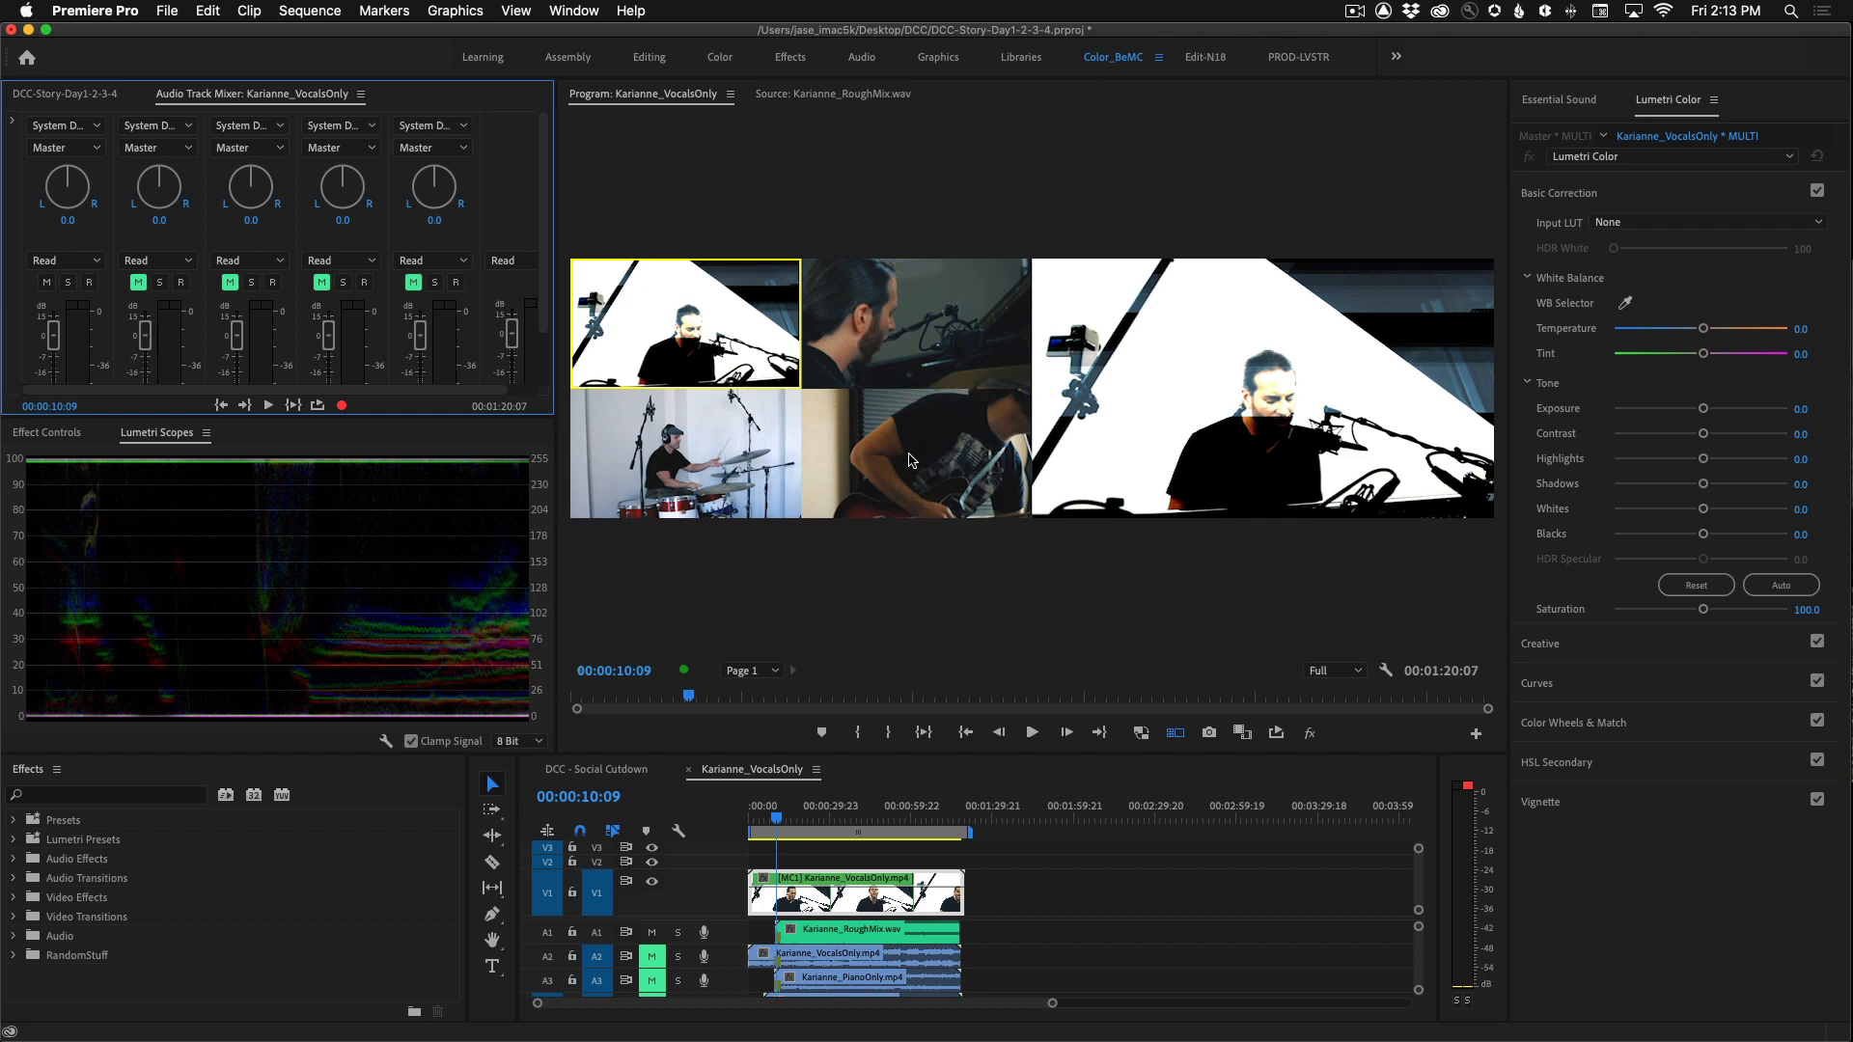
mouse_move(730, 438)
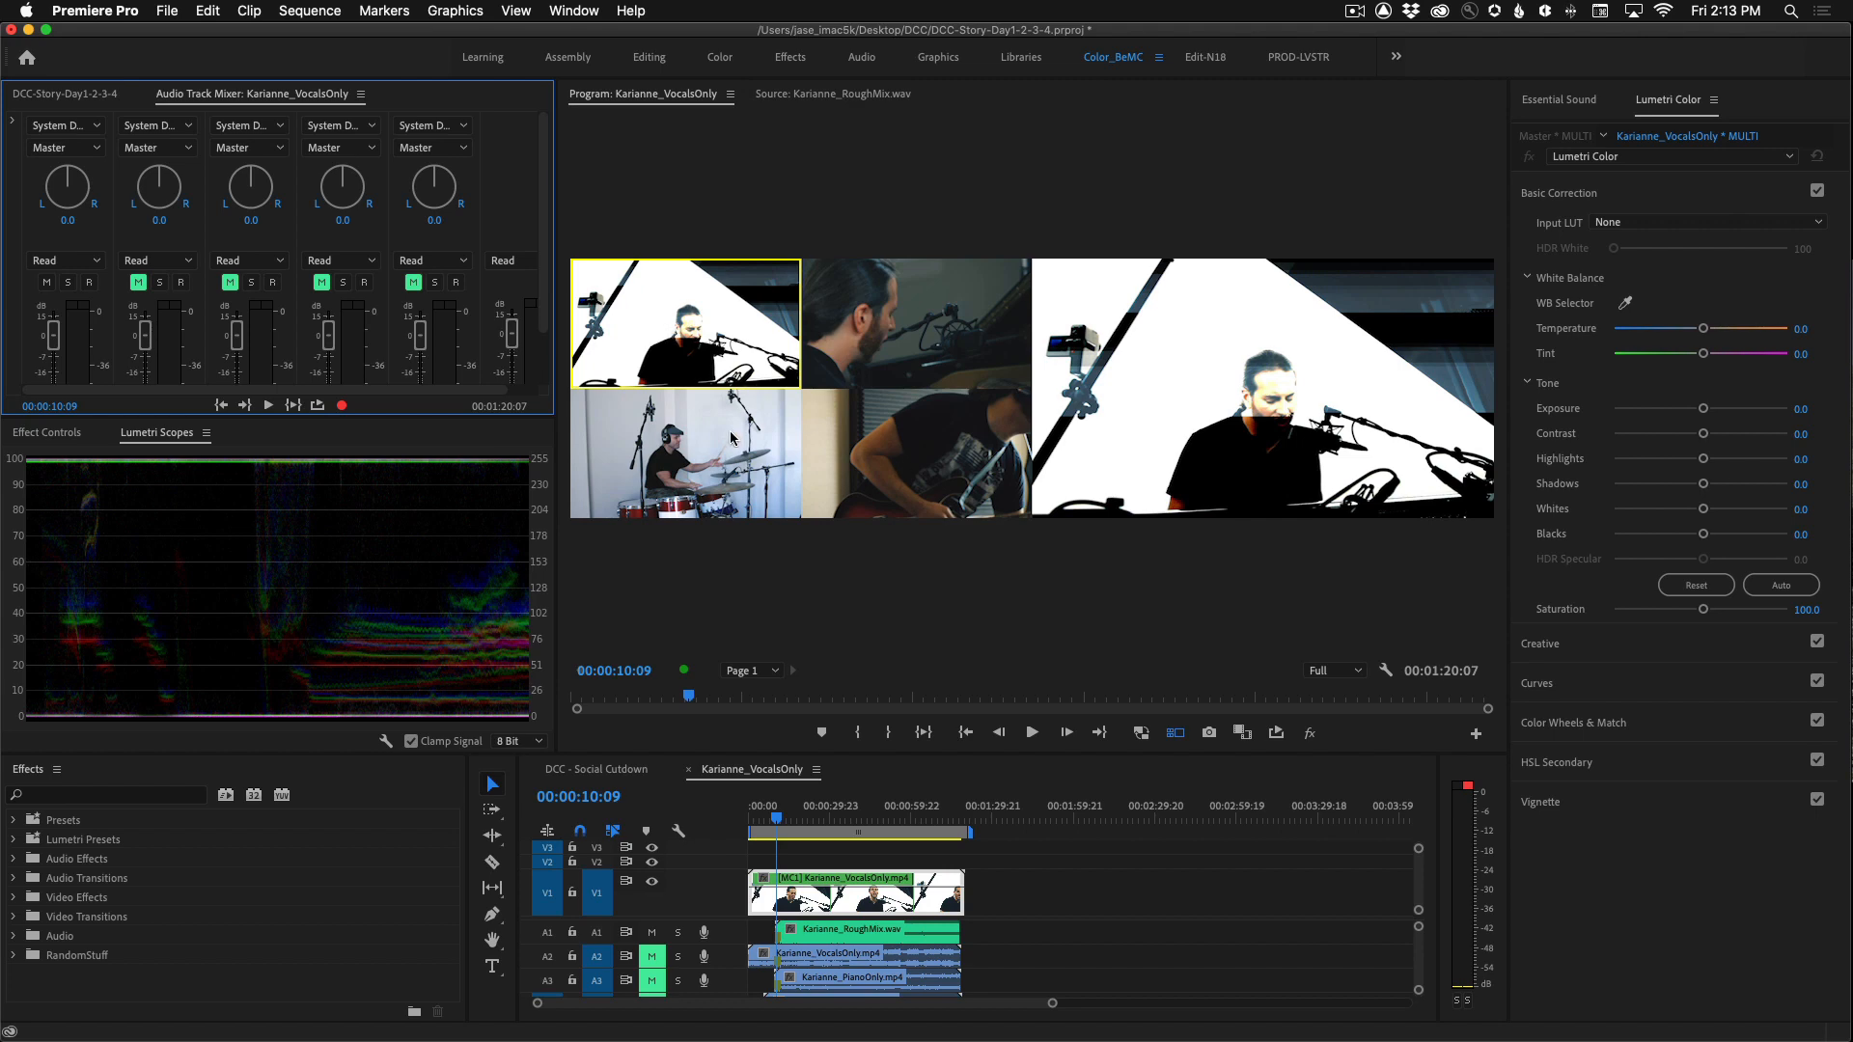
mouse_move(862, 520)
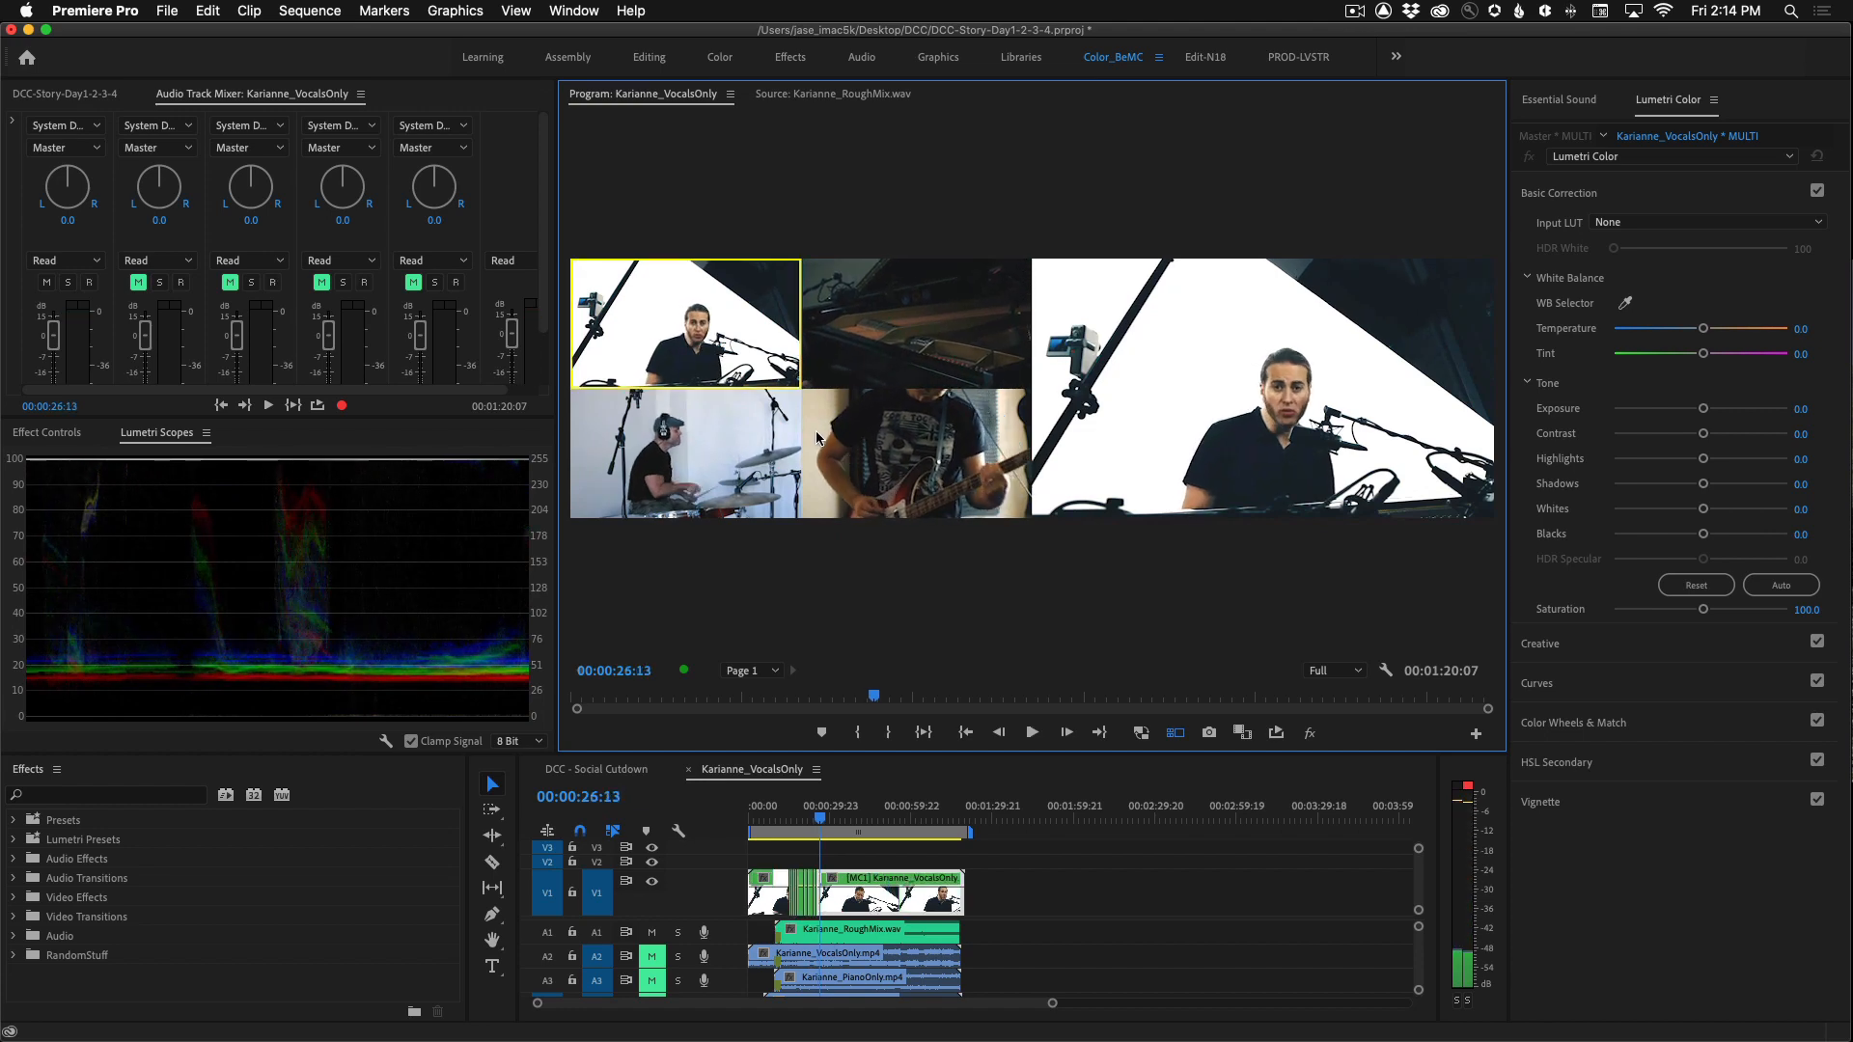
mouse_move(863, 499)
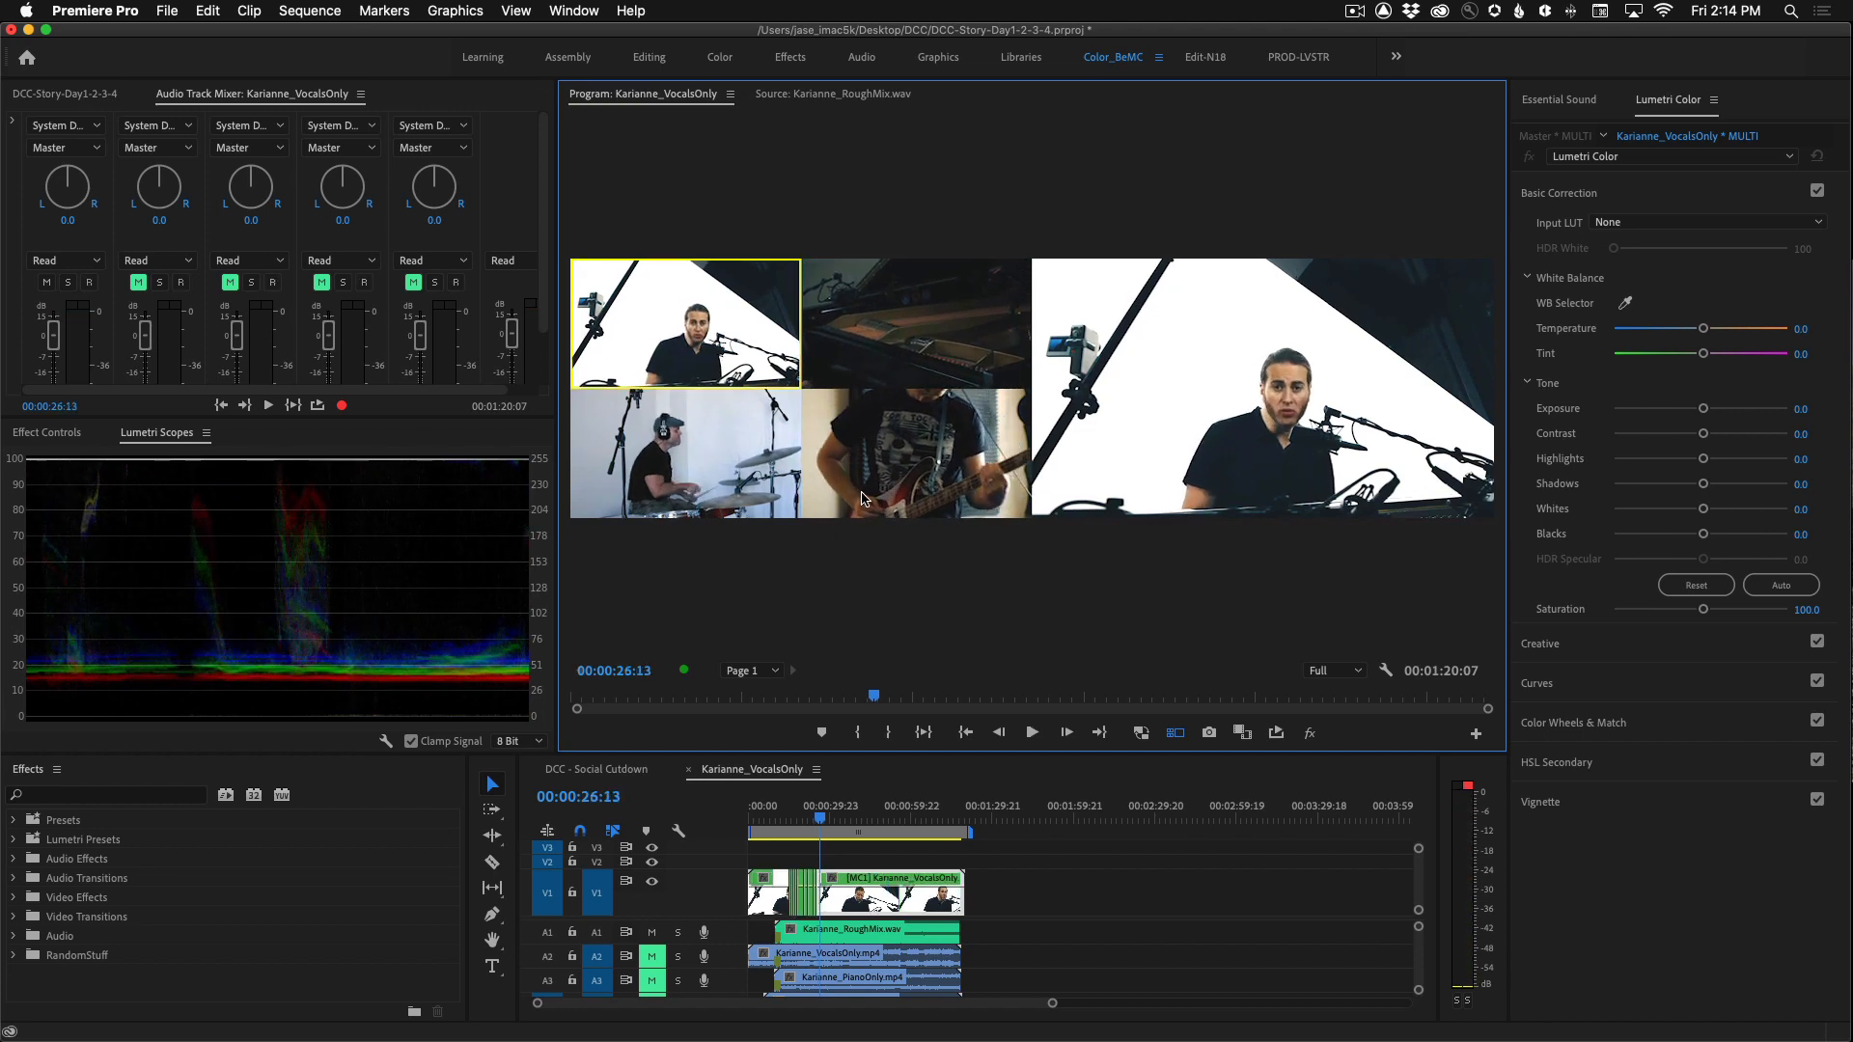